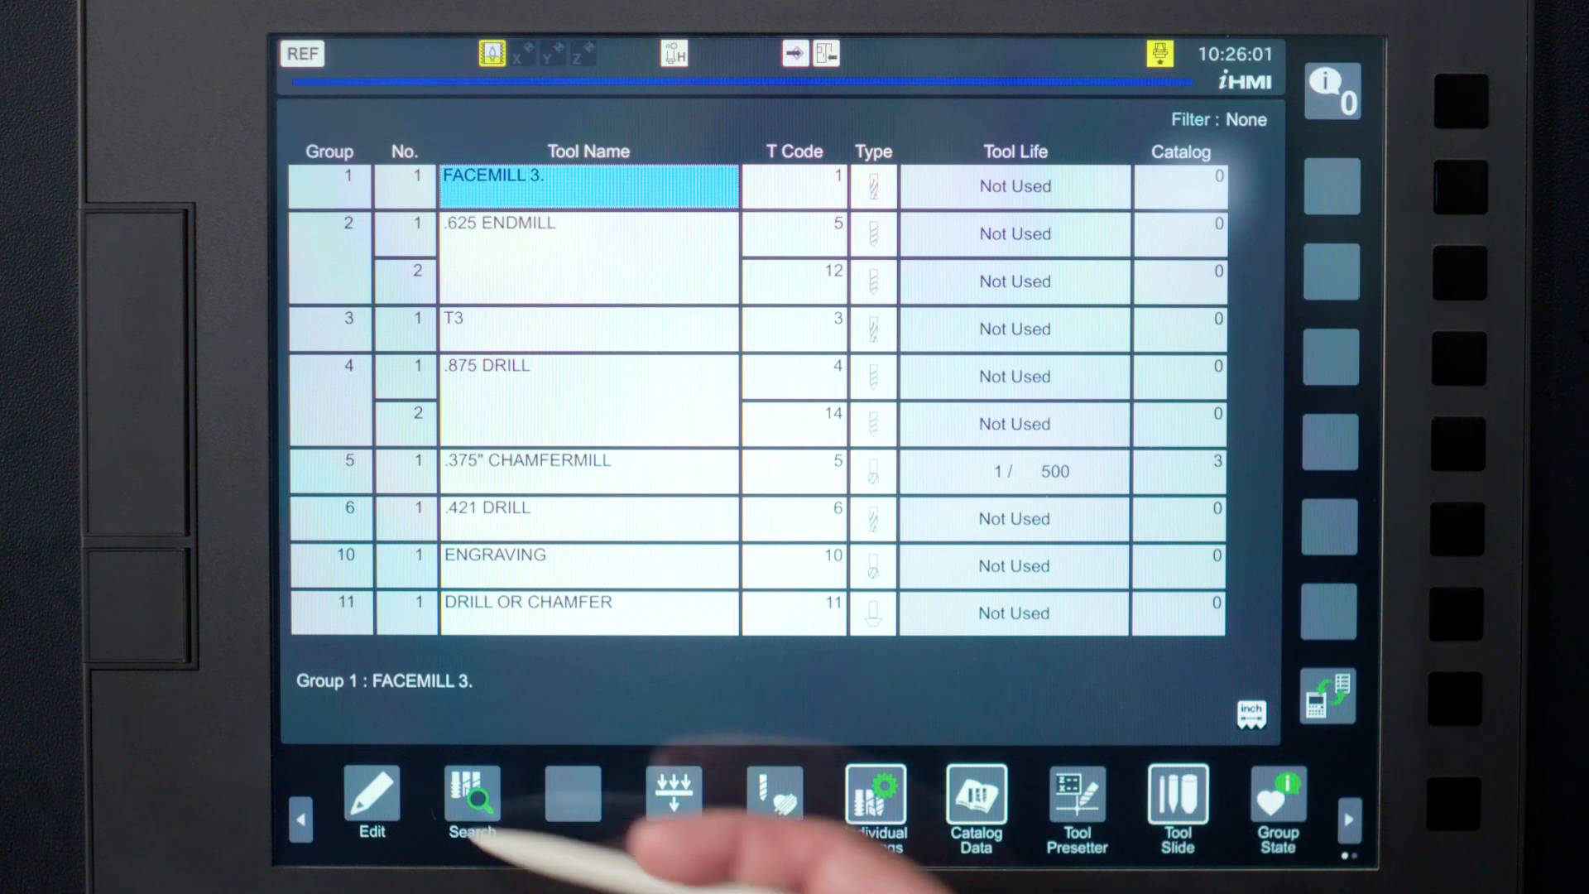
# Rename group 2's first tool to .500 ENDMILL with T code 2 and flat end mill type
pyautogui.click(371, 800)
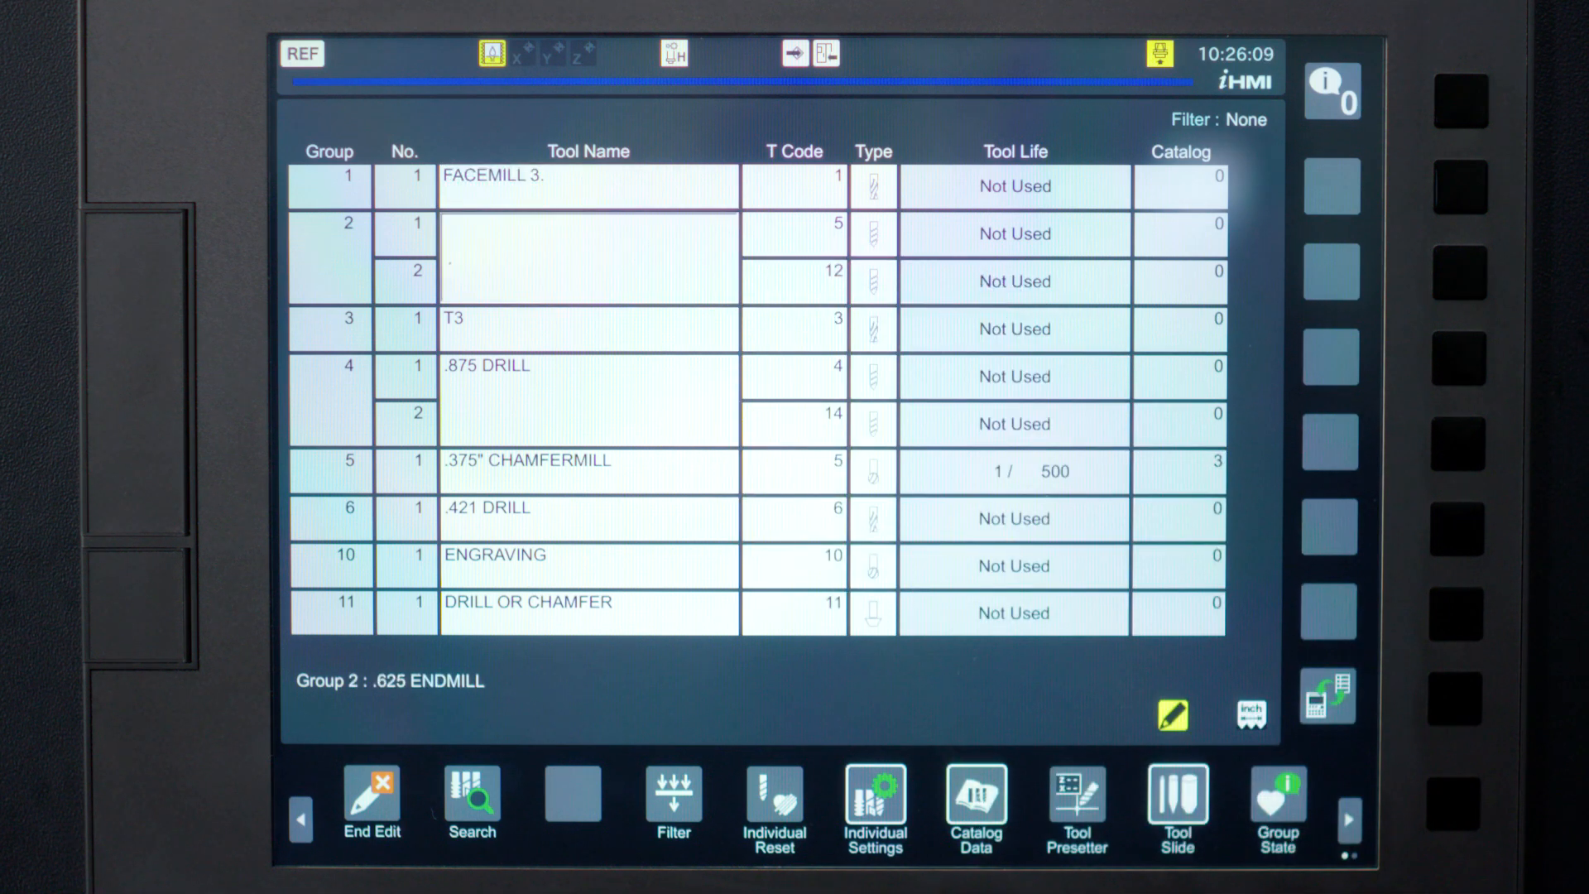
pyautogui.write('.500 ENDMILL')
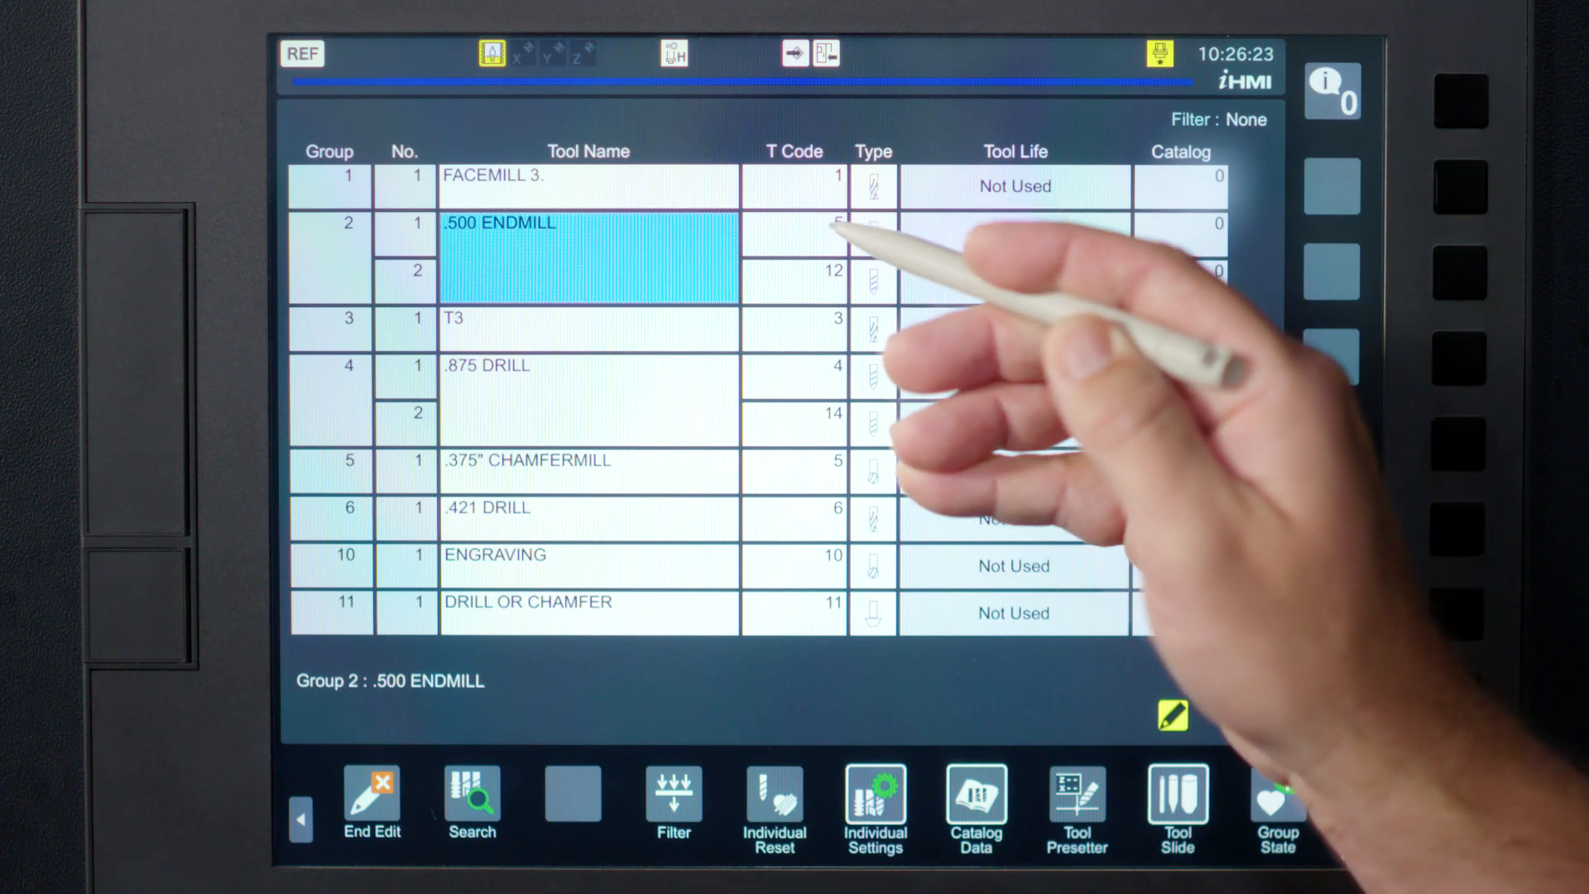
pyautogui.click(793, 233)
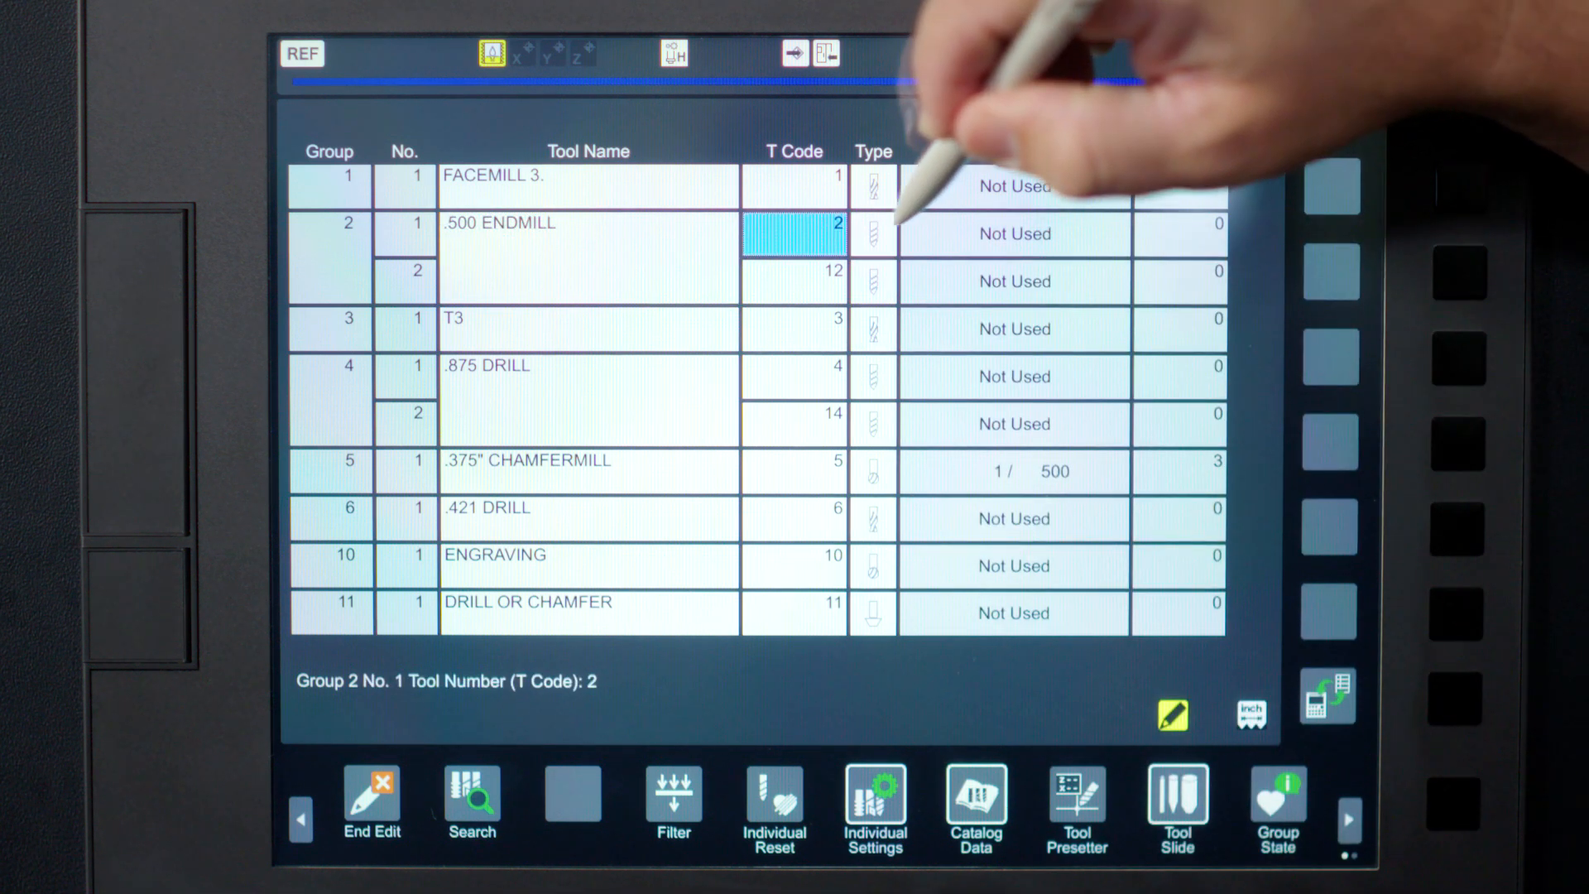
pyautogui.click(952, 233)
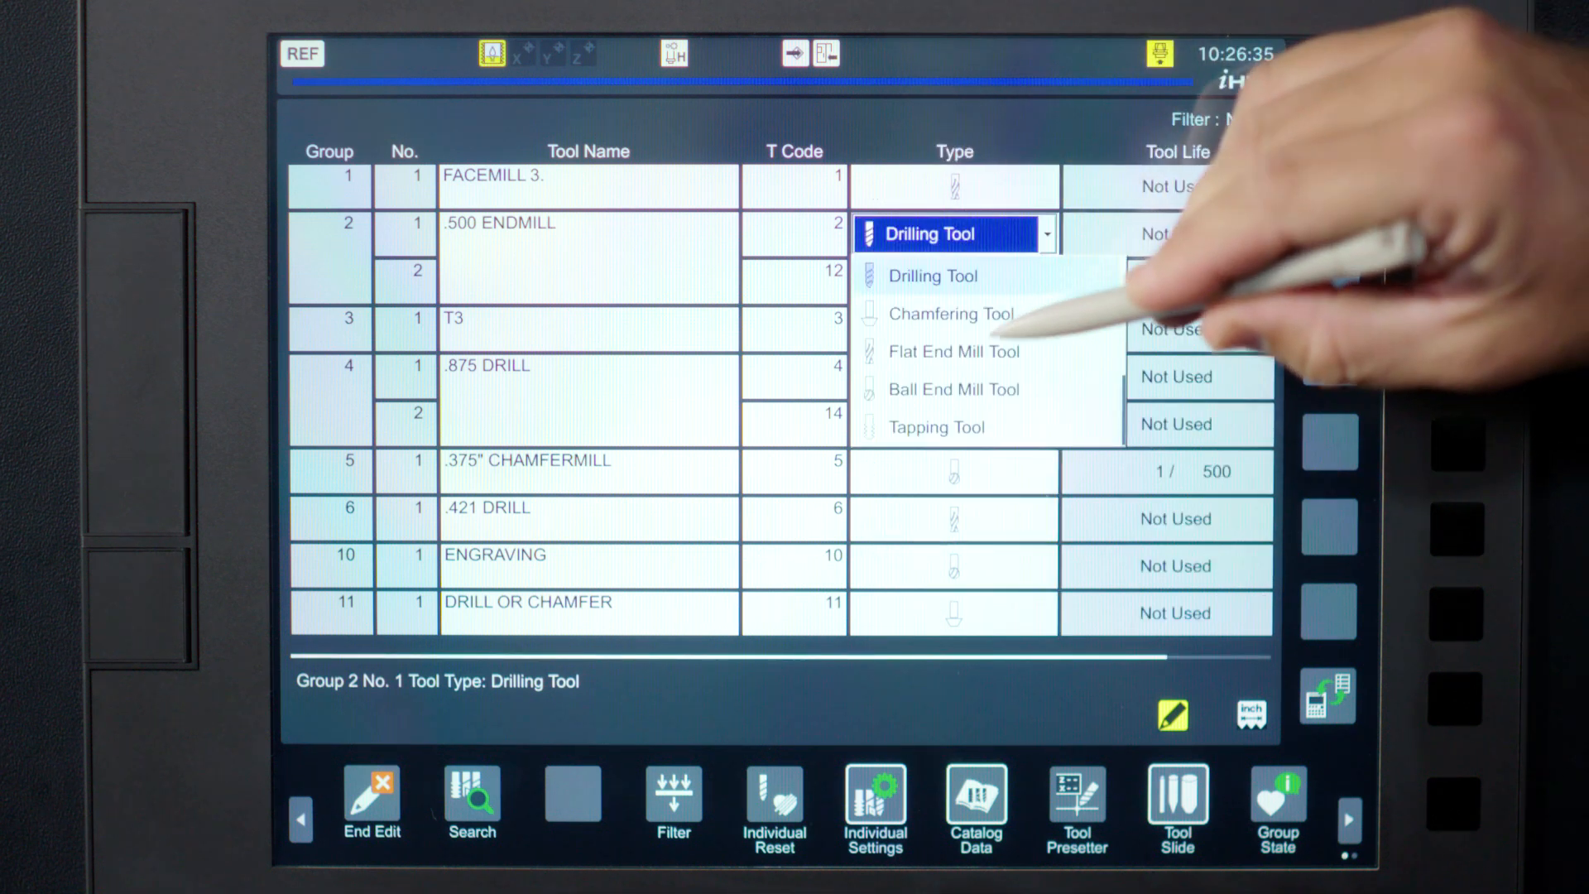
pyautogui.click(952, 352)
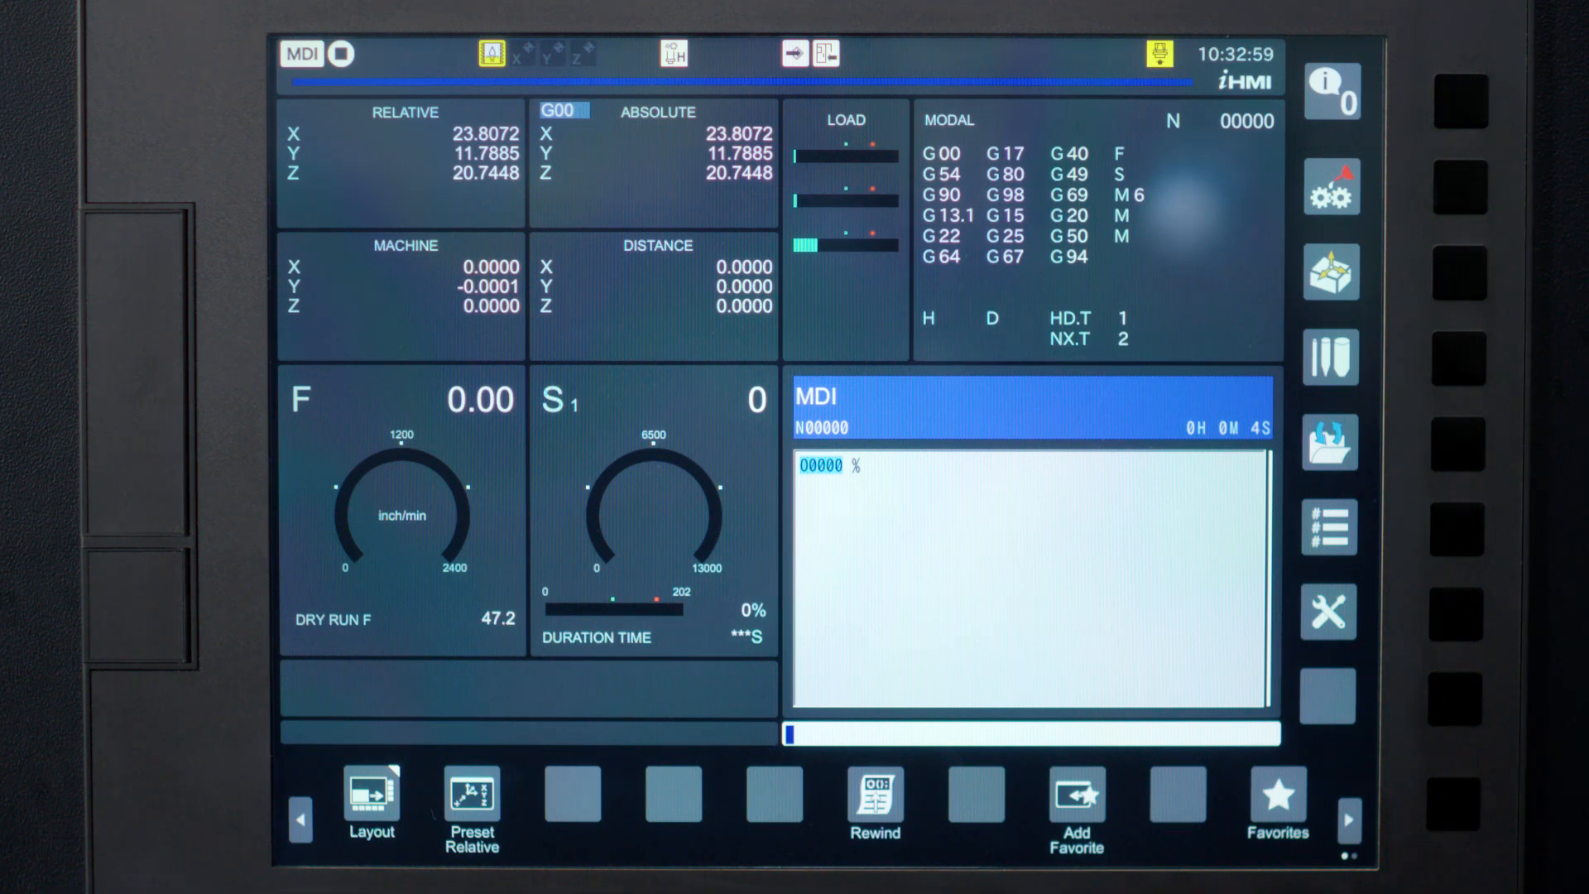
# Enter the MDI tool call T100 with G43 H3; for group 3's length offset
pyautogui.write('T1003M6;')
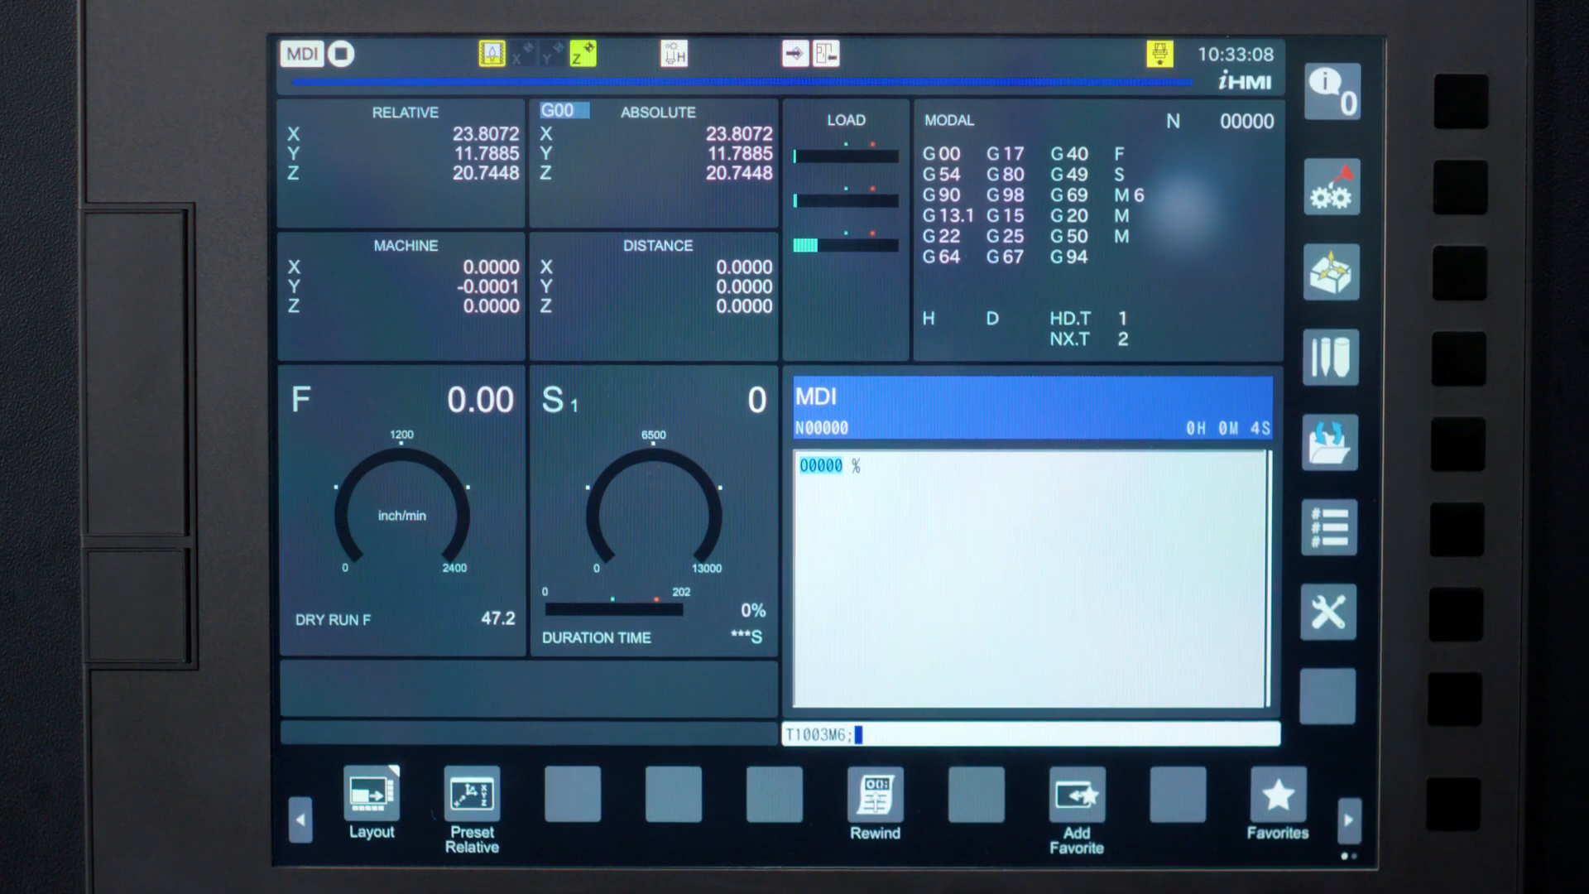
pyautogui.write('G43')
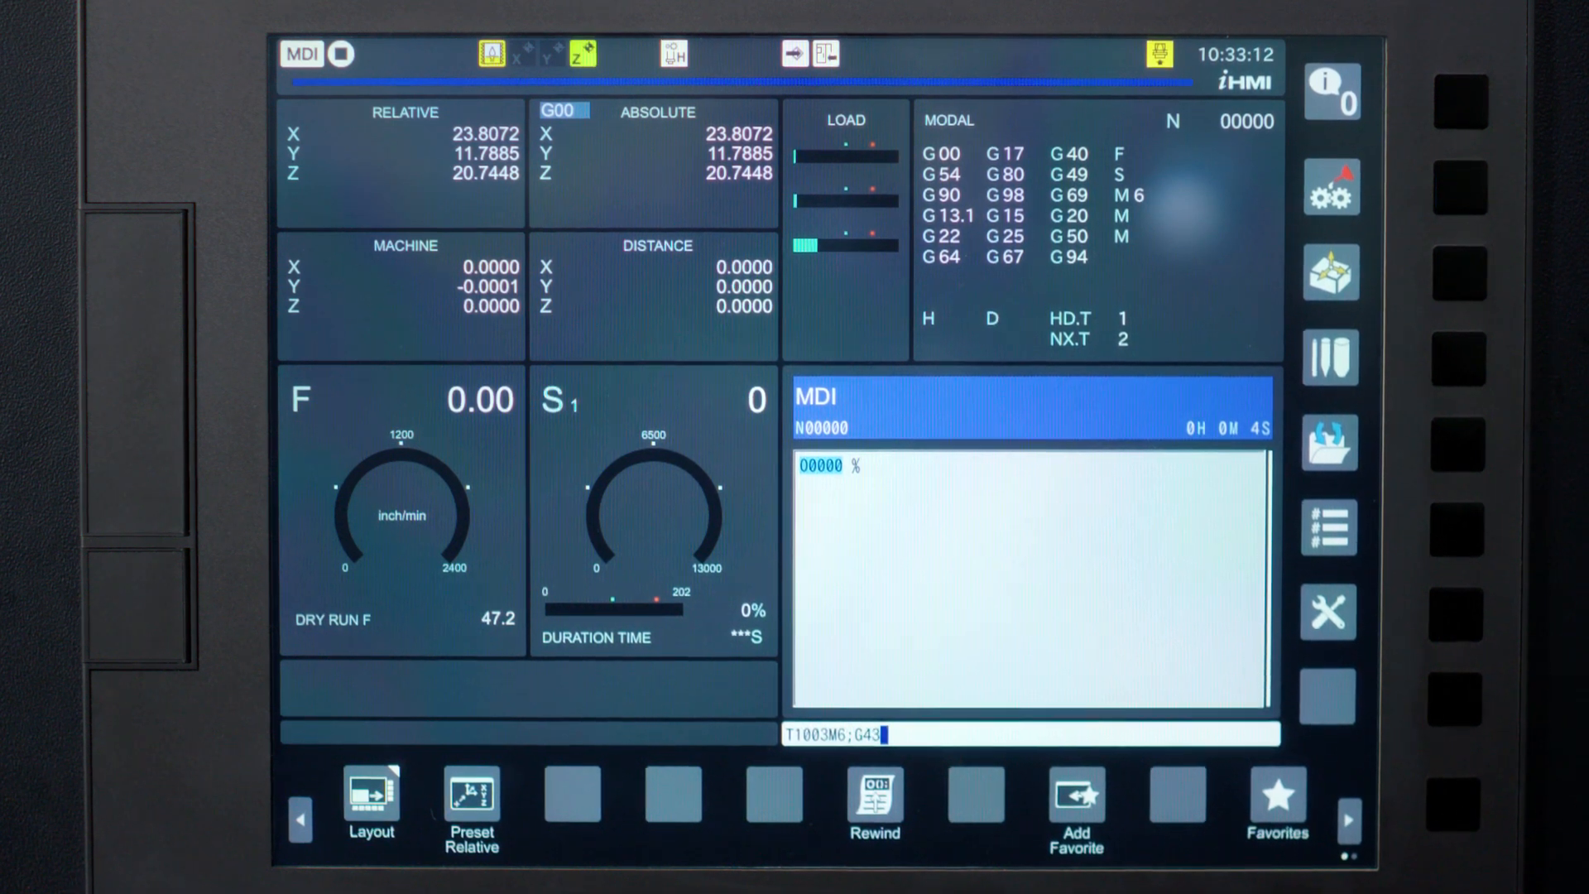
pyautogui.write('H3;')
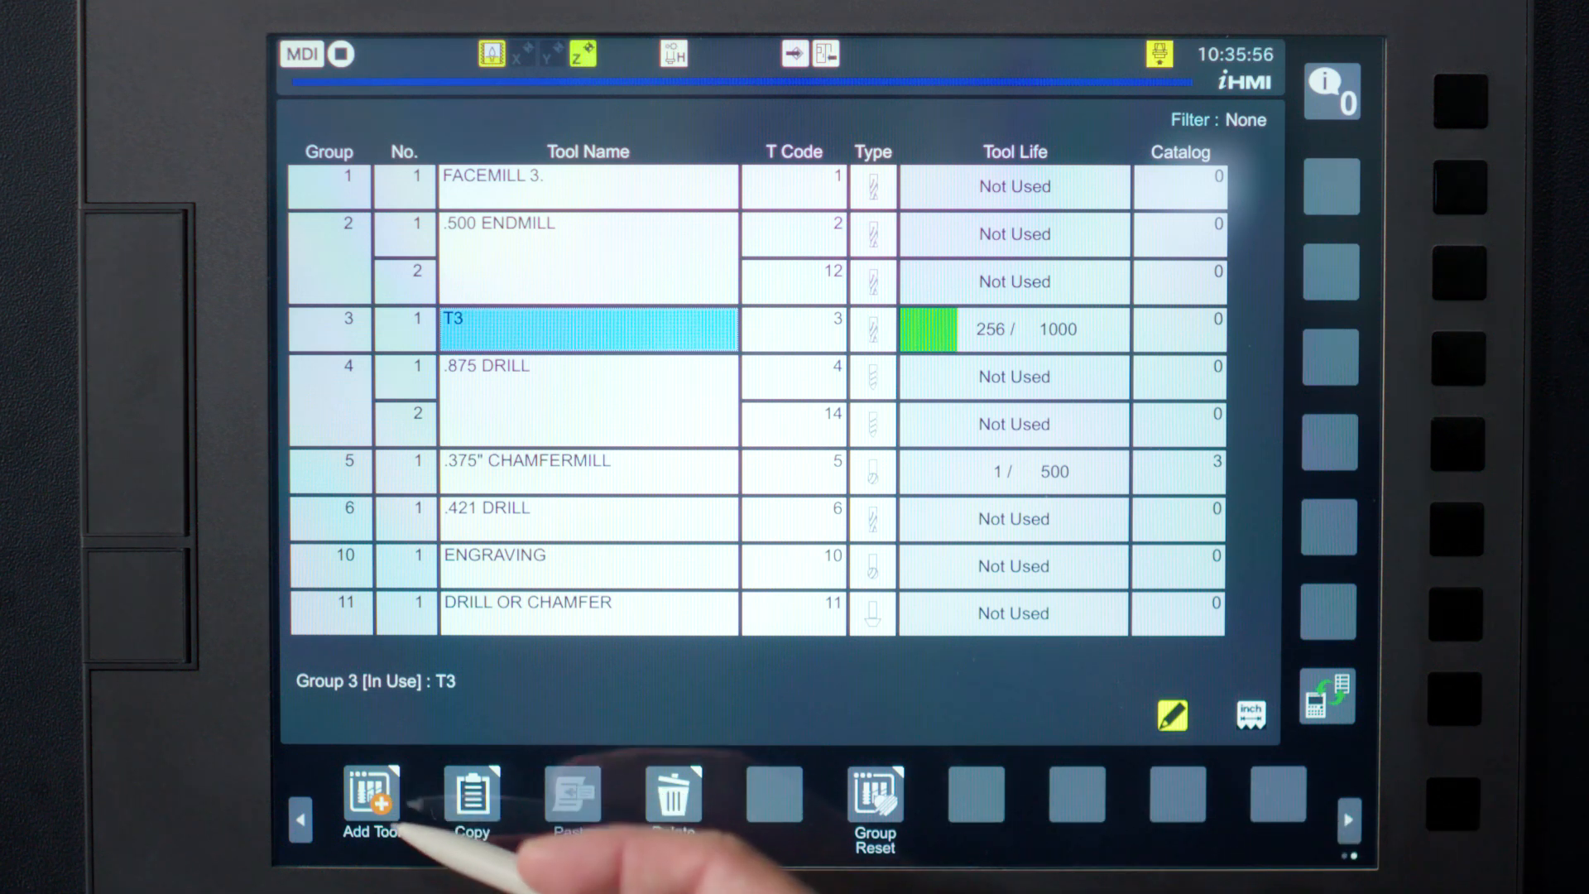
# Start adding a new tool group, then cancel the Add Group dialog
pyautogui.click(370, 800)
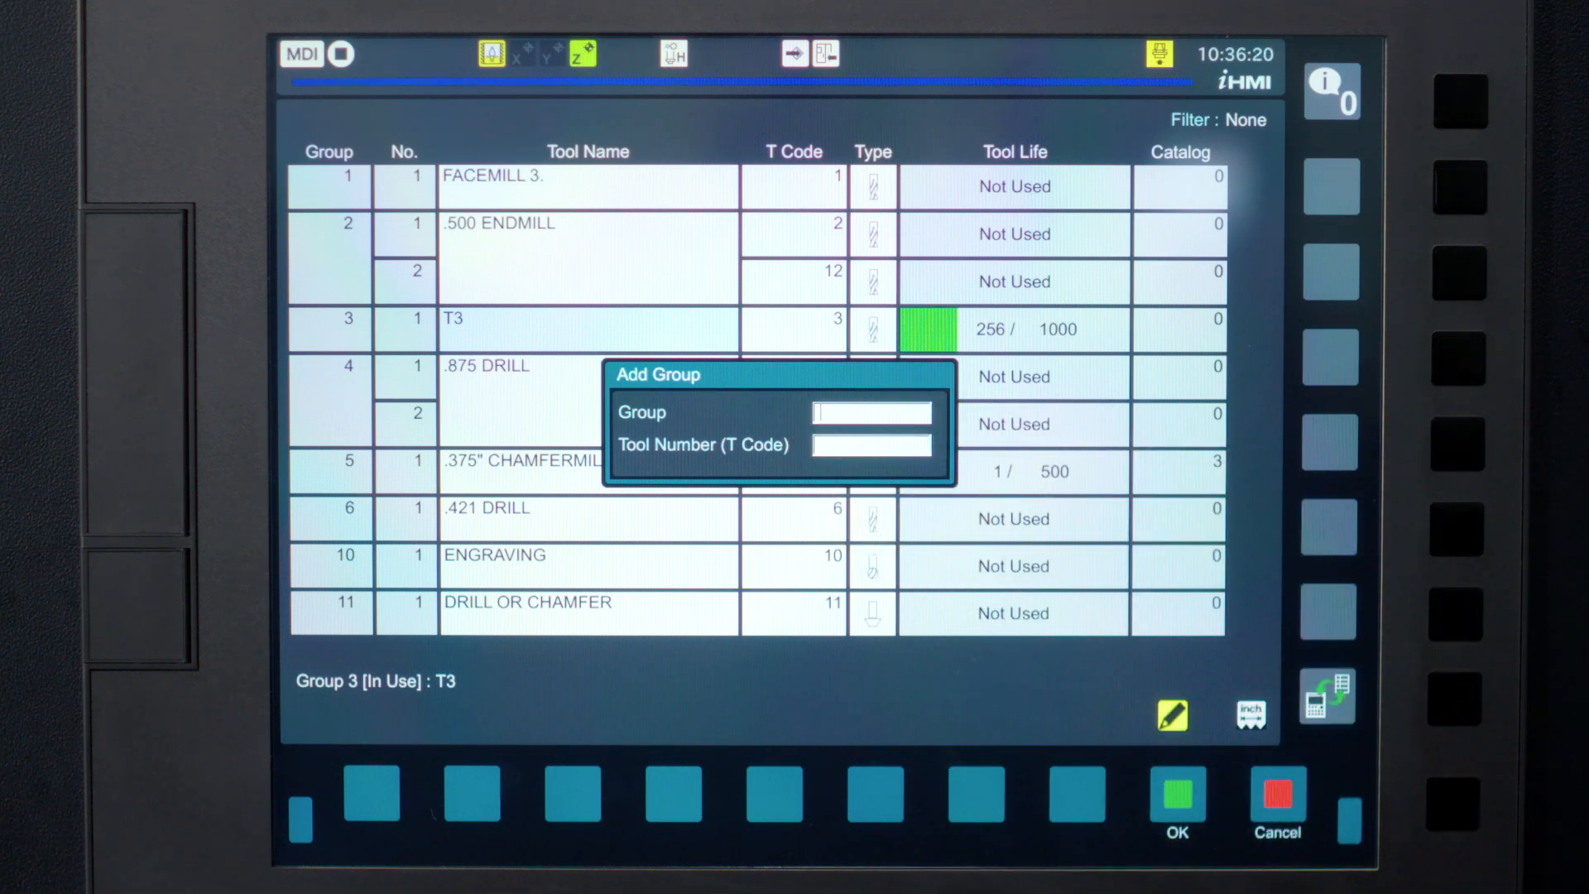
pyautogui.click(1276, 800)
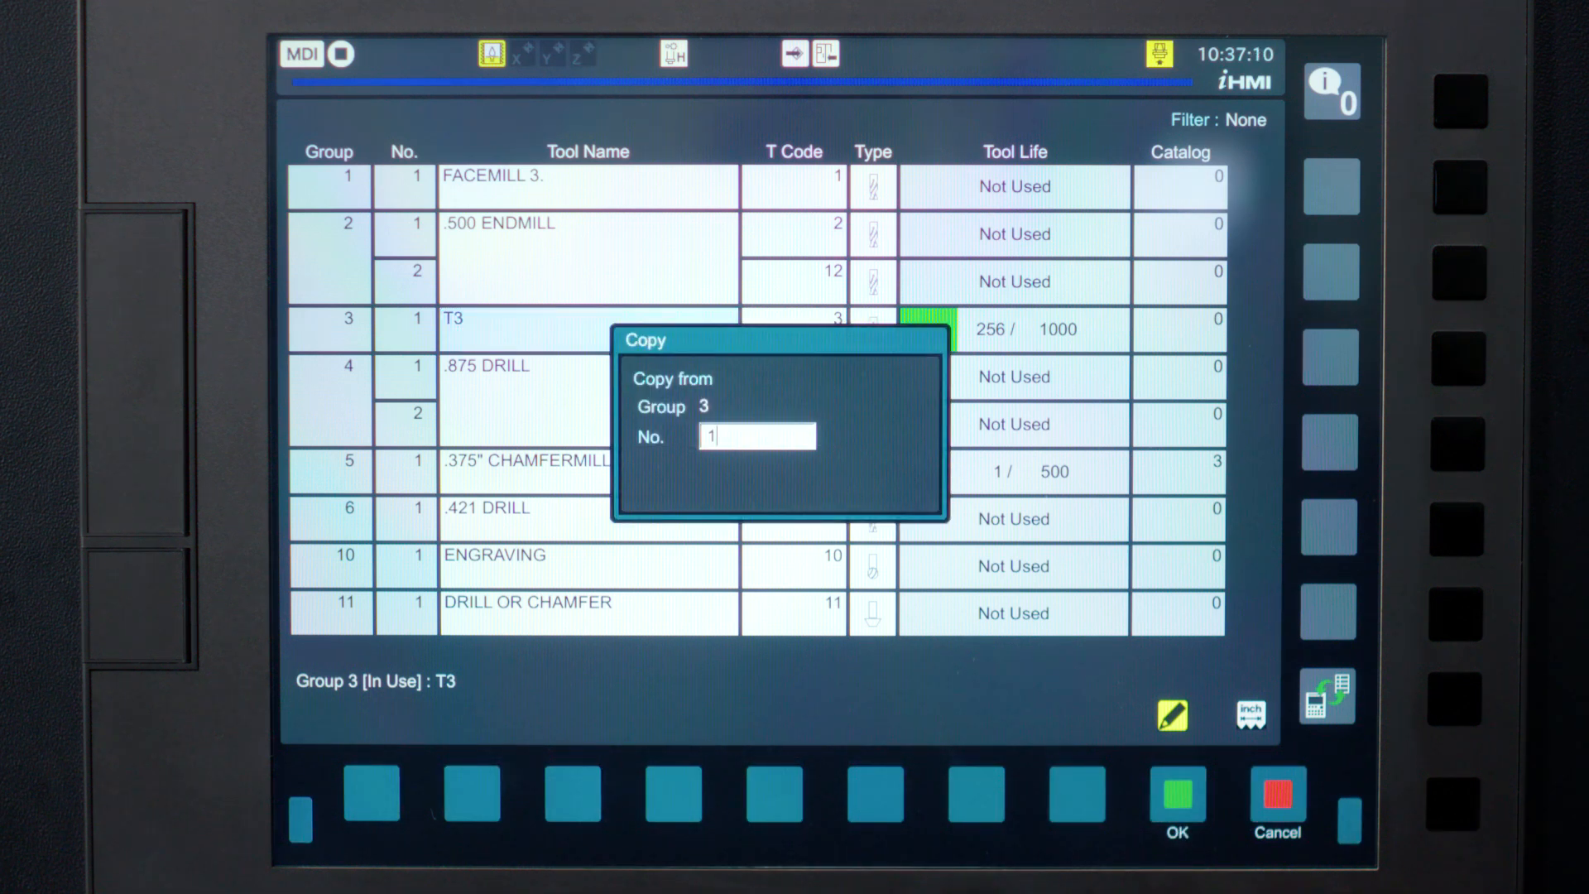
# Copy group 3's tool 1 and paste it into Group7 No.1 with all data
pyautogui.click(1175, 800)
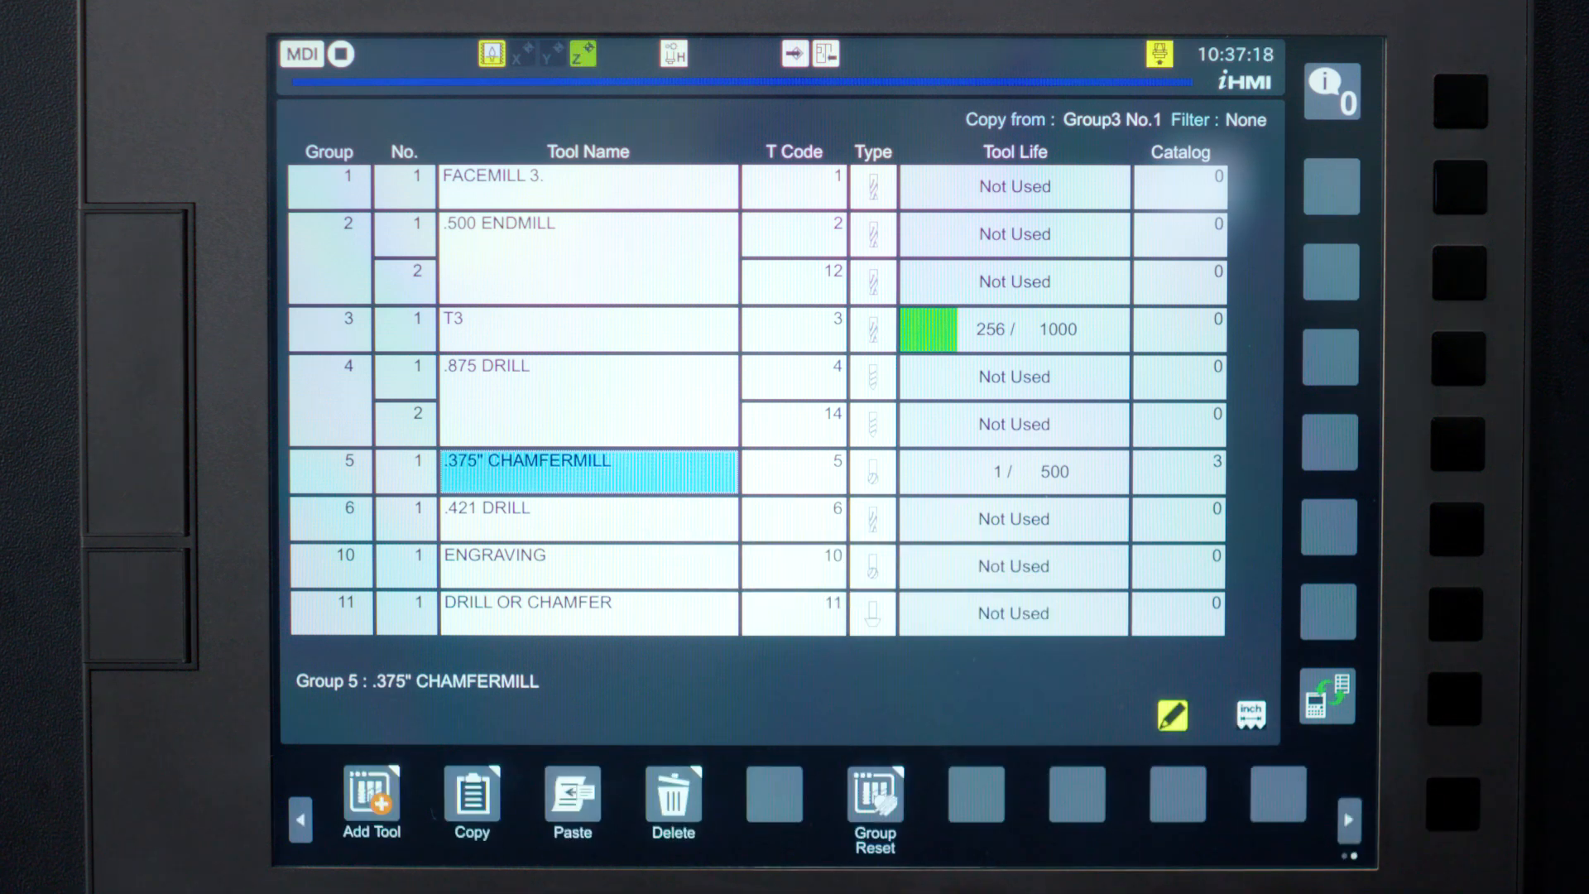
pyautogui.click(571, 803)
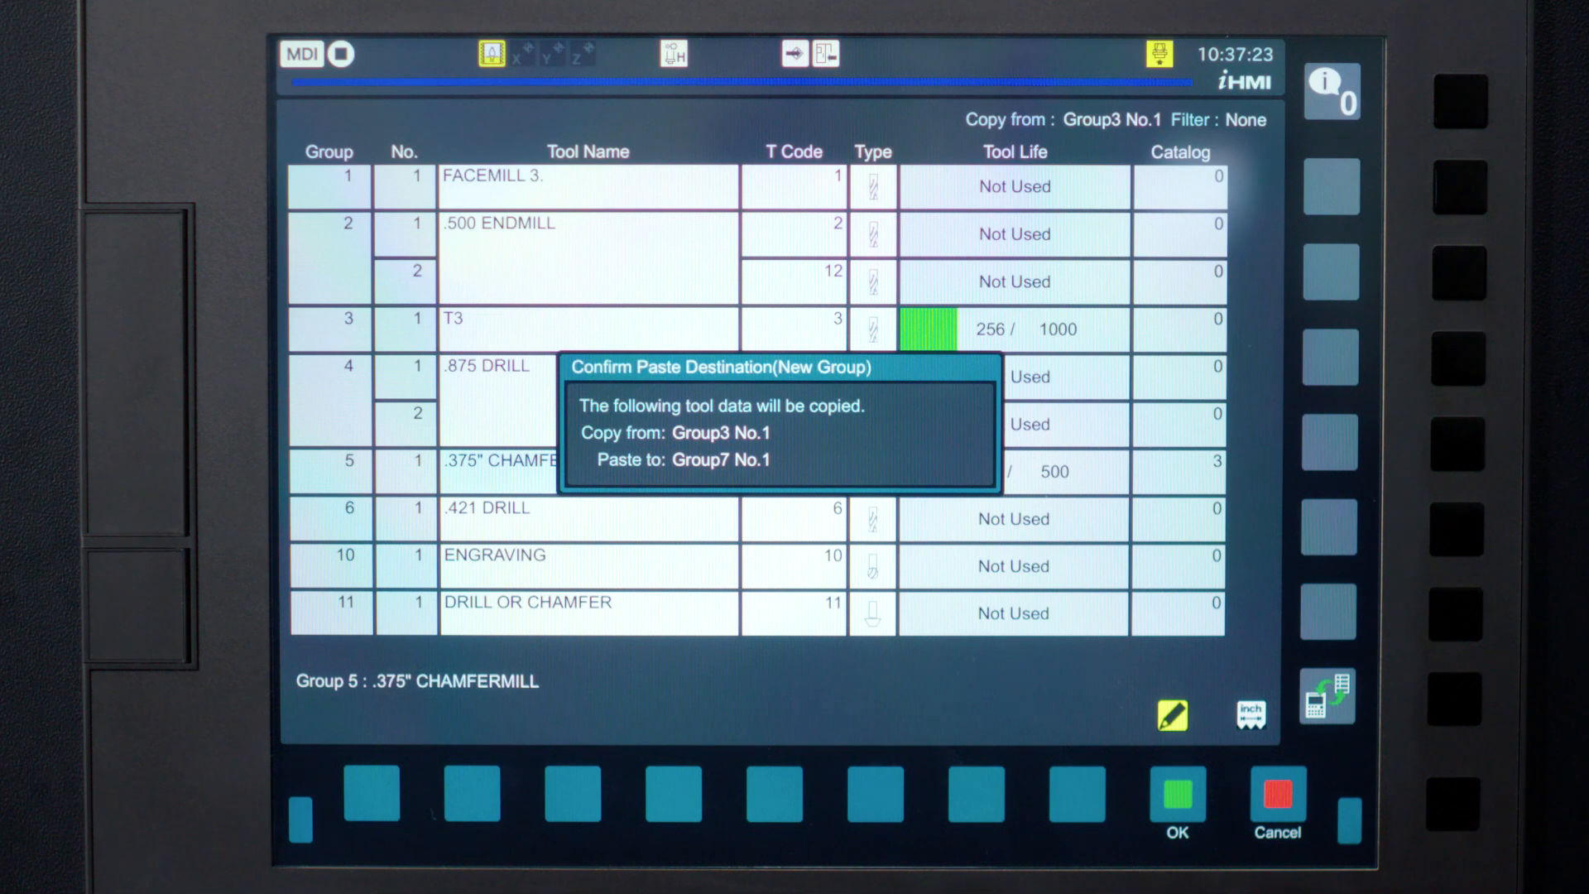
pyautogui.click(1175, 800)
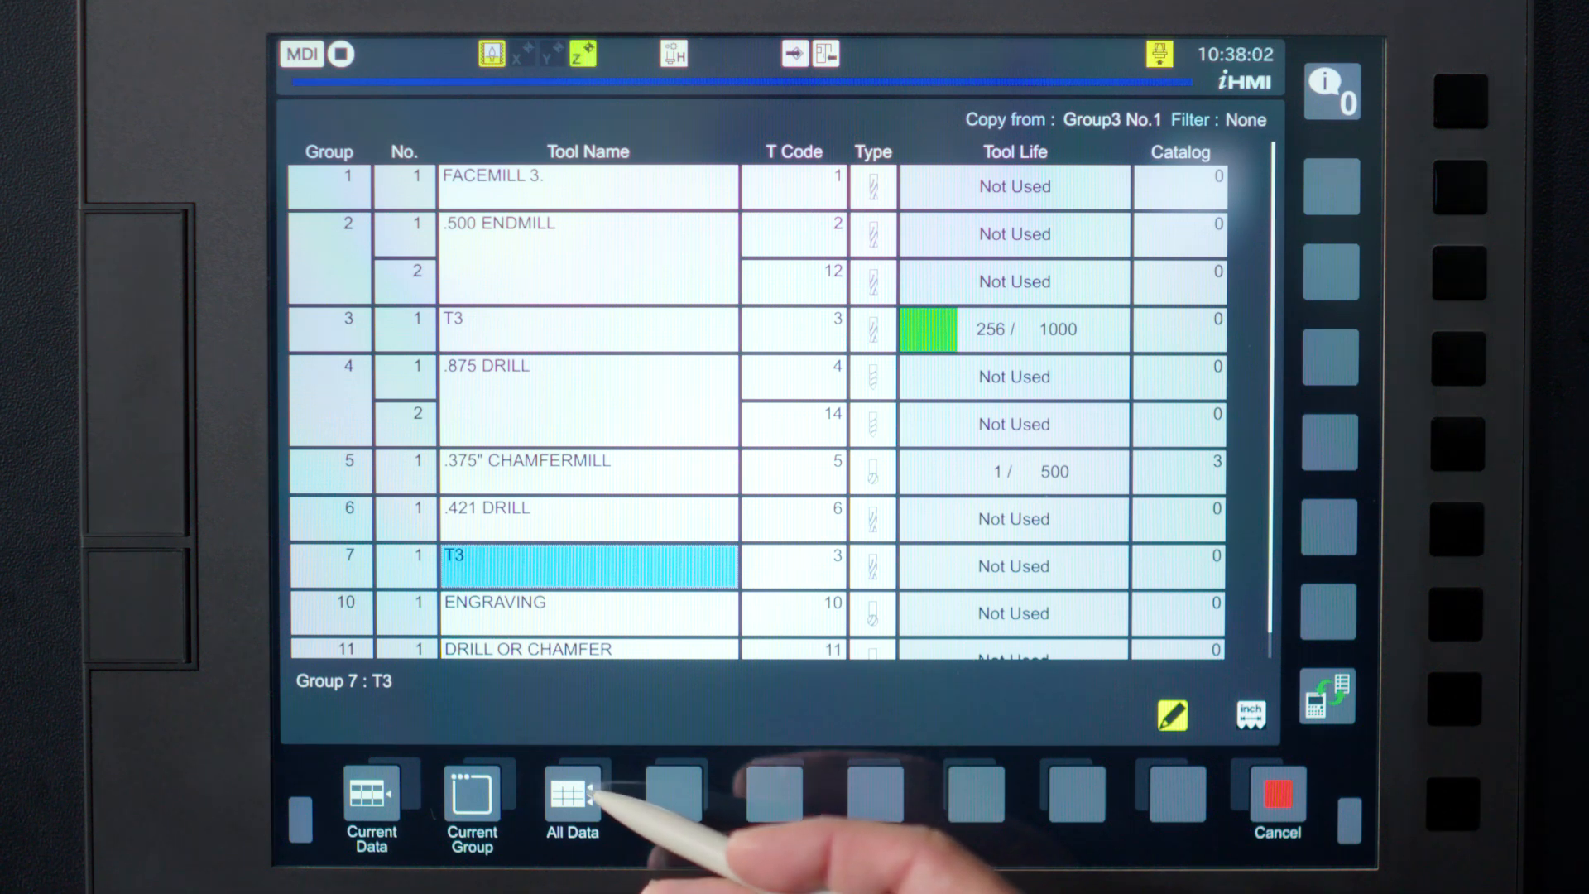
pyautogui.click(572, 795)
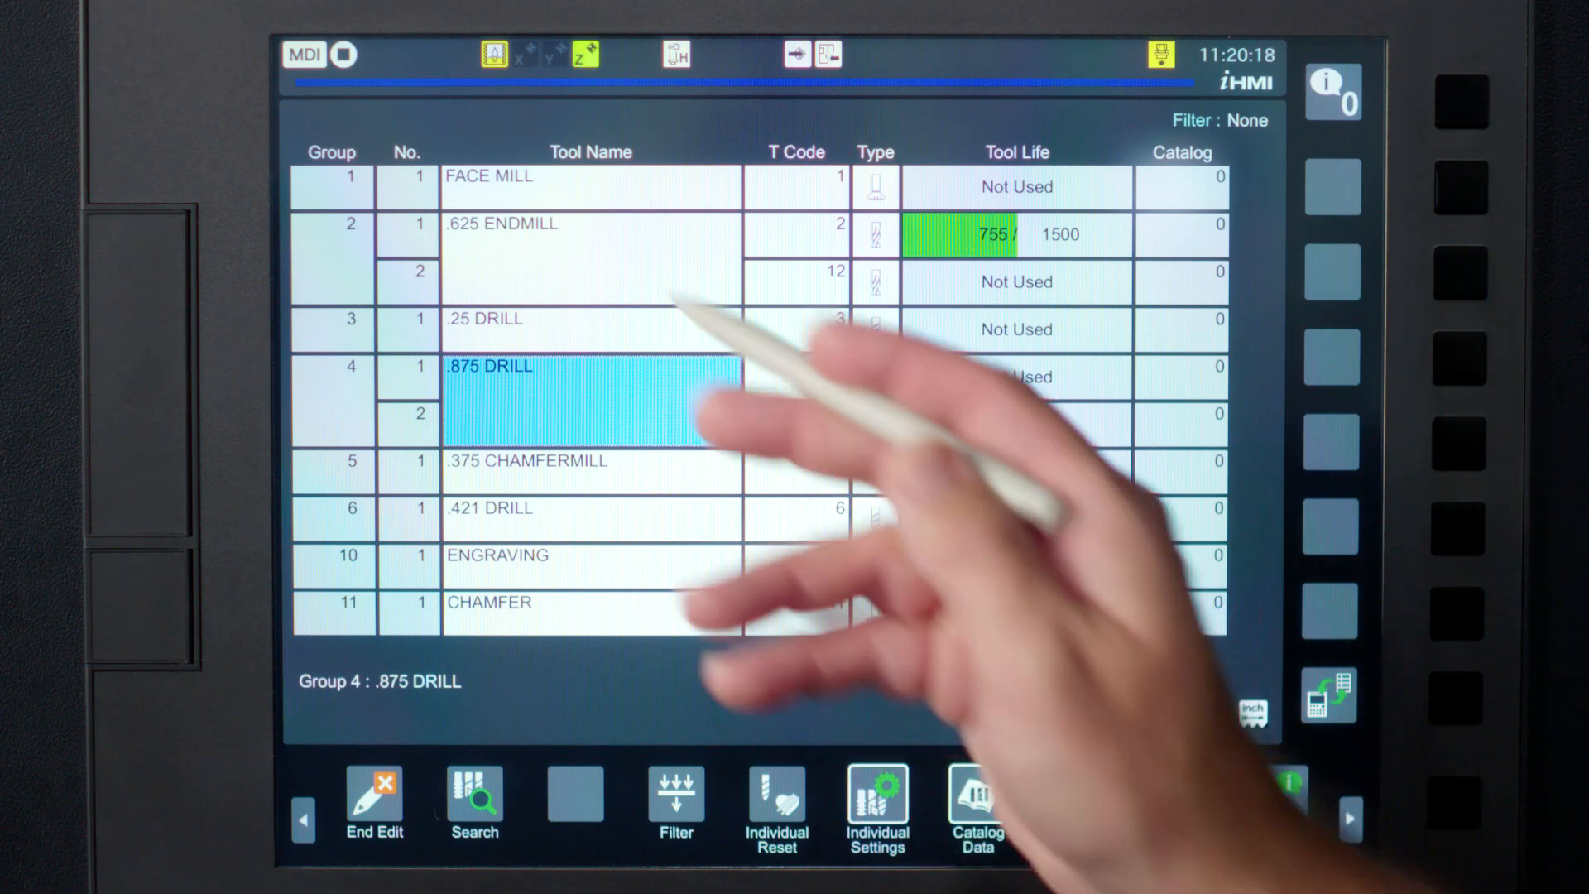
# In group 2's individual settings, change the tool name from .625 ENDMILL to .500 ENDMILL
pyautogui.click(590, 223)
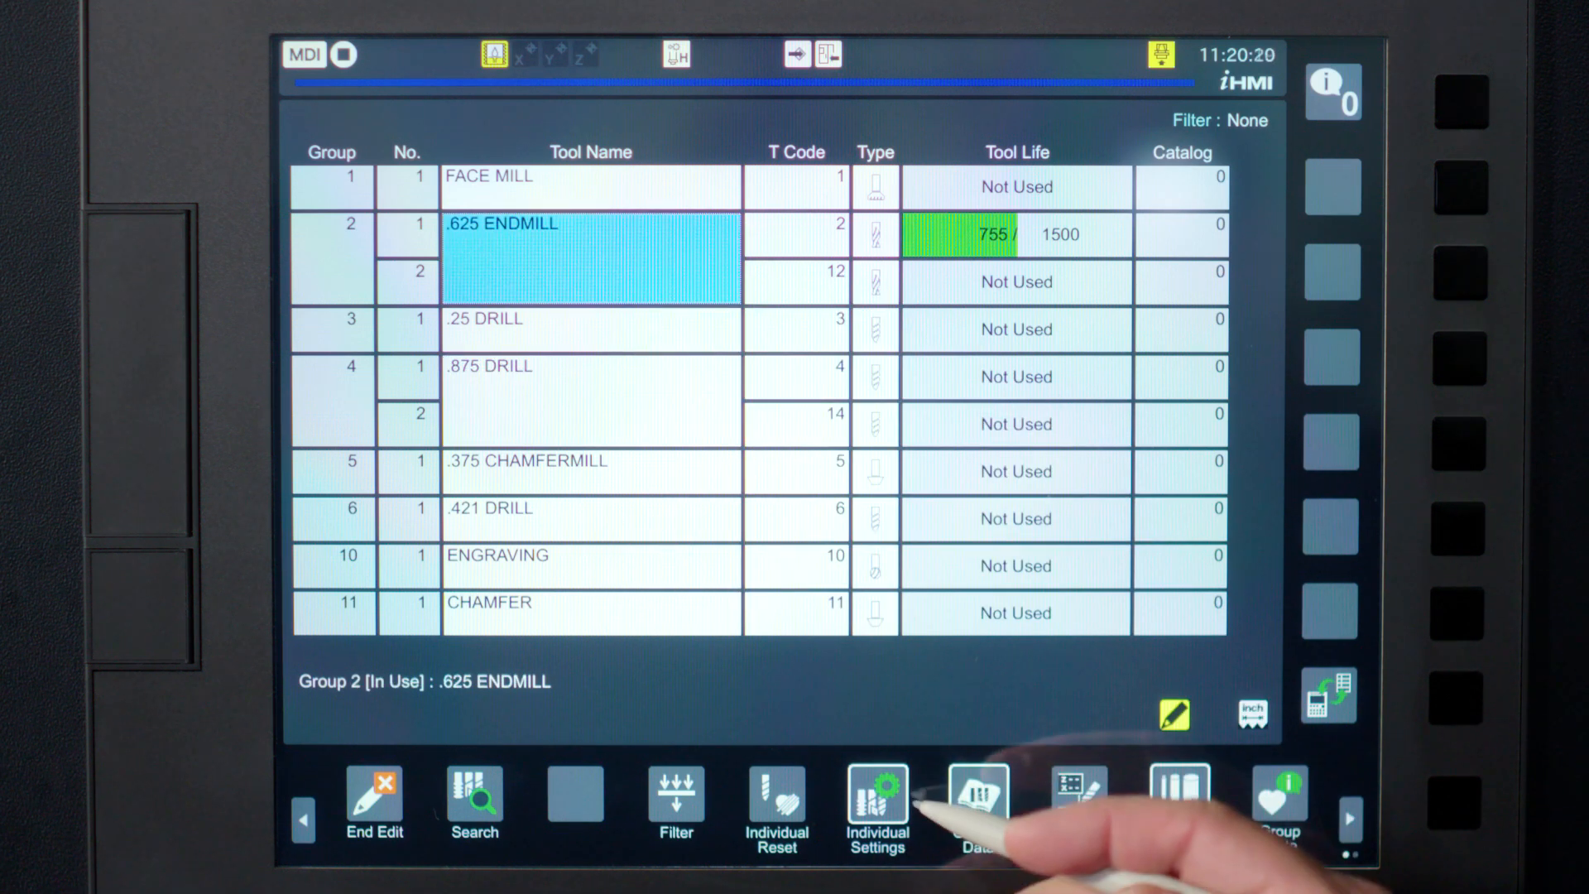
pyautogui.click(876, 805)
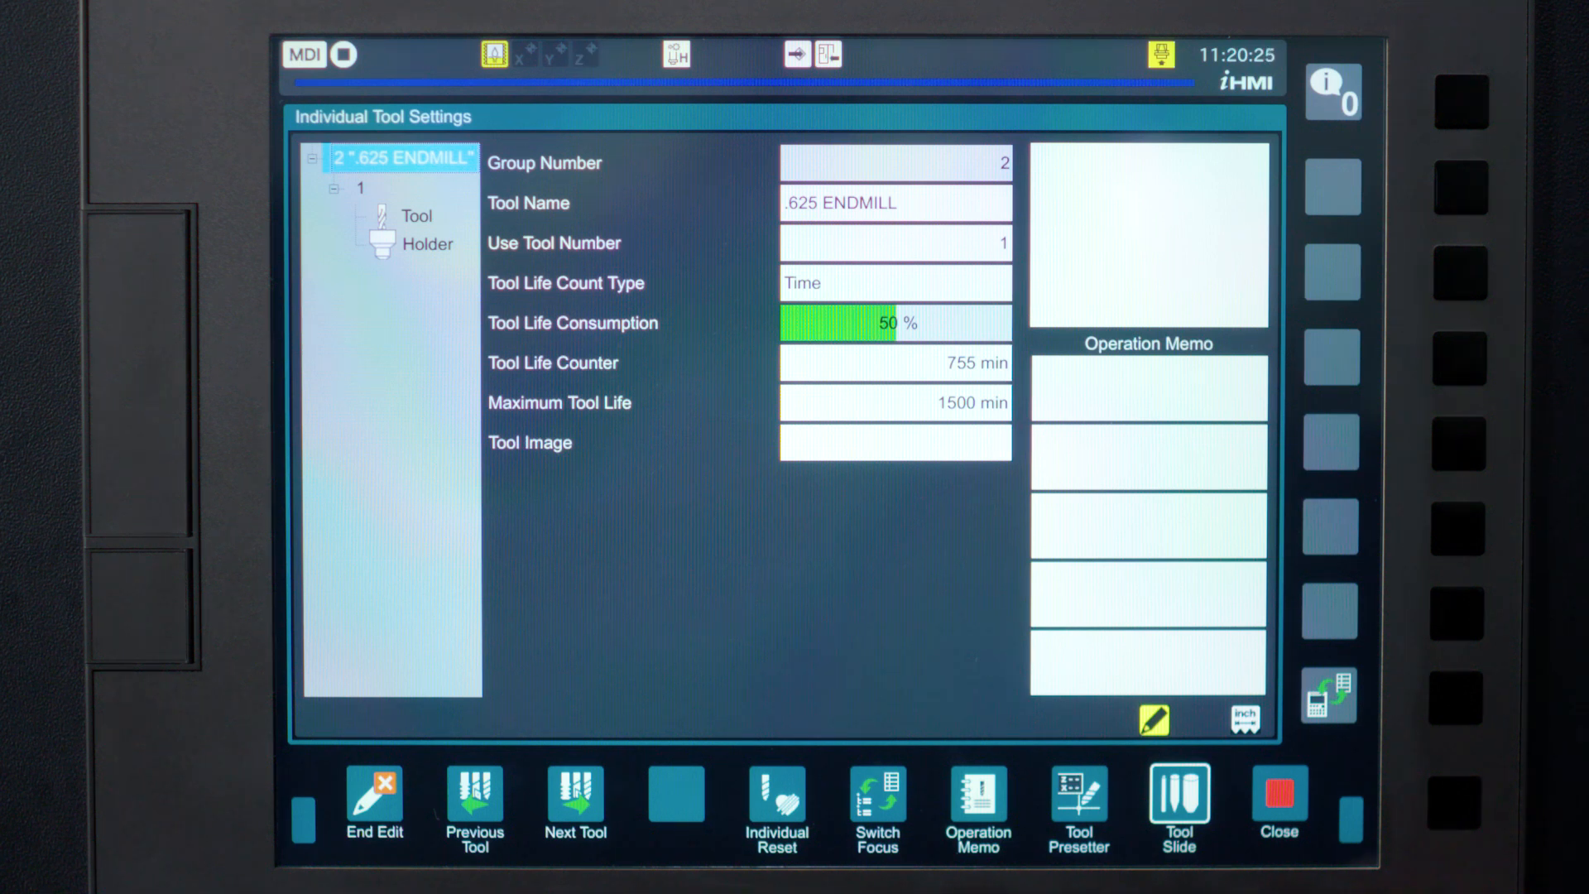
pyautogui.click(894, 203)
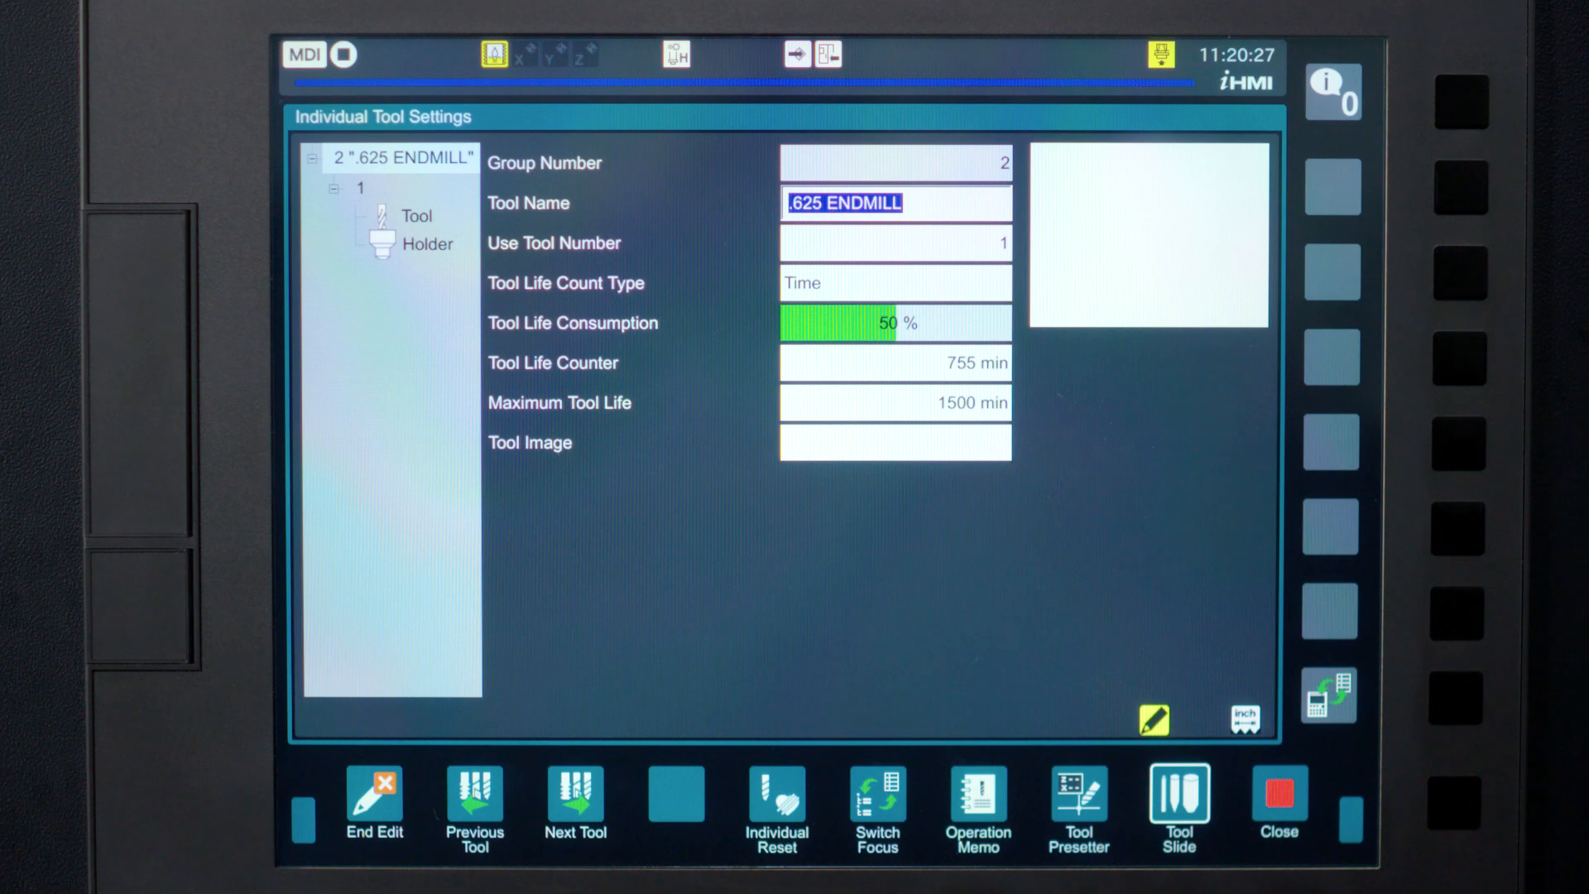
pyautogui.write('.500 EN')
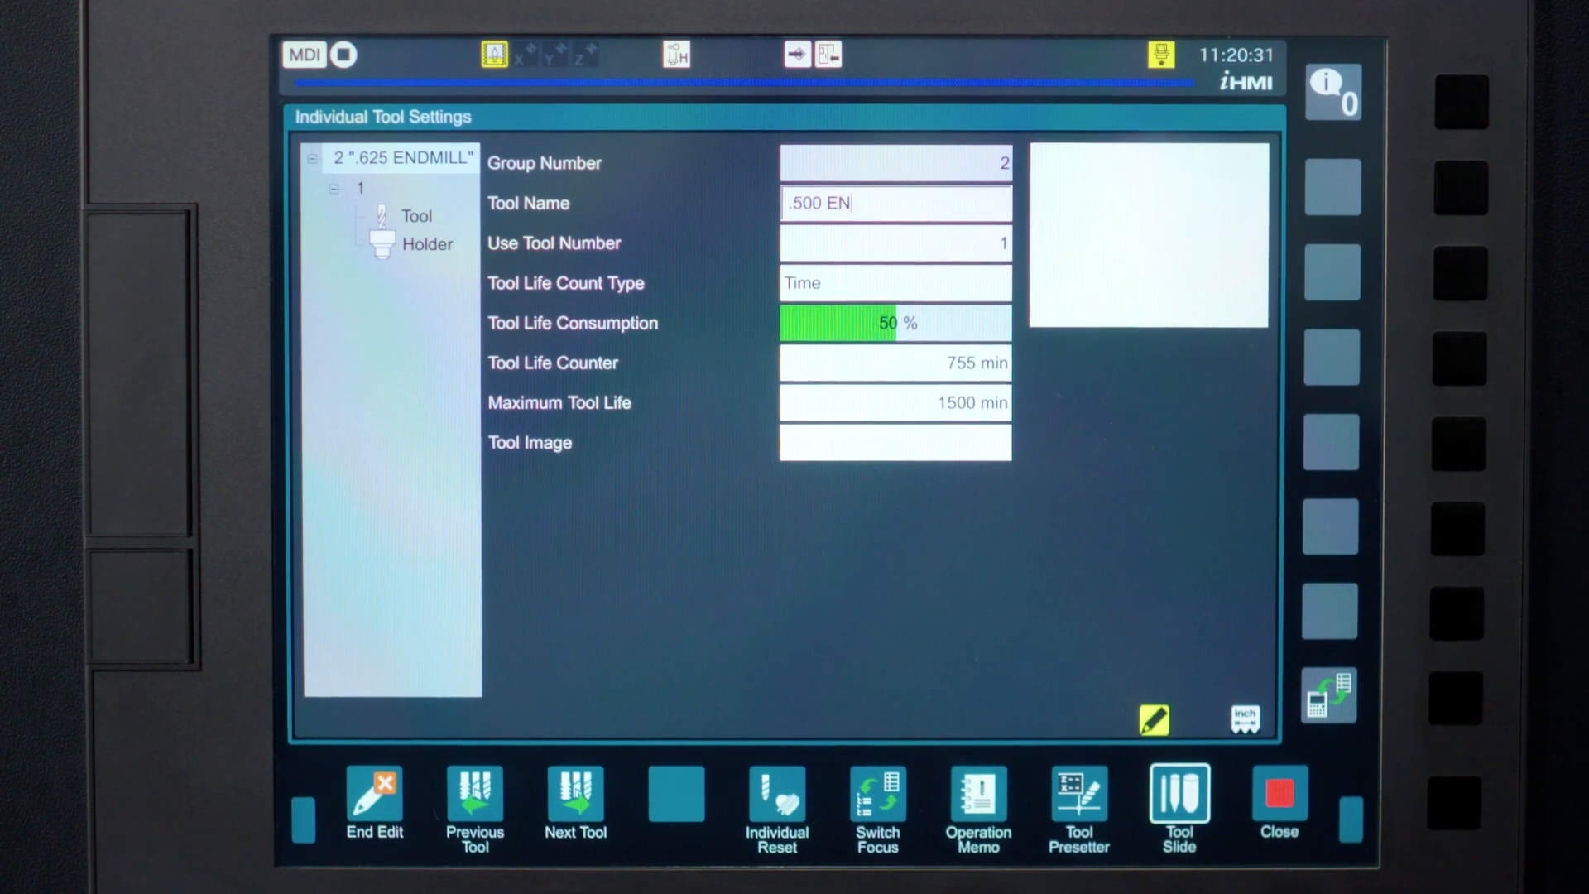
pyautogui.write('DMILL')
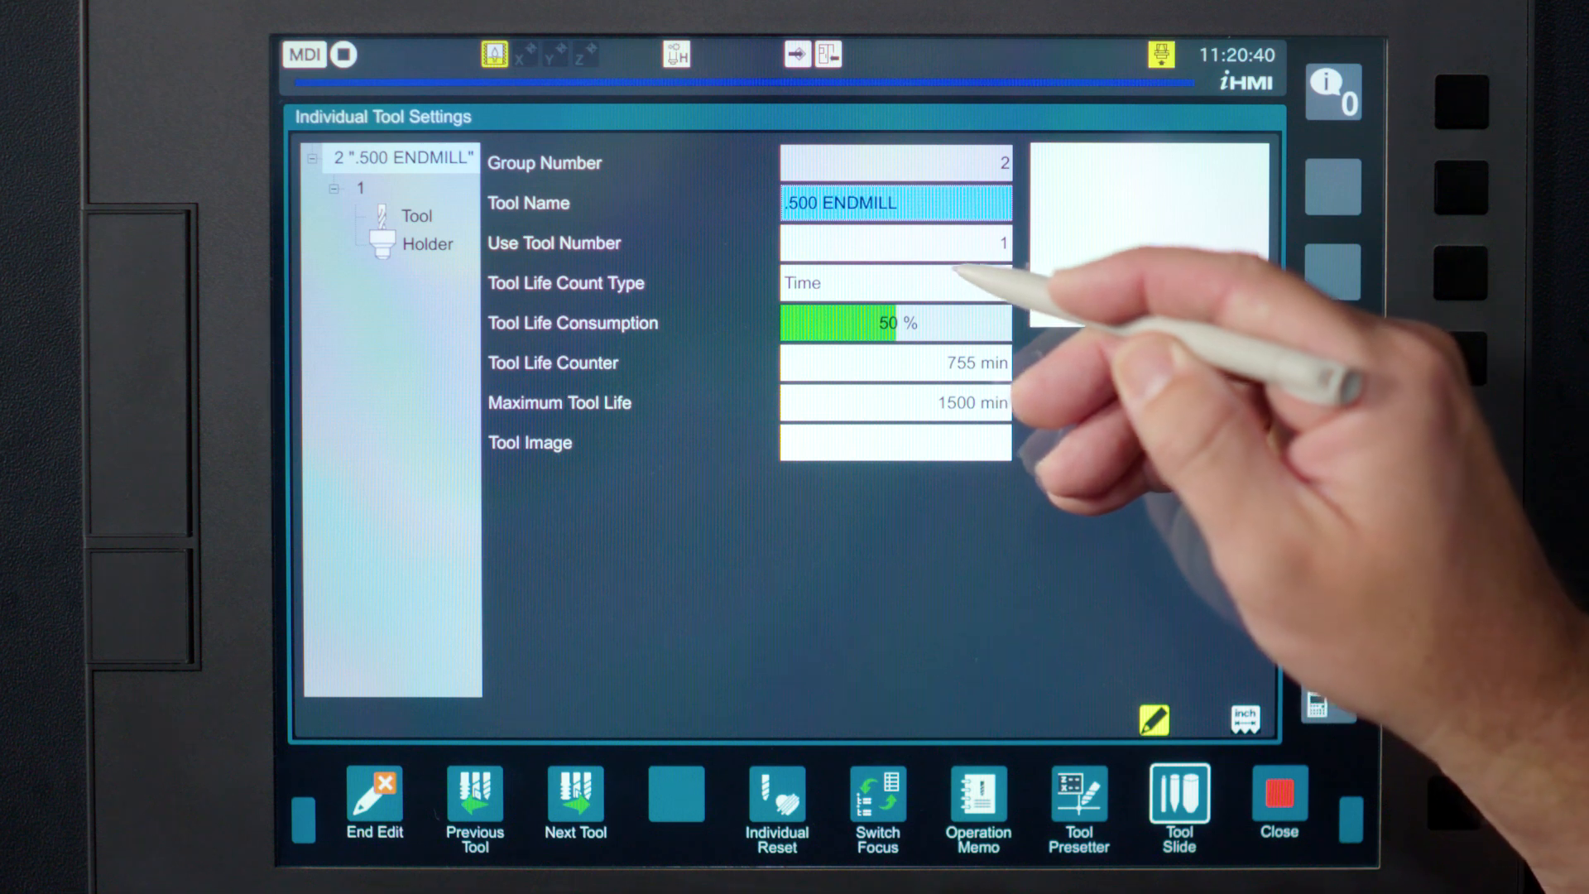
pyautogui.click(895, 283)
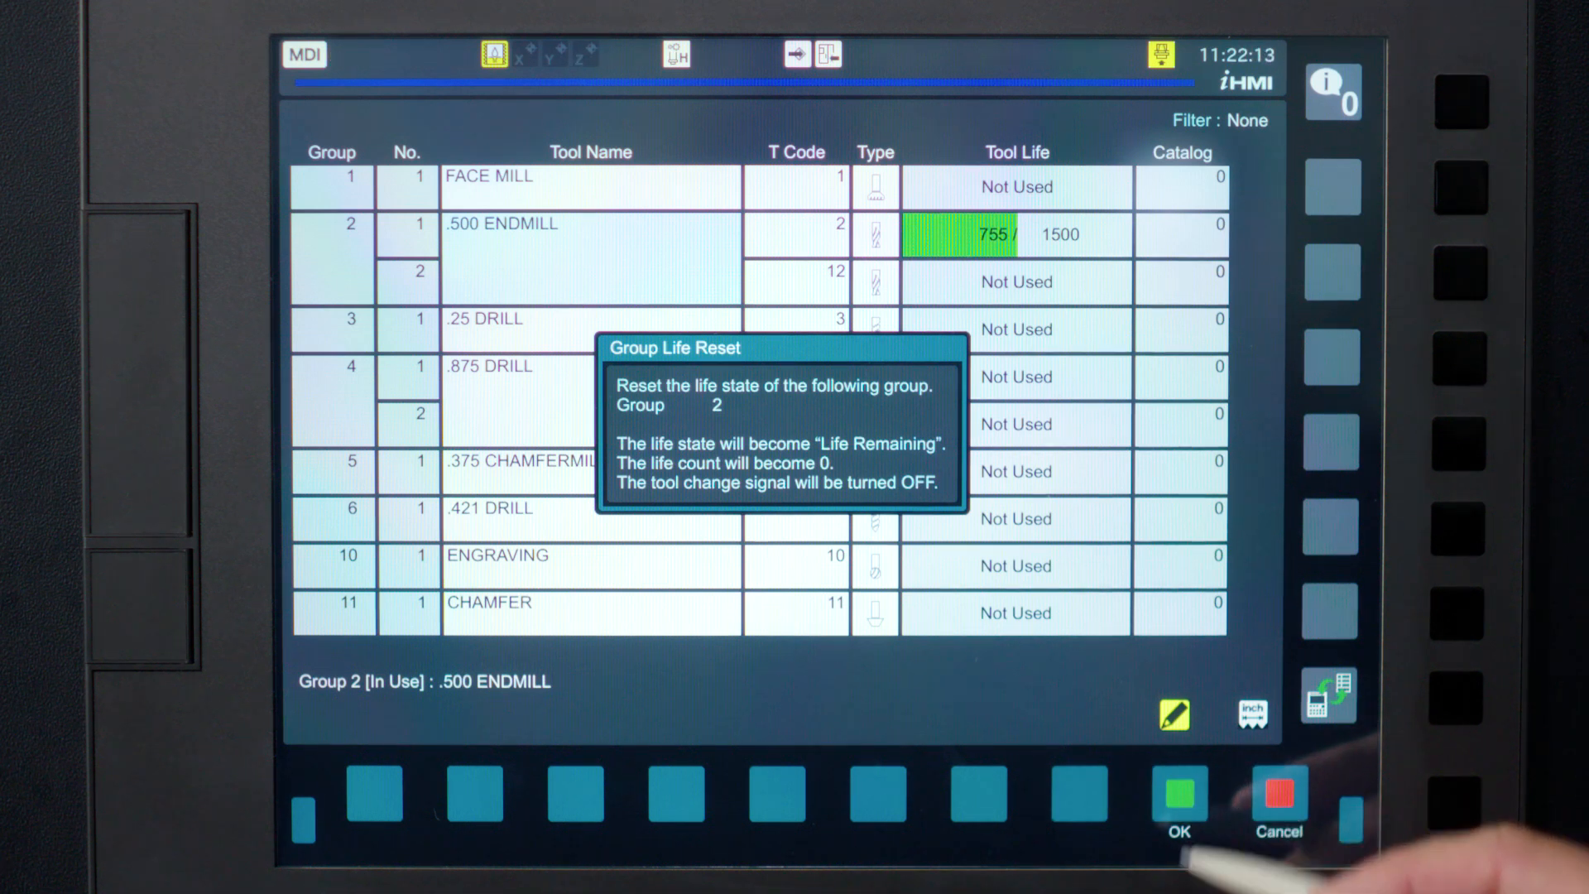
# Confirm the Group Life Reset for group 2, zeroing its life counter
pyautogui.click(1179, 794)
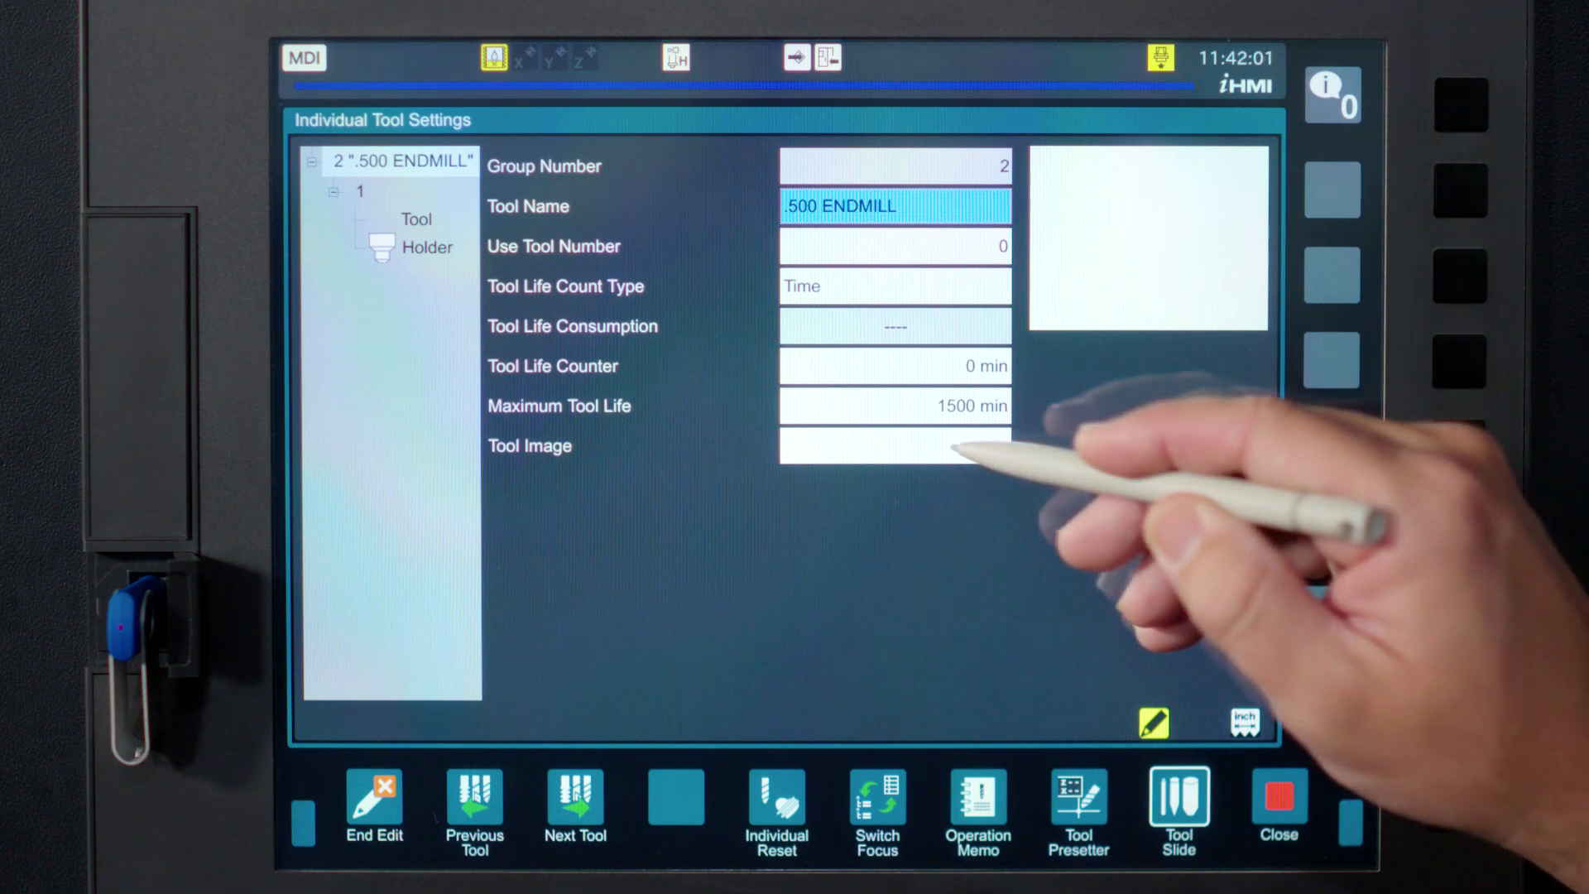
# Load 1_2_ENDMILL.PNG from the USB_MEM folder as the tool image, overwriting the existing one
pyautogui.click(894, 445)
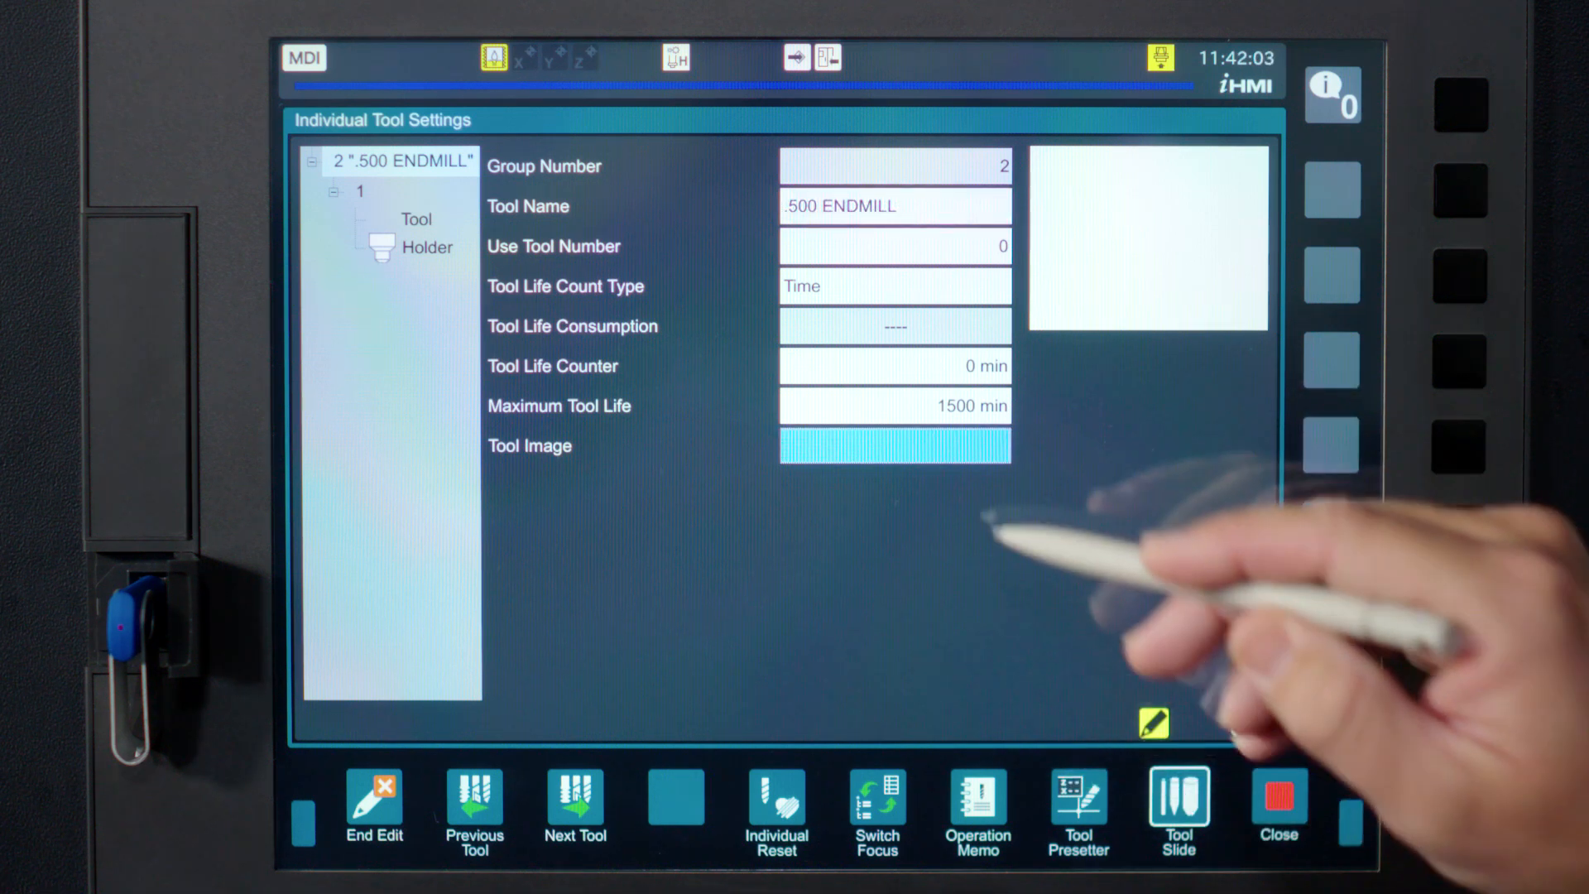
pyautogui.click(895, 446)
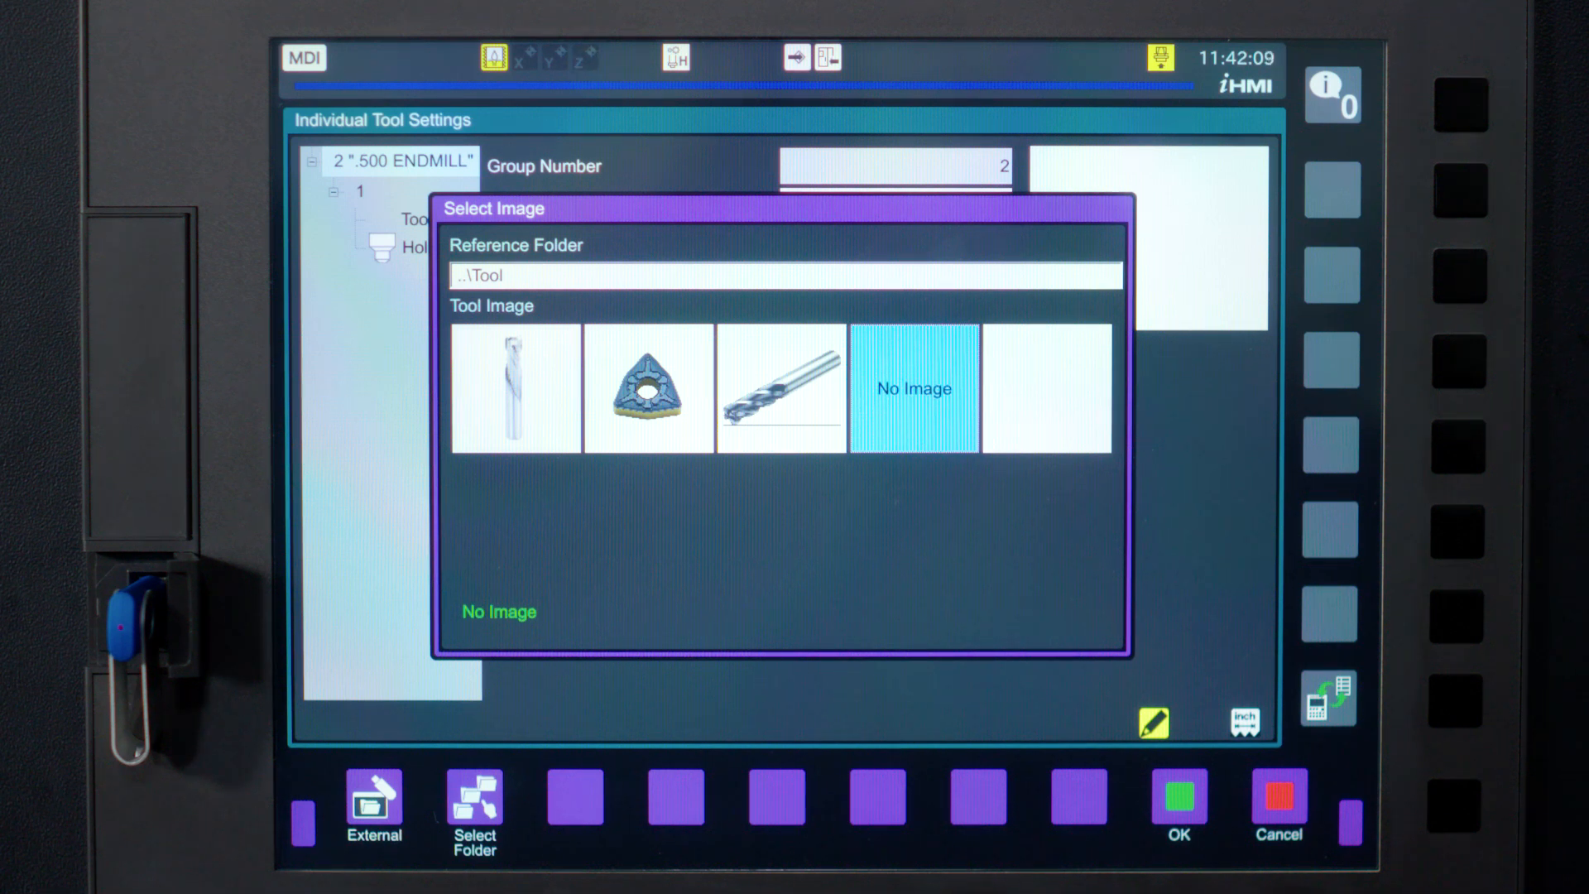
pyautogui.click(474, 811)
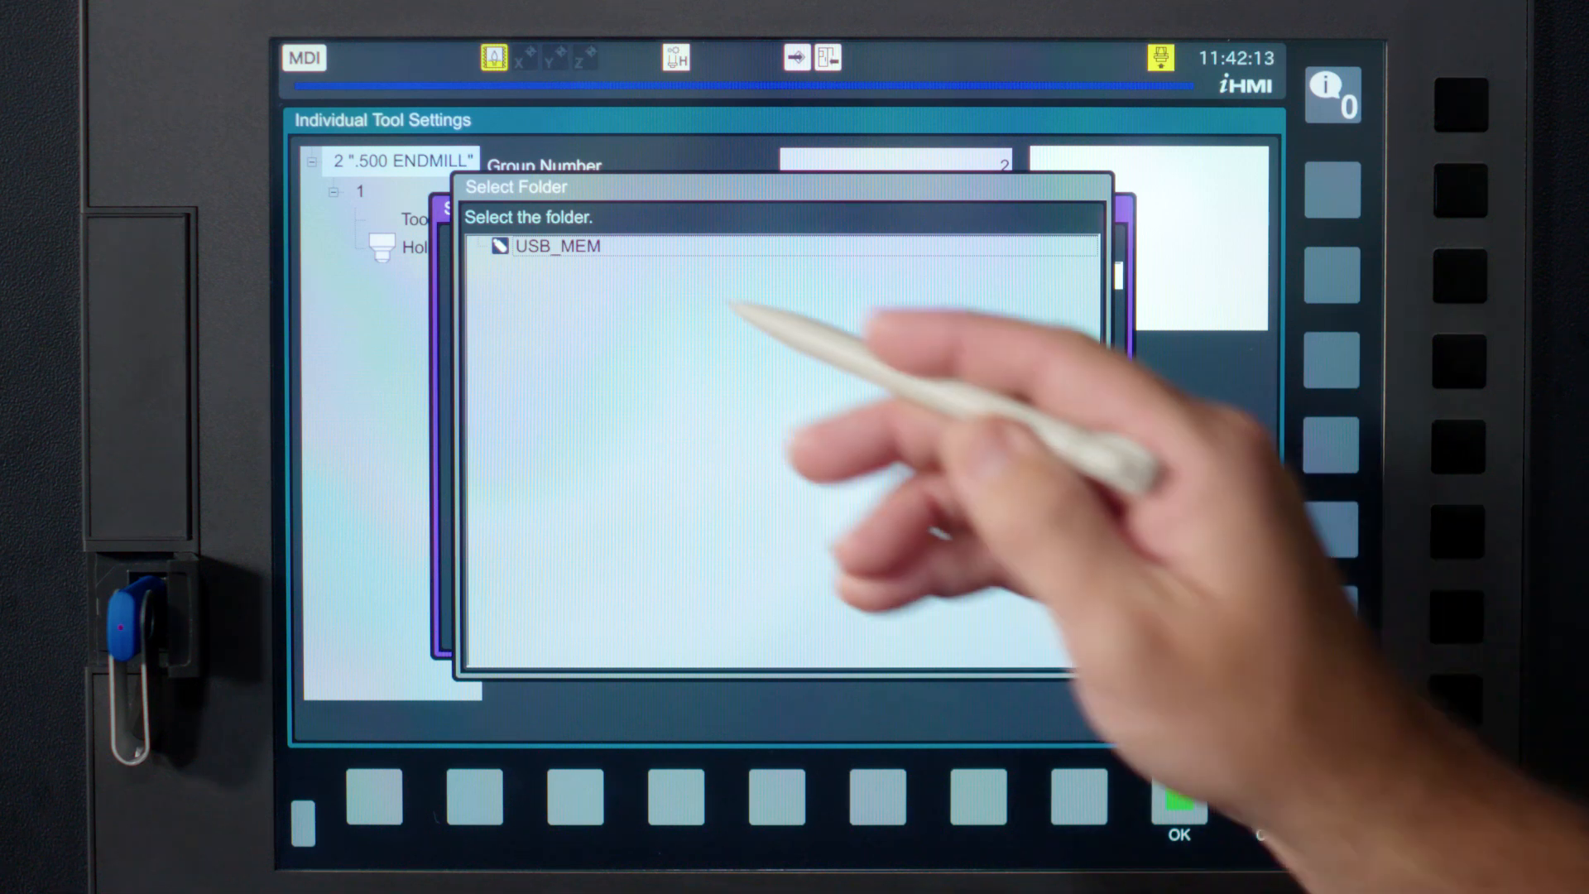
pyautogui.click(556, 245)
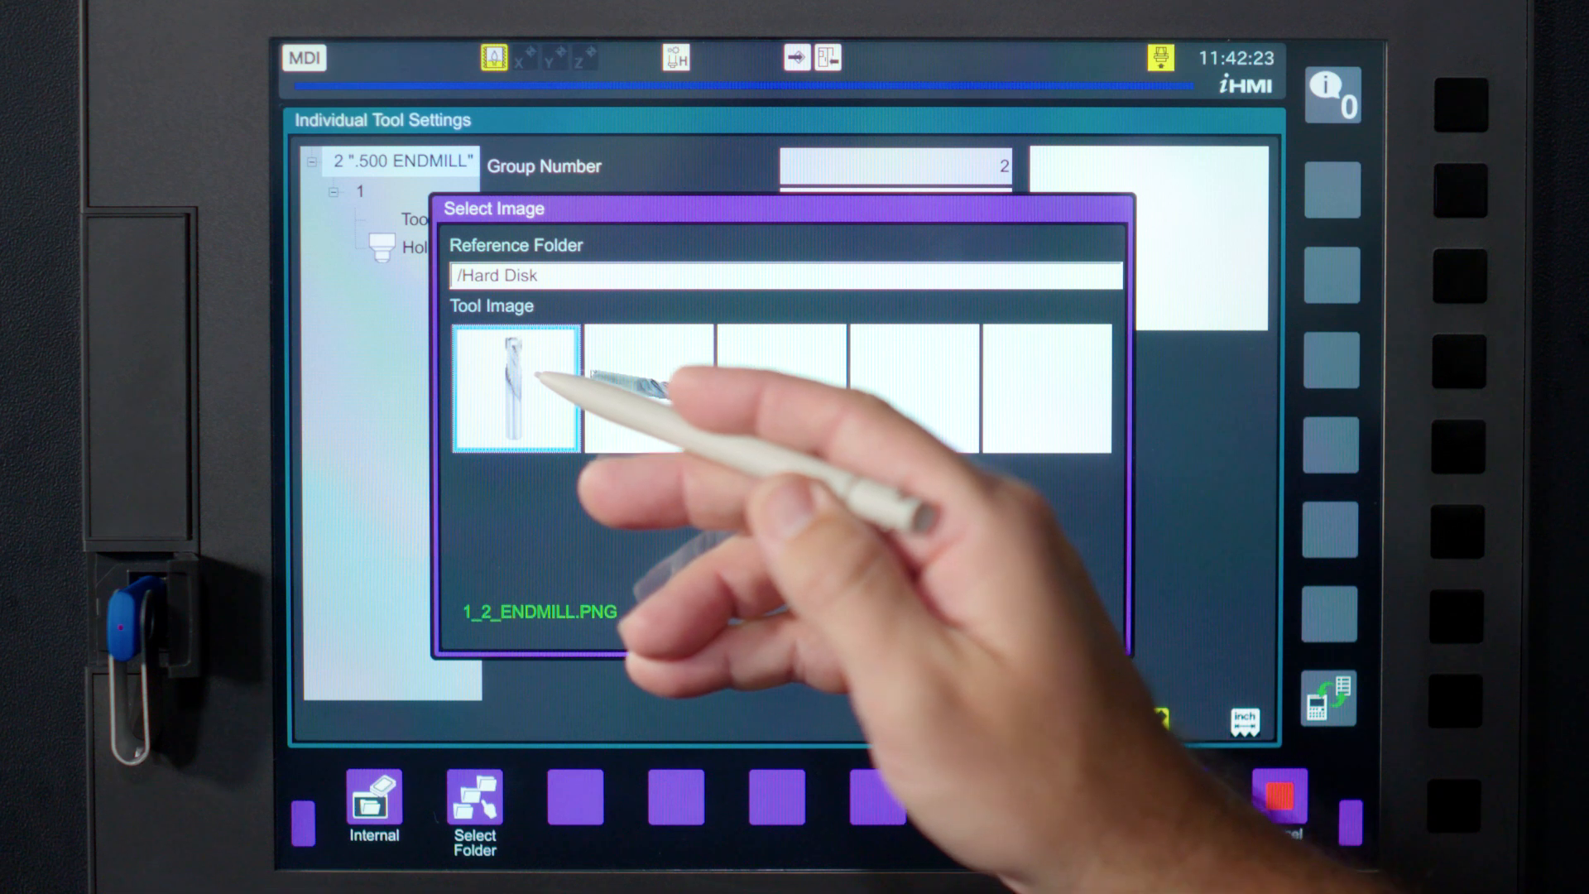
pyautogui.click(515, 390)
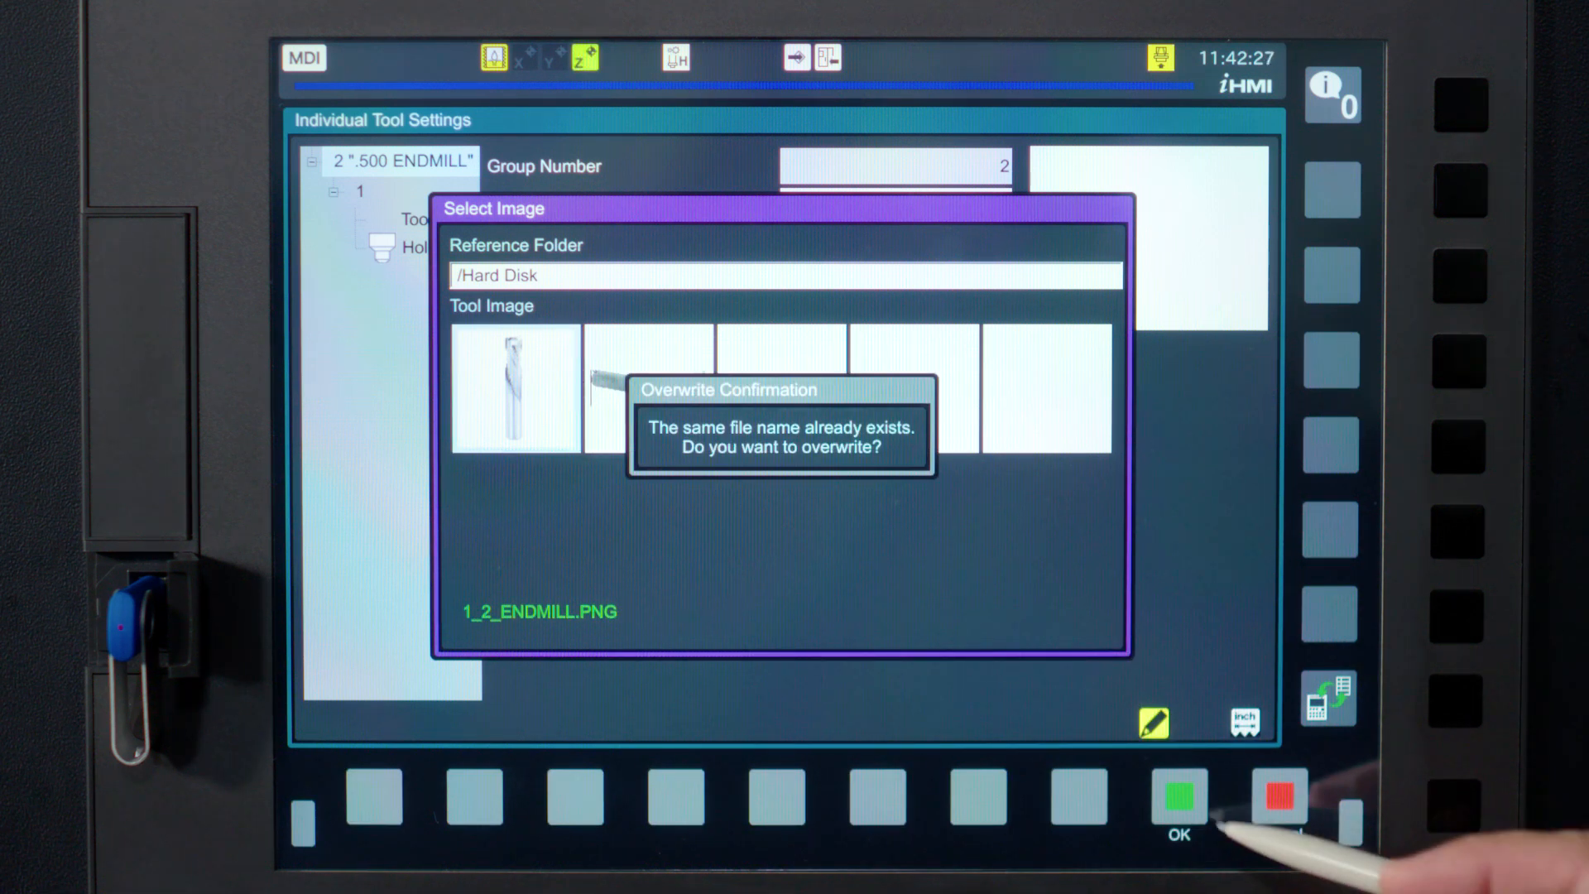
pyautogui.click(1177, 800)
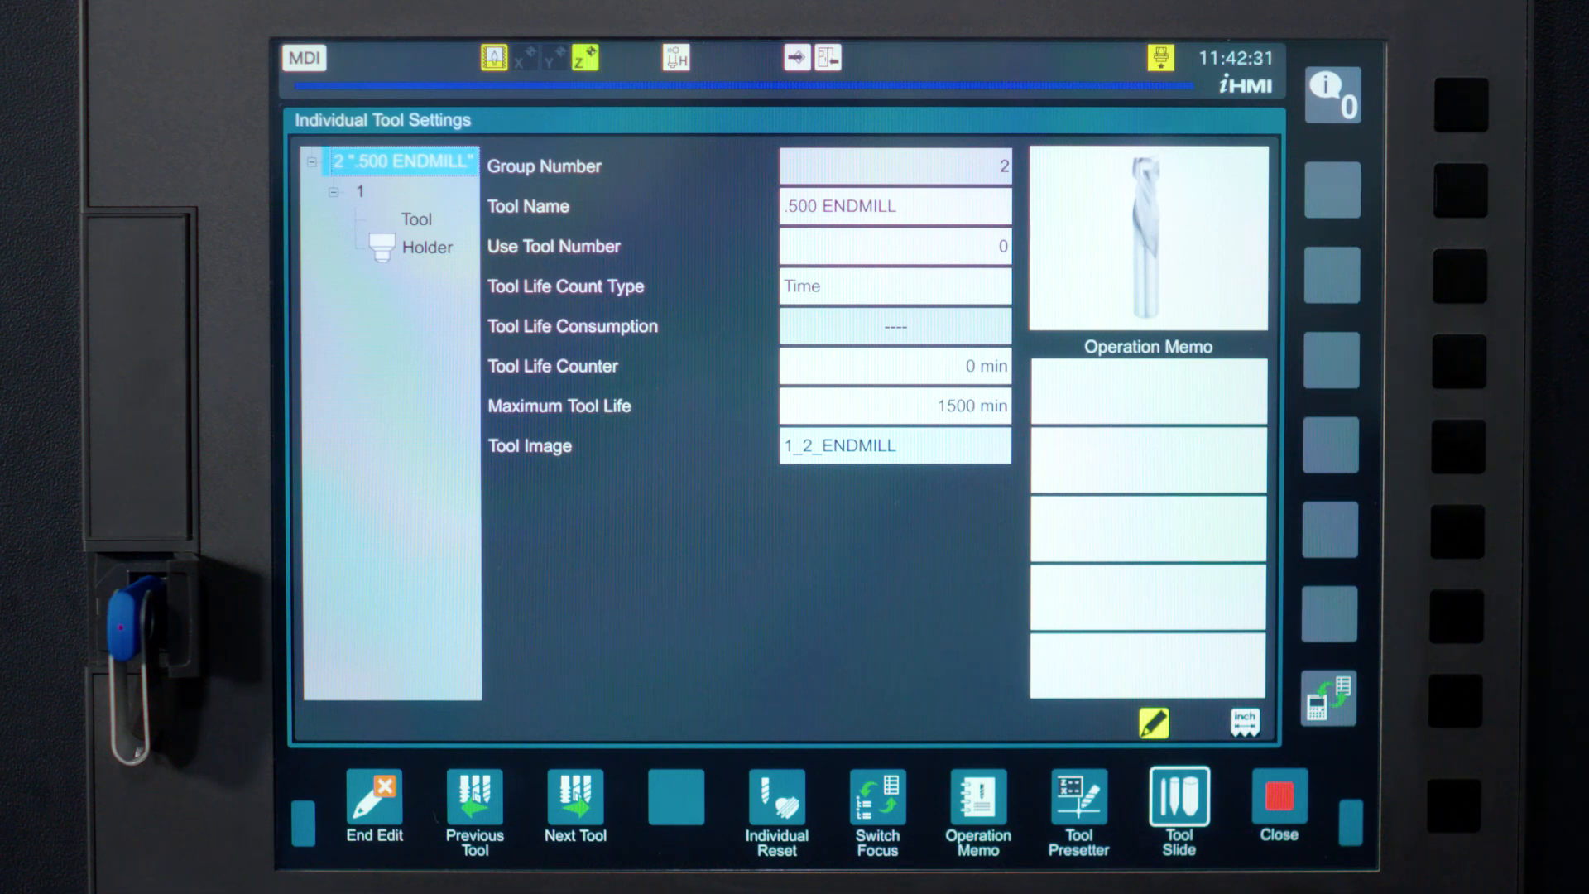
pyautogui.click(360, 191)
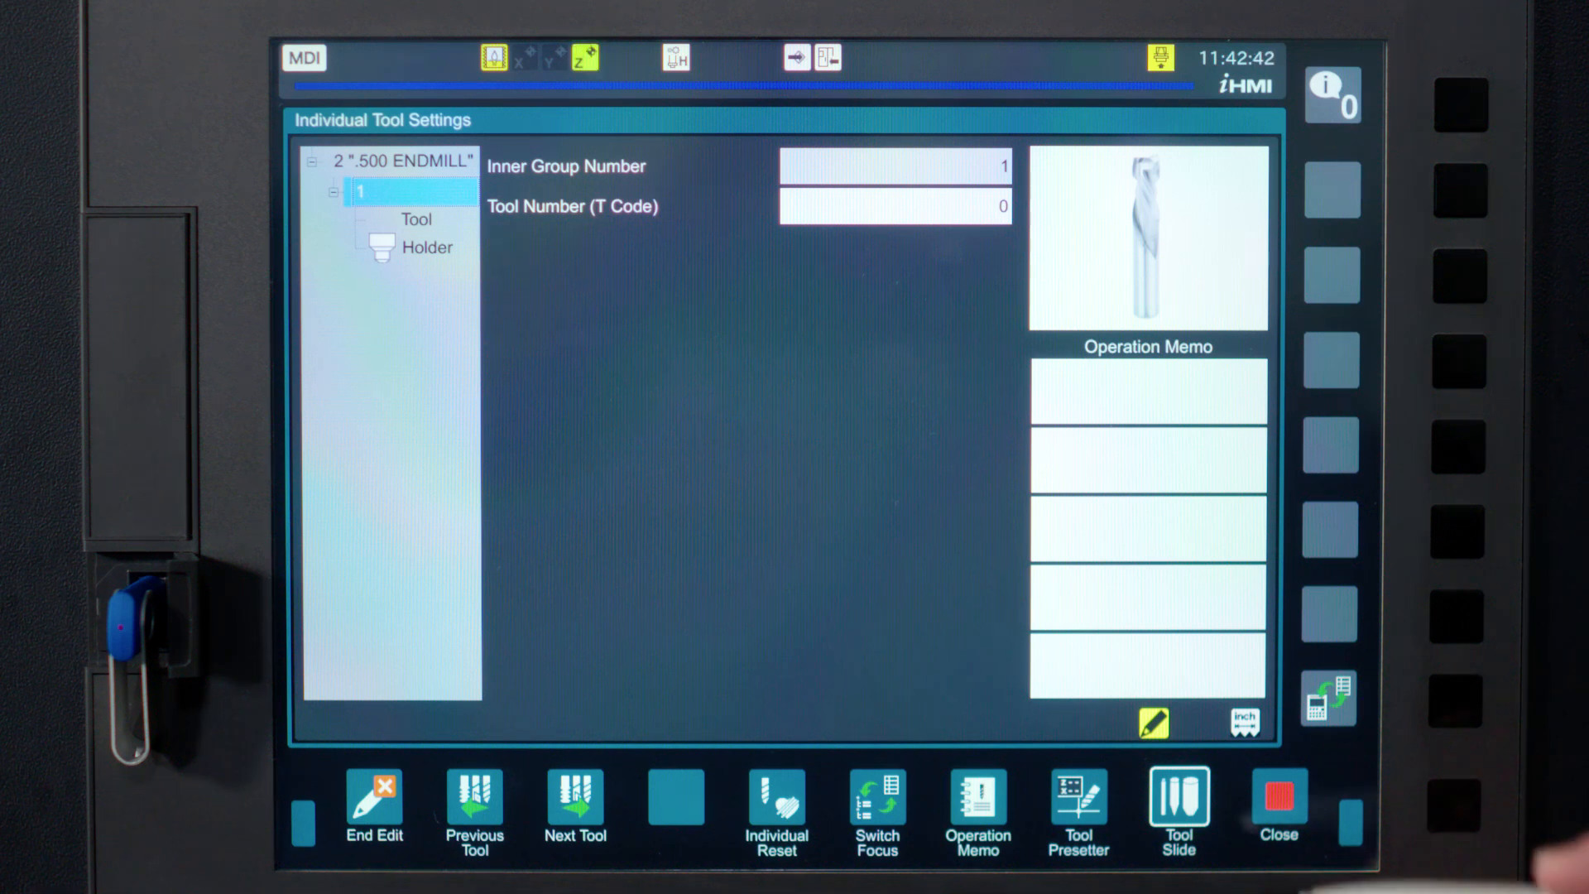
# Select the Tool node under group 2's tool 1 to display its cutting data
pyautogui.click(893, 206)
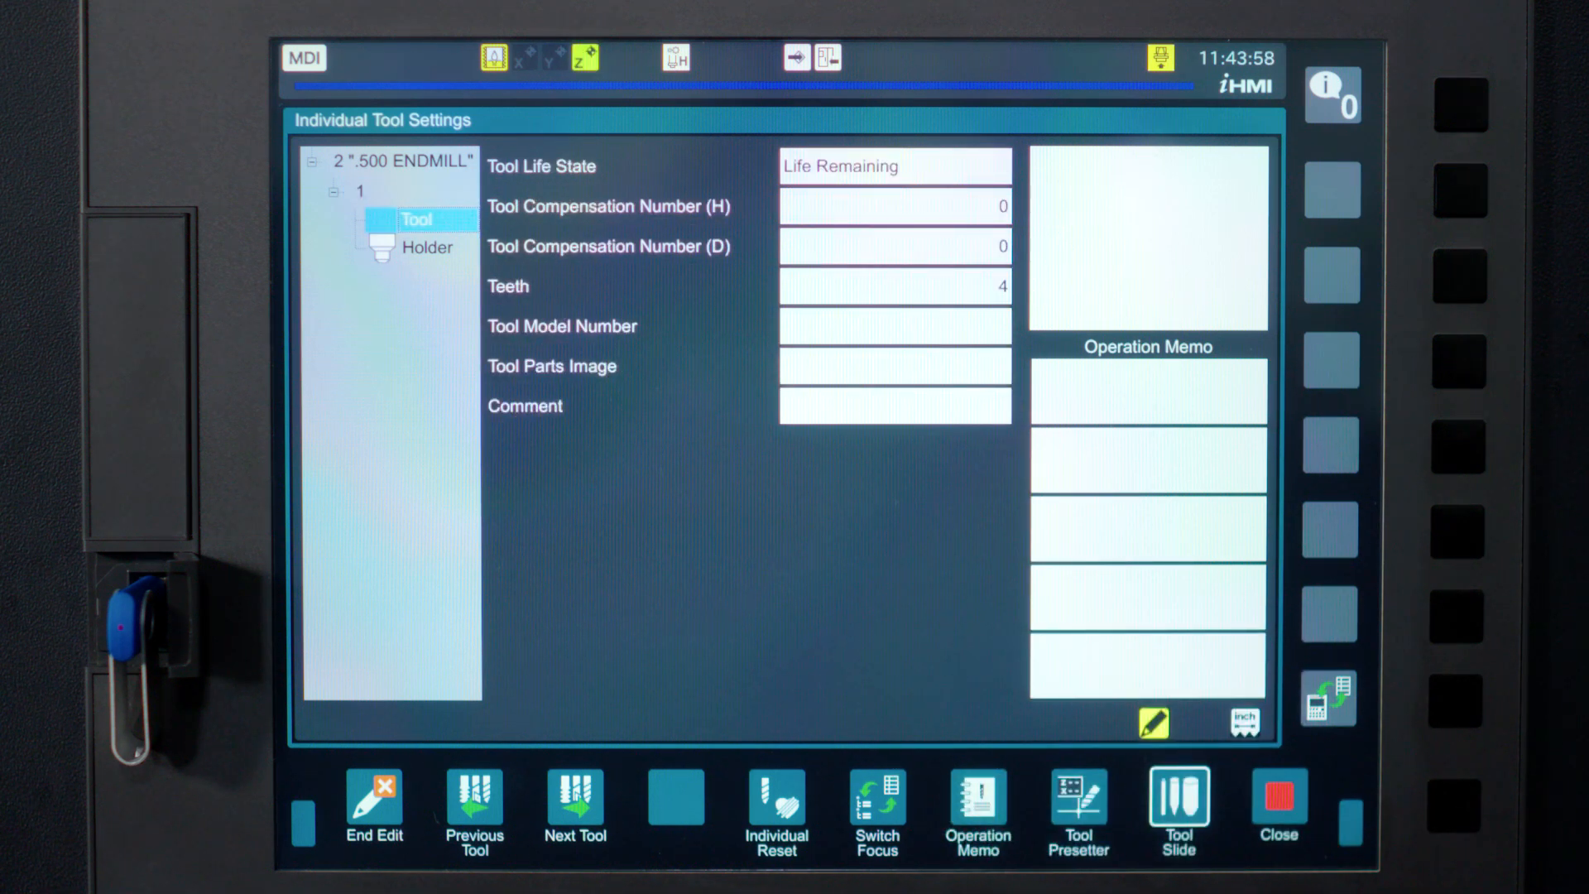
# Set the .500 ENDMILL's H and D compensation numbers both to 2
pyautogui.click(894, 206)
pyautogui.write('2')
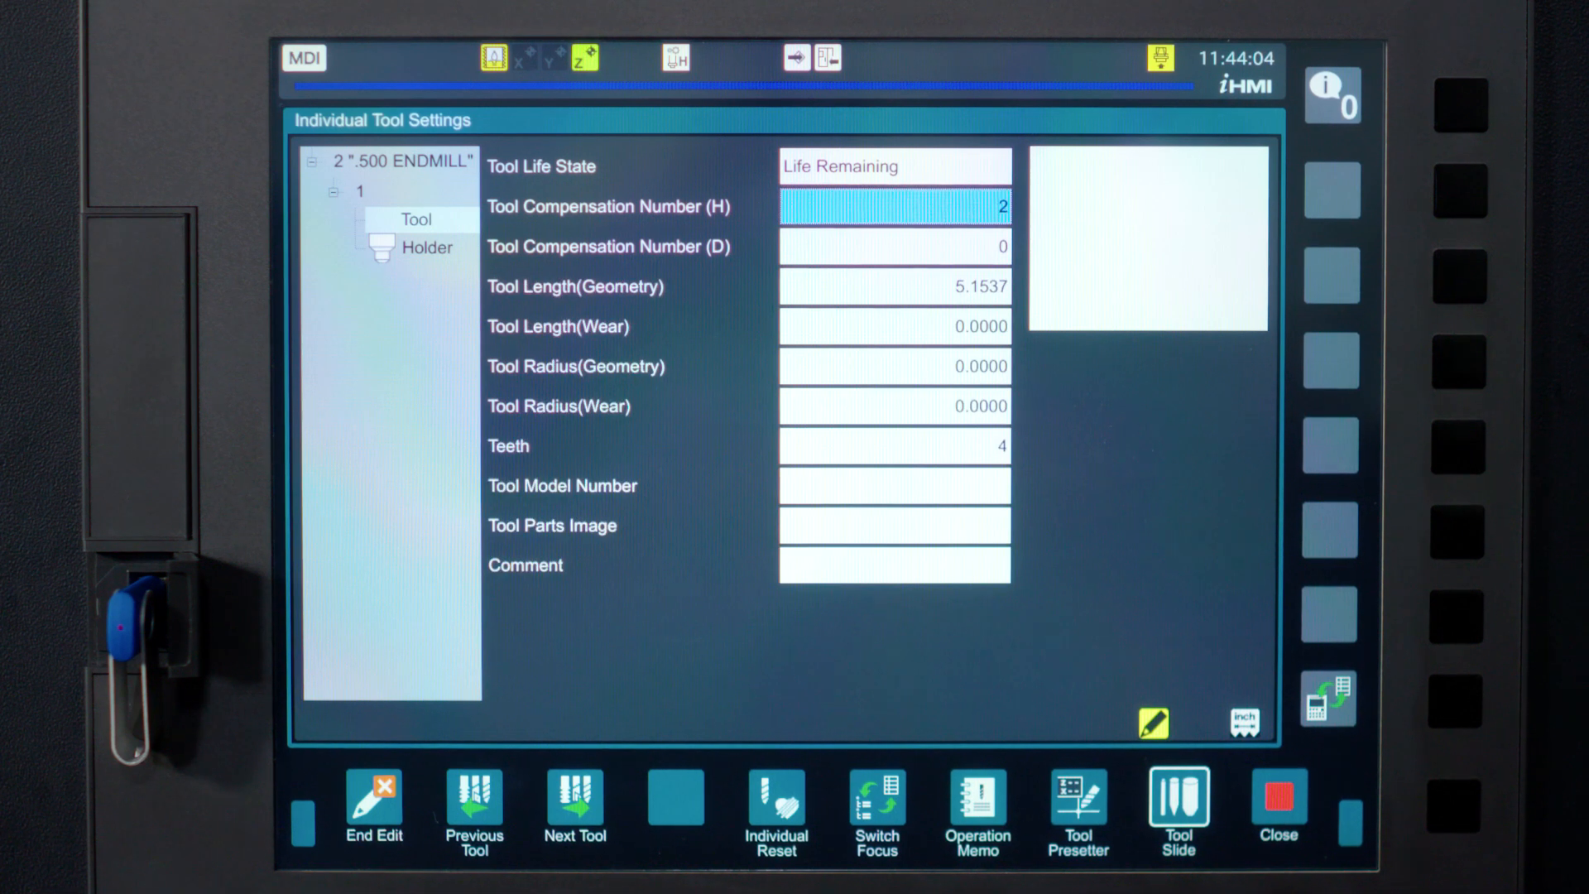
pyautogui.click(894, 247)
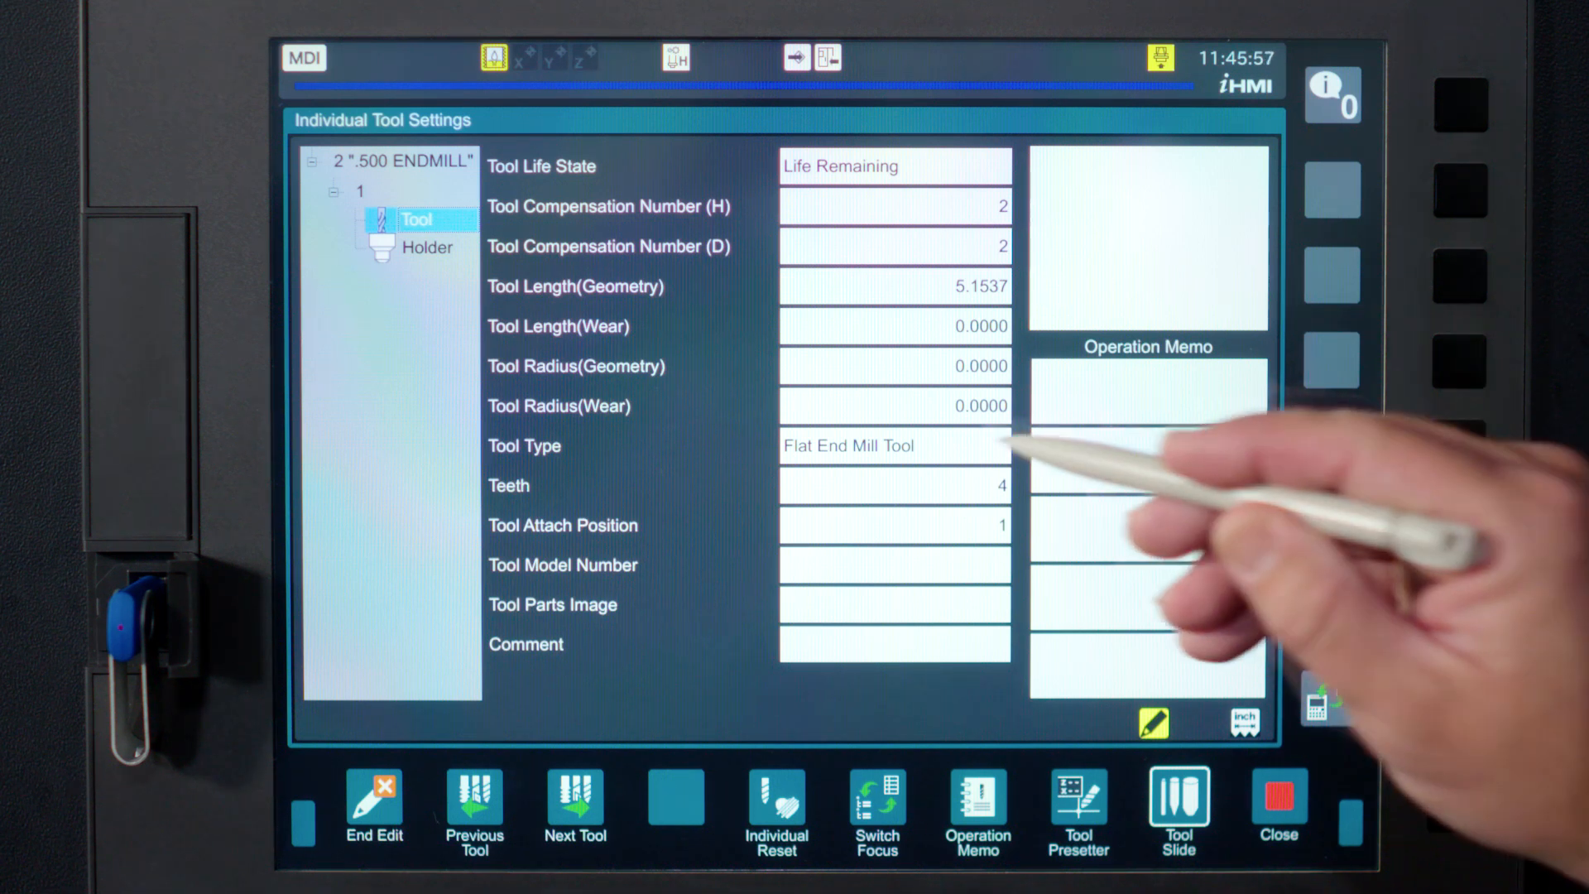
# Keep Flat End Mill Tool as the type and change the teeth count to 3
pyautogui.click(894, 446)
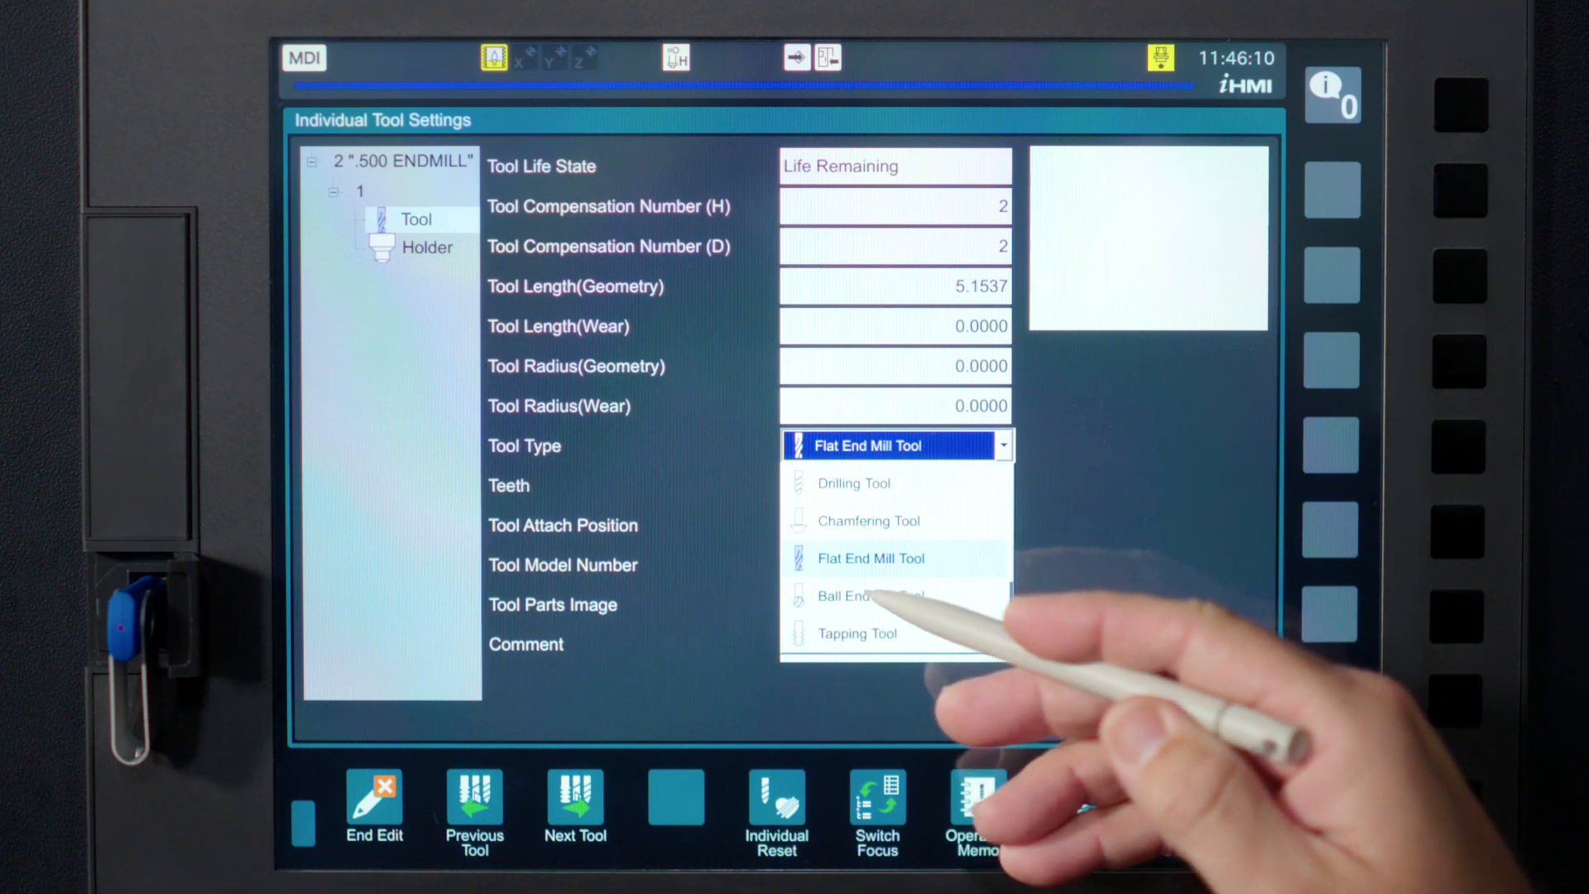
pyautogui.click(869, 557)
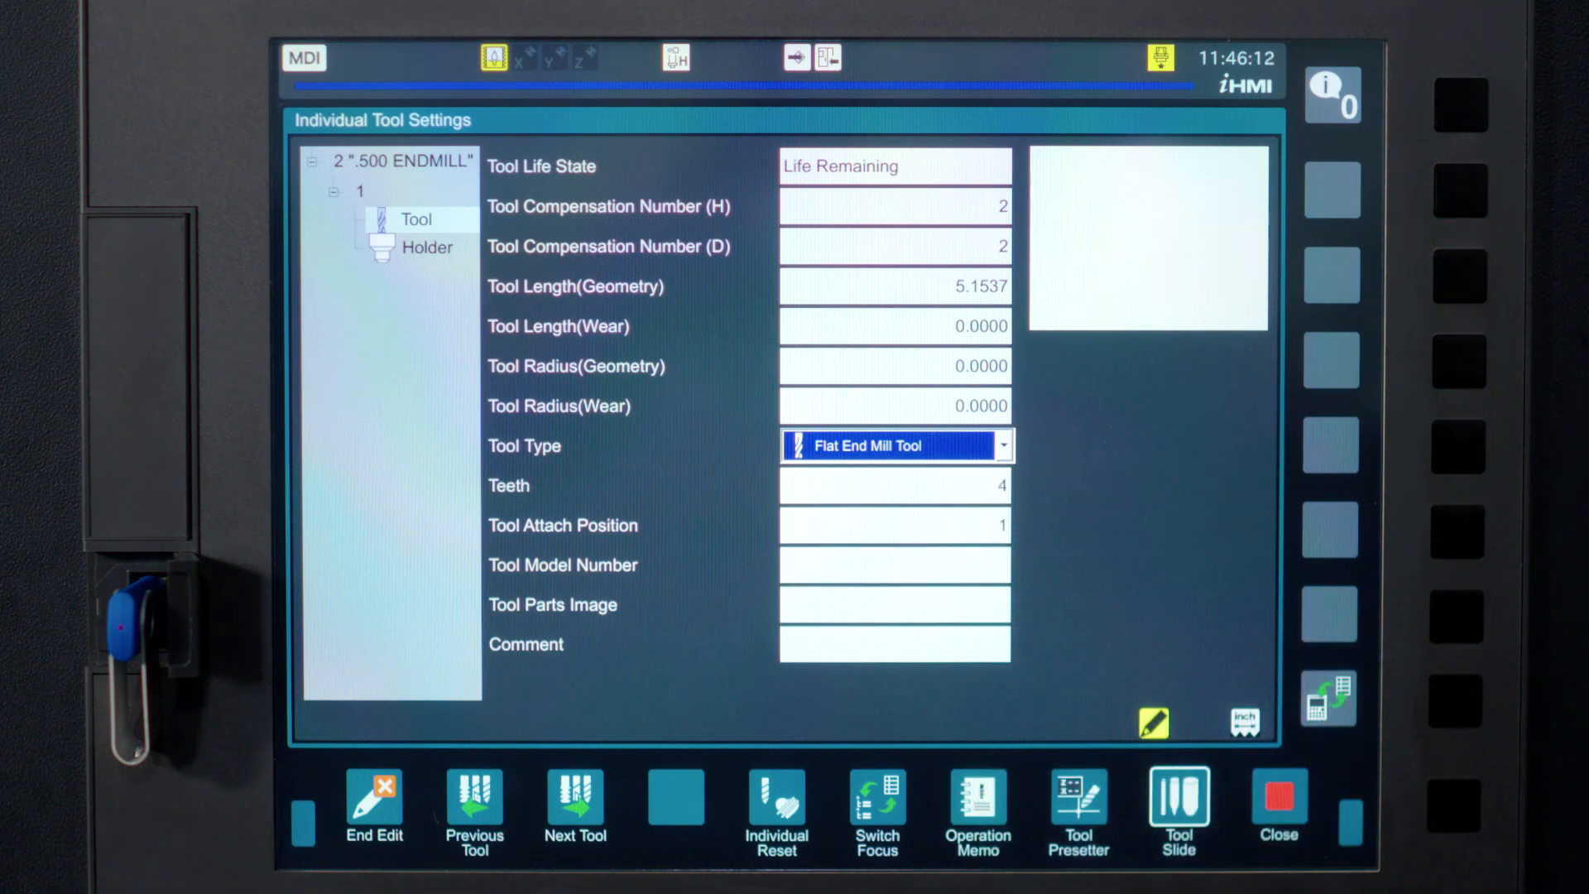
pyautogui.click(893, 486)
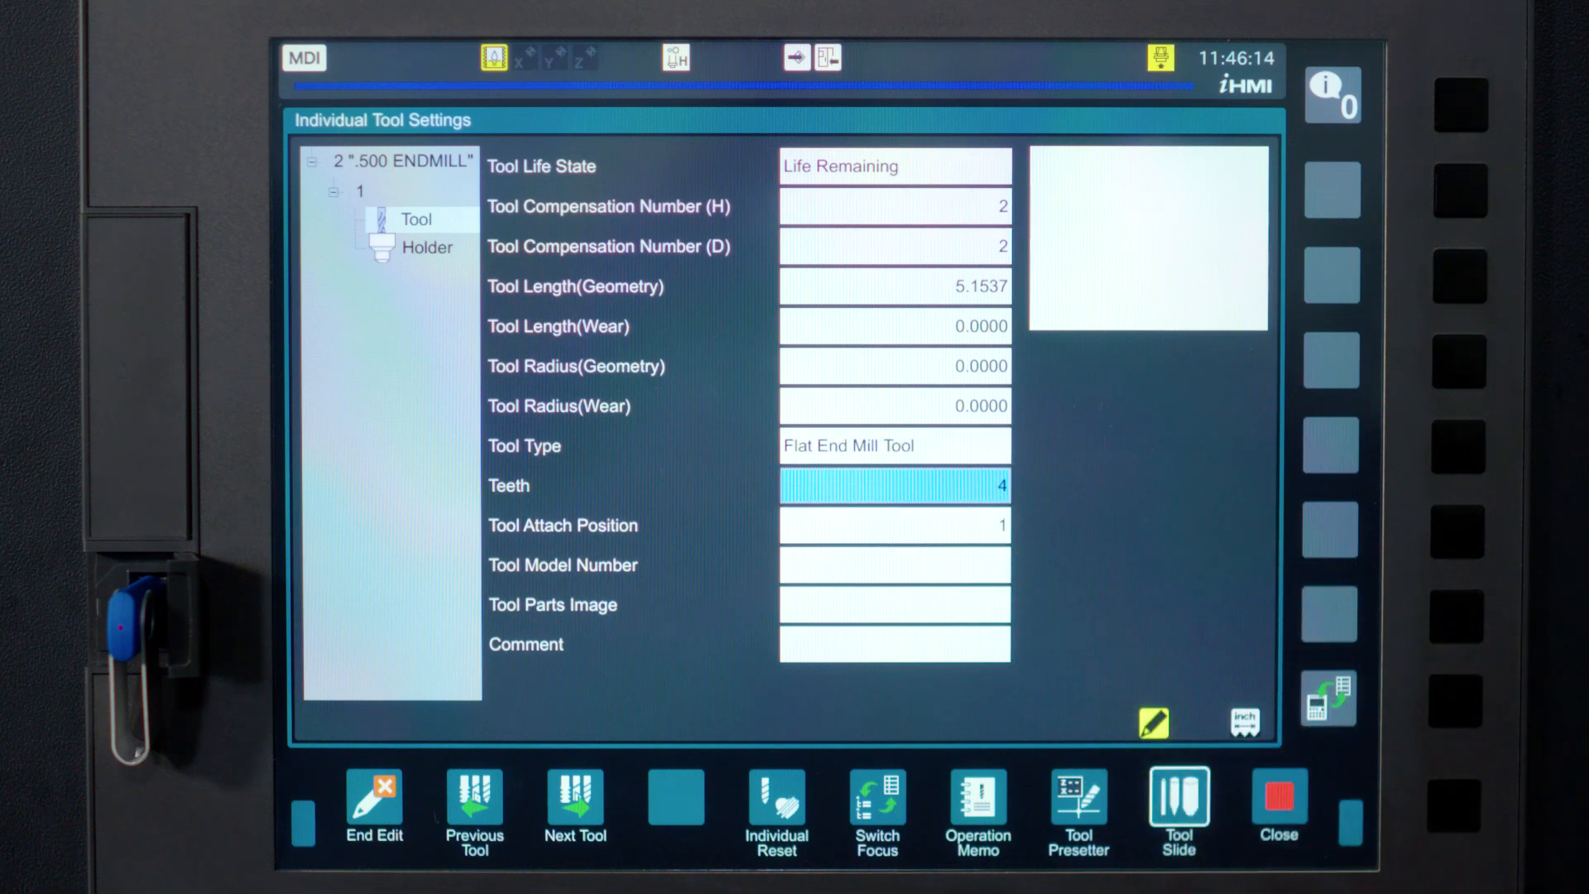
pyautogui.write('3')
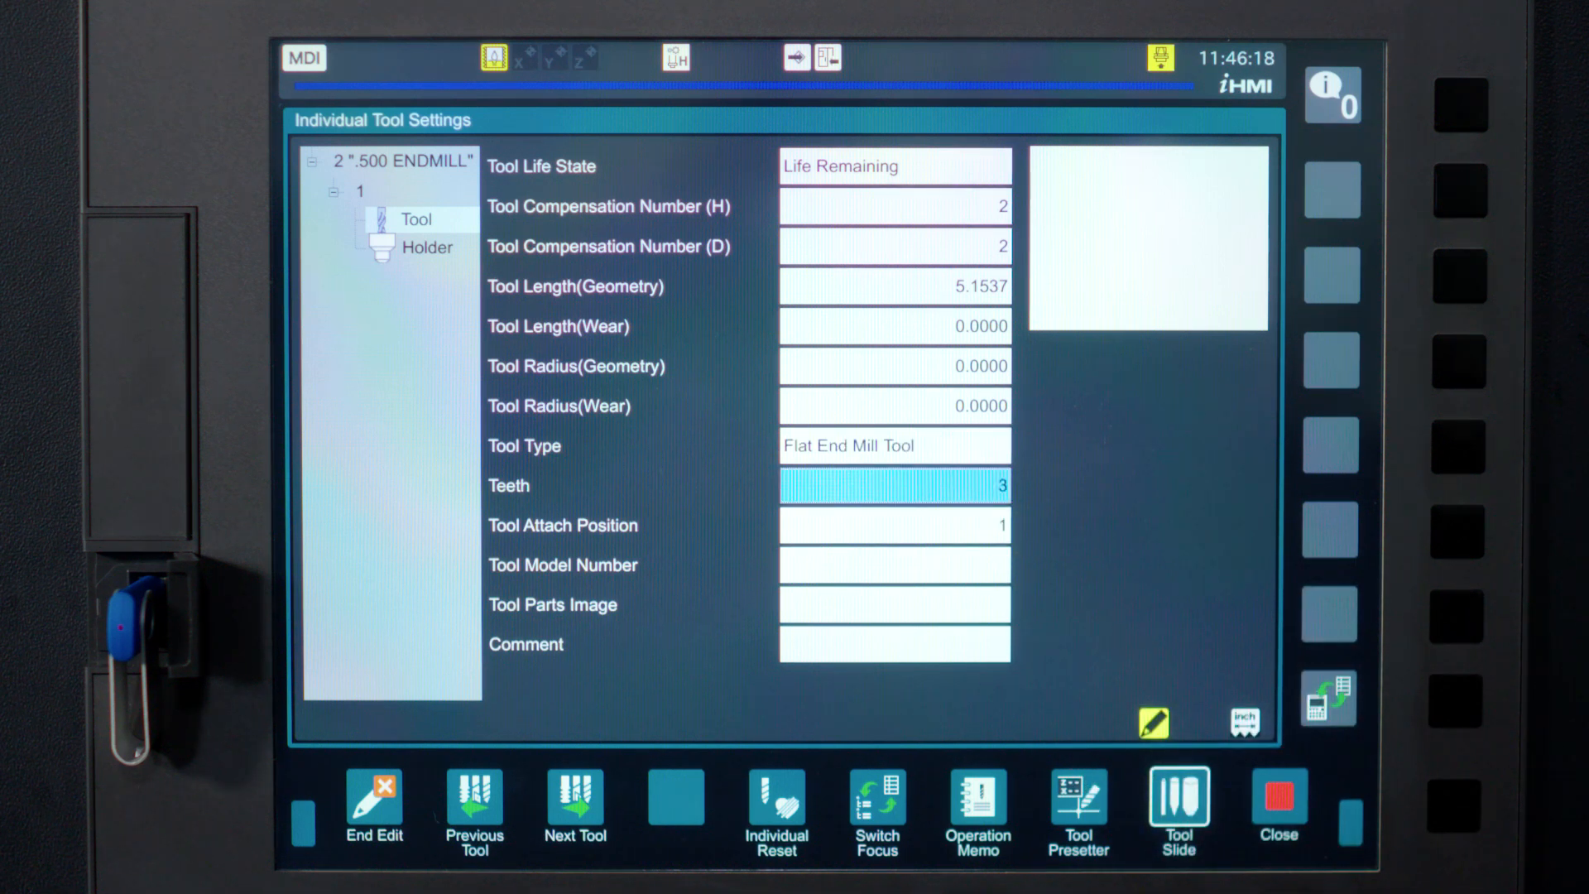
pyautogui.click(894, 525)
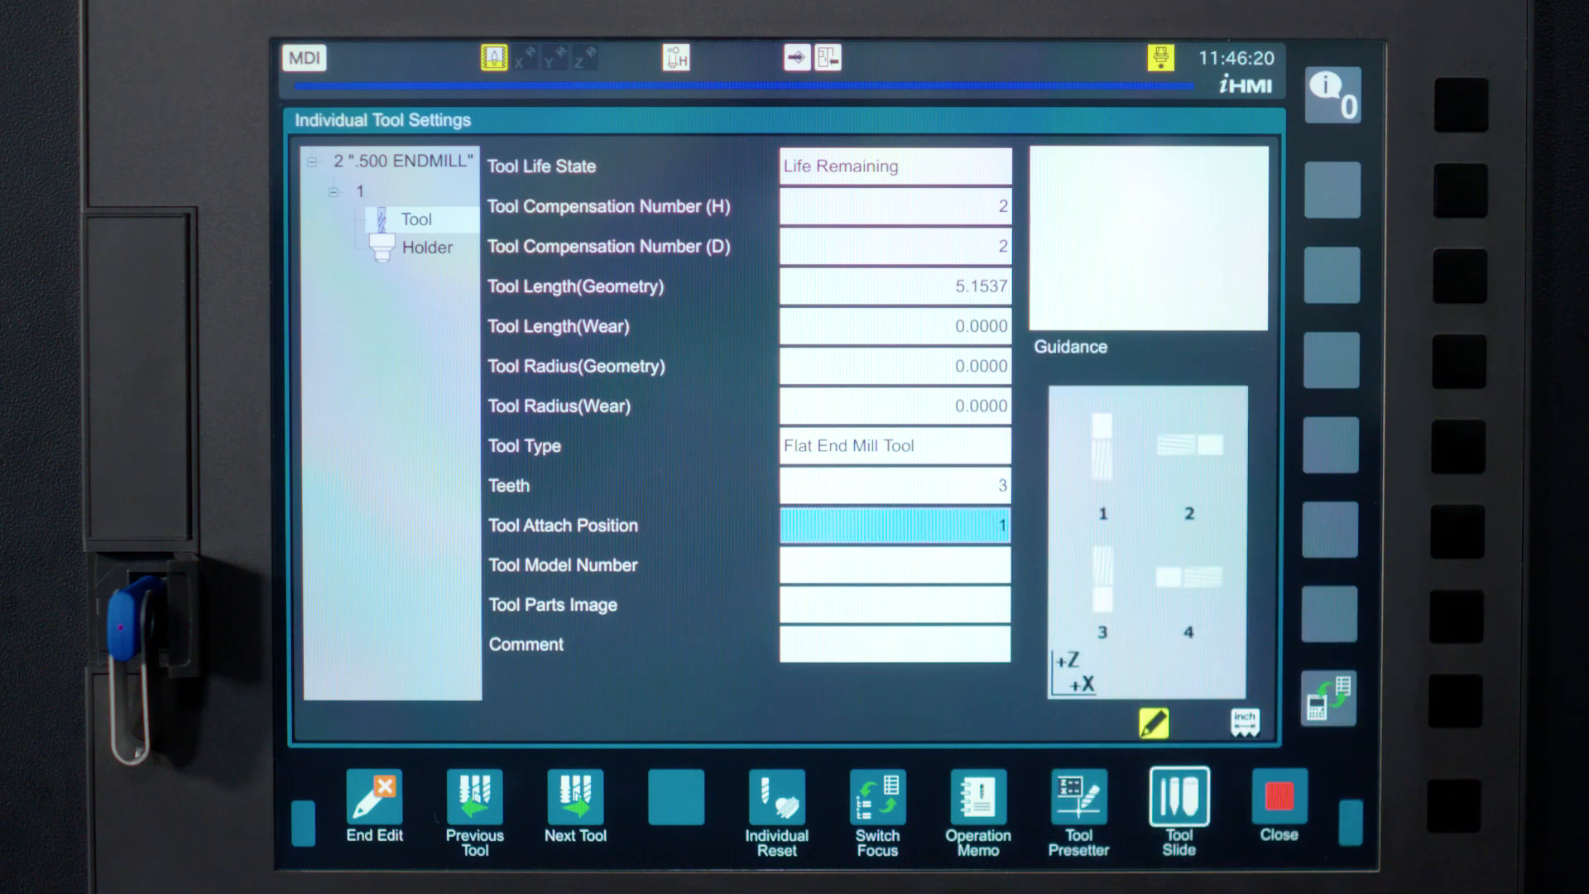
pyautogui.click(894, 564)
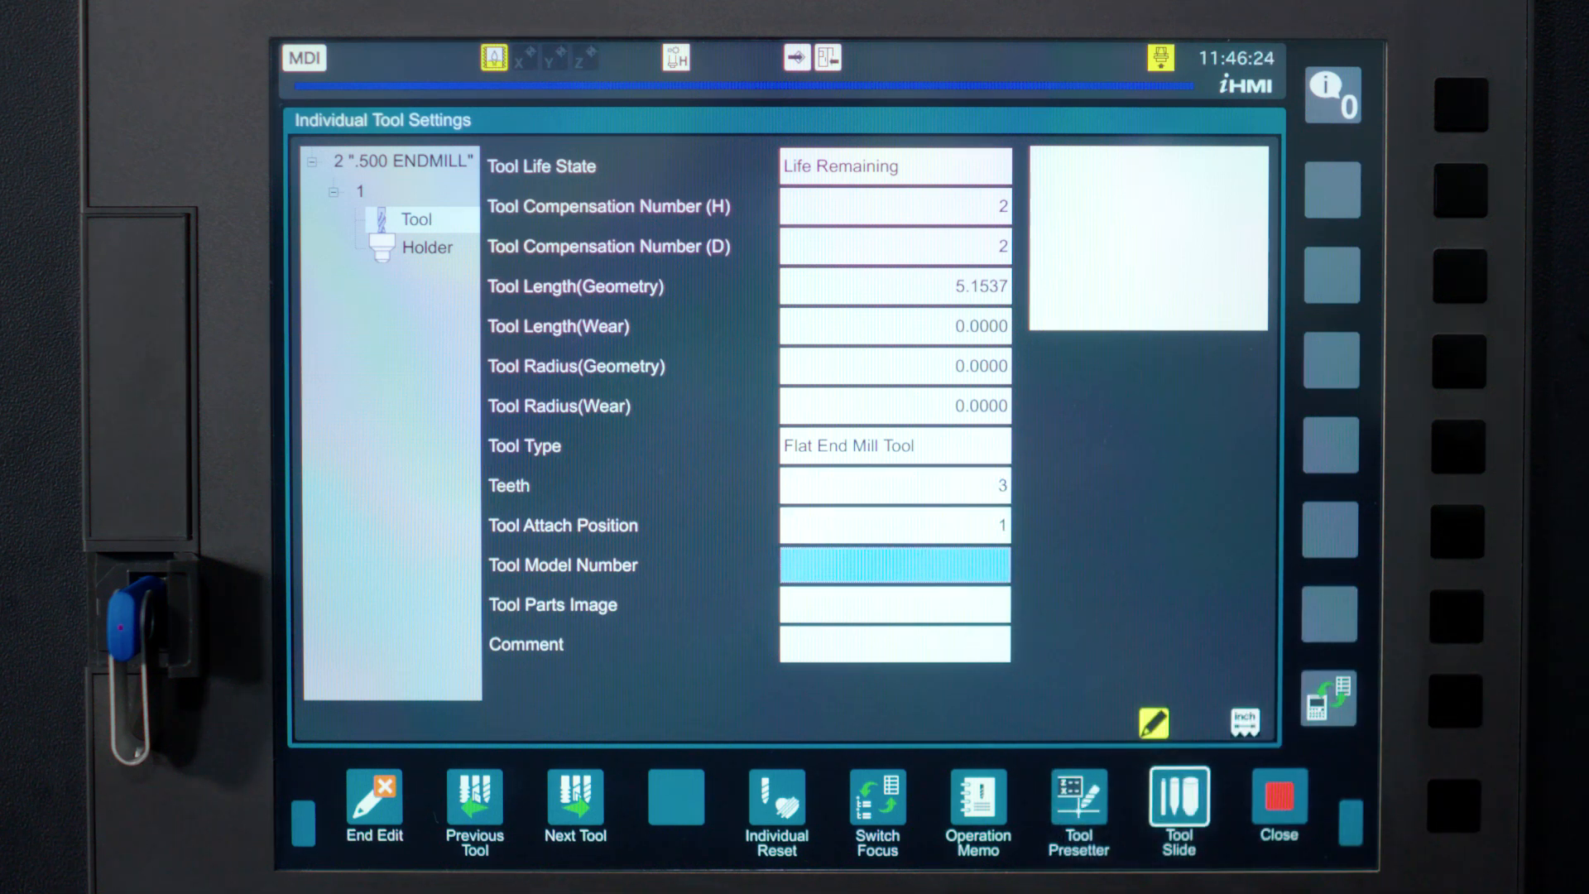
# Enter tool model number 123456 and choose the square insert image 100149020_ArtToolLarge
pyautogui.write('123456')
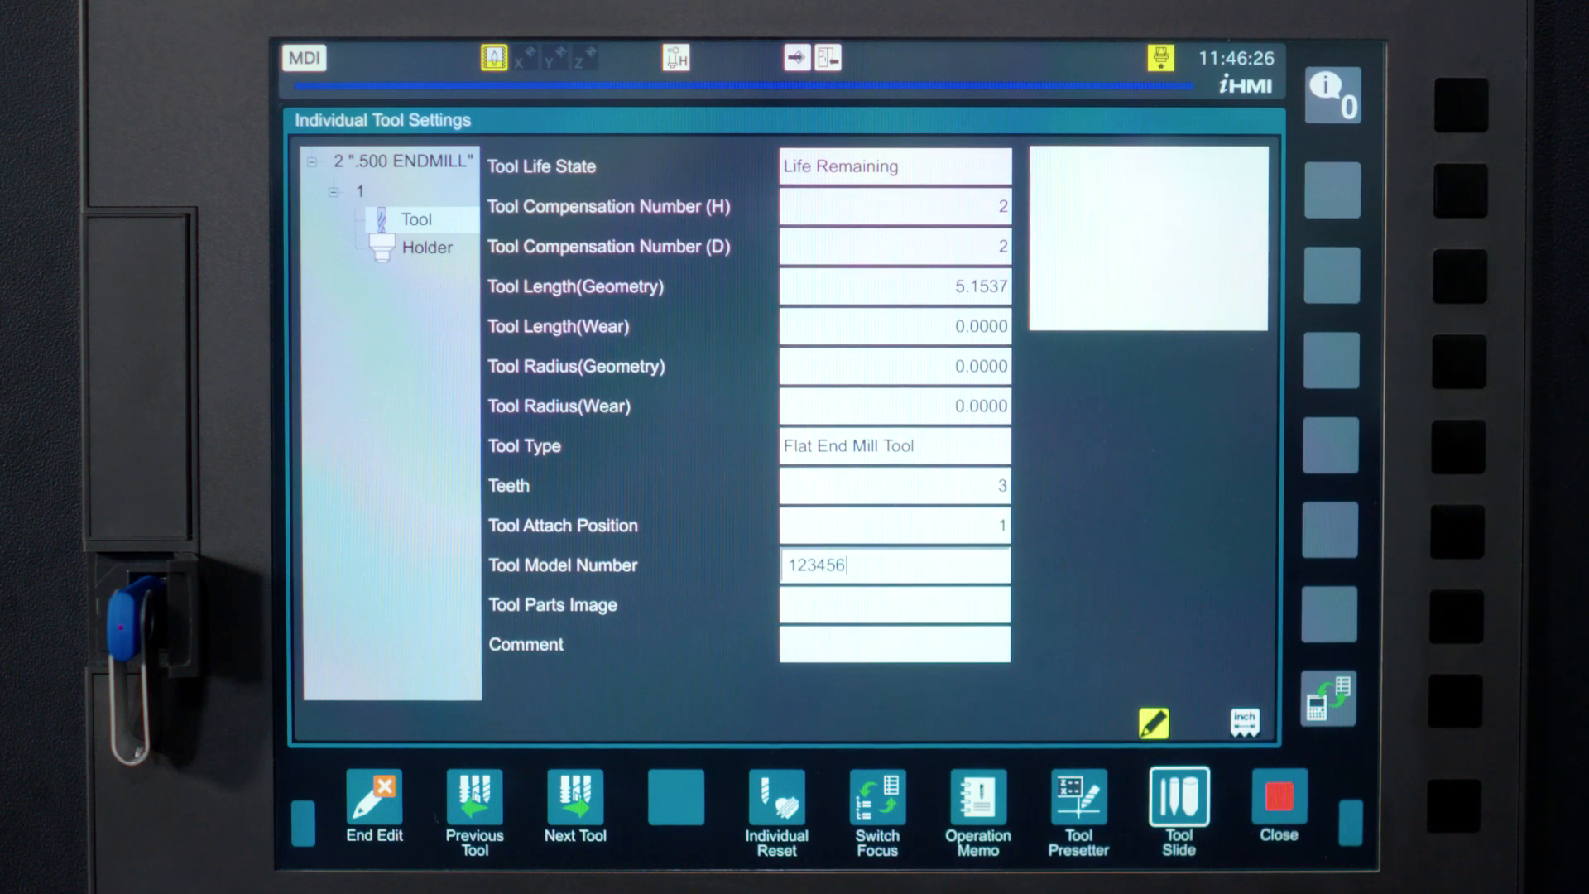
pyautogui.doubleClick(892, 564)
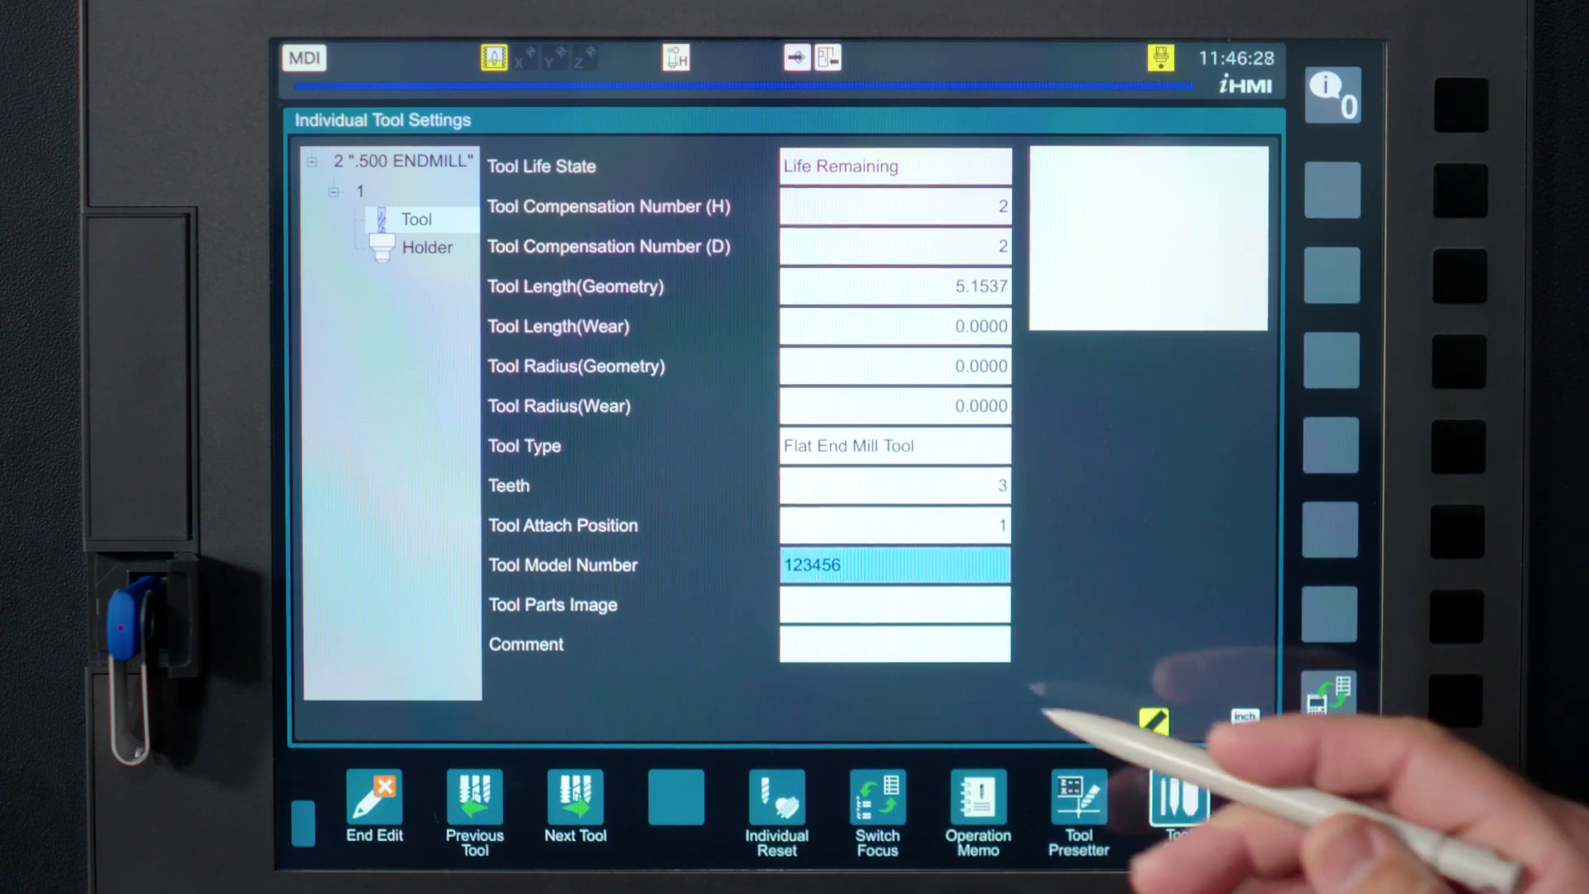
pyautogui.click(893, 604)
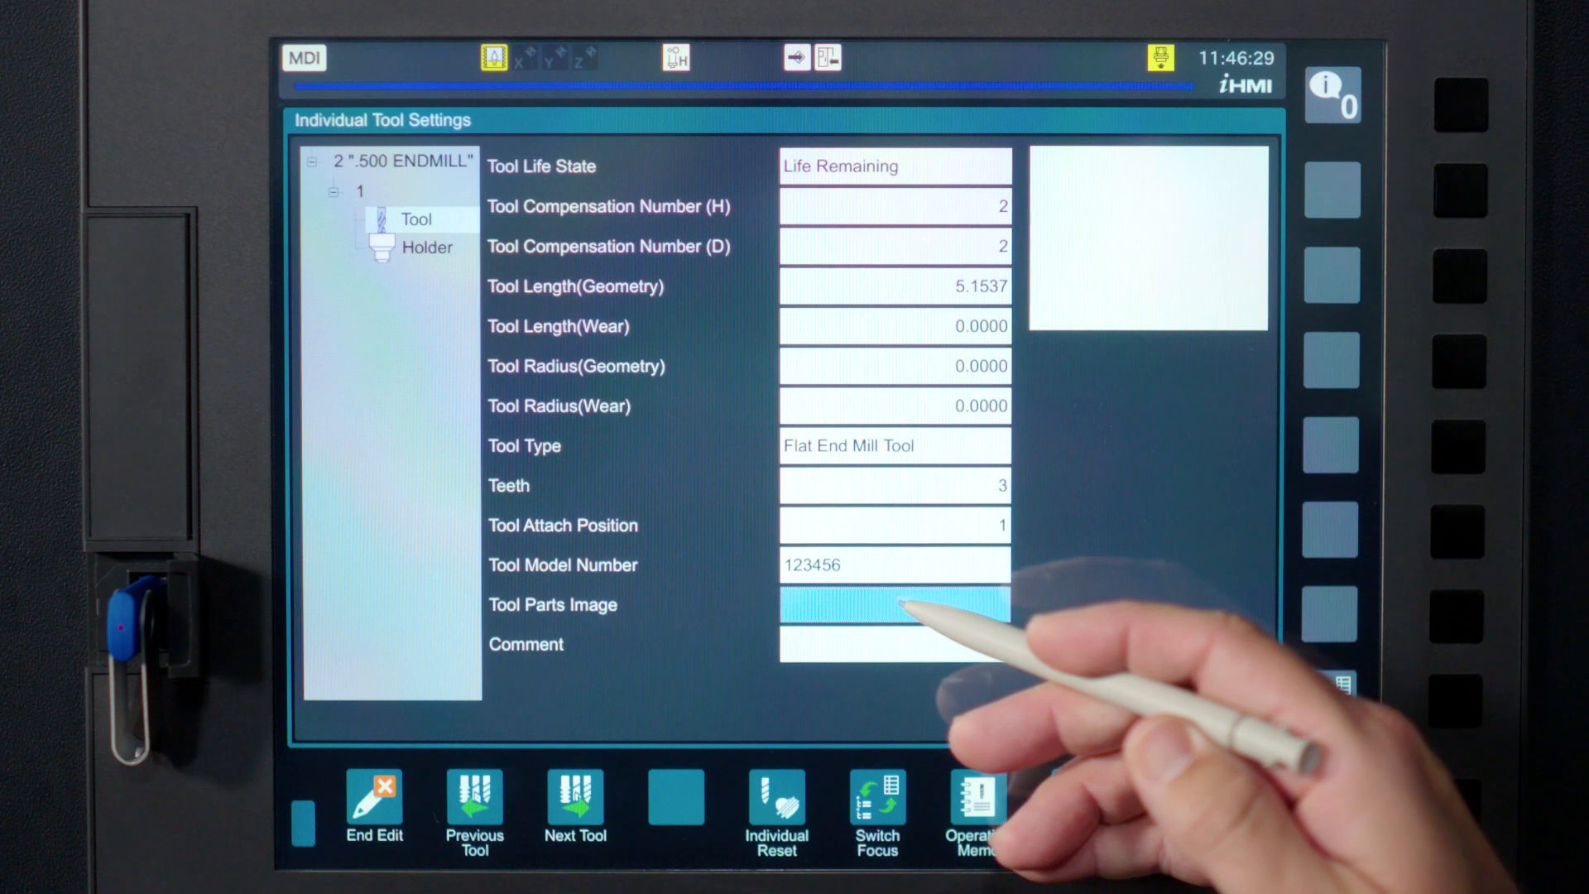
pyautogui.click(894, 605)
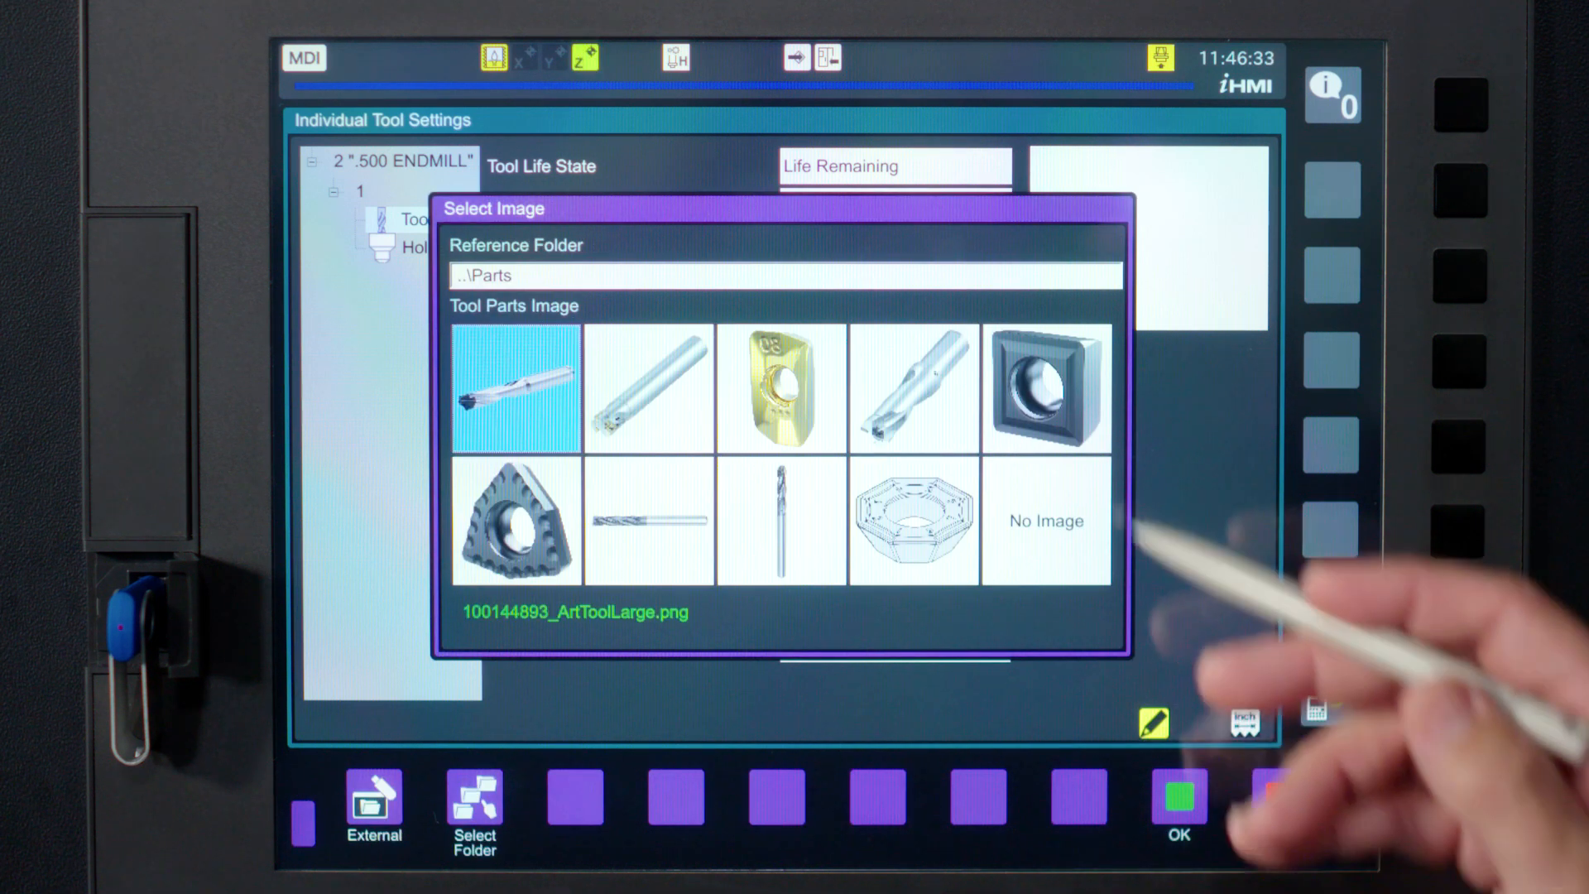
pyautogui.click(1044, 388)
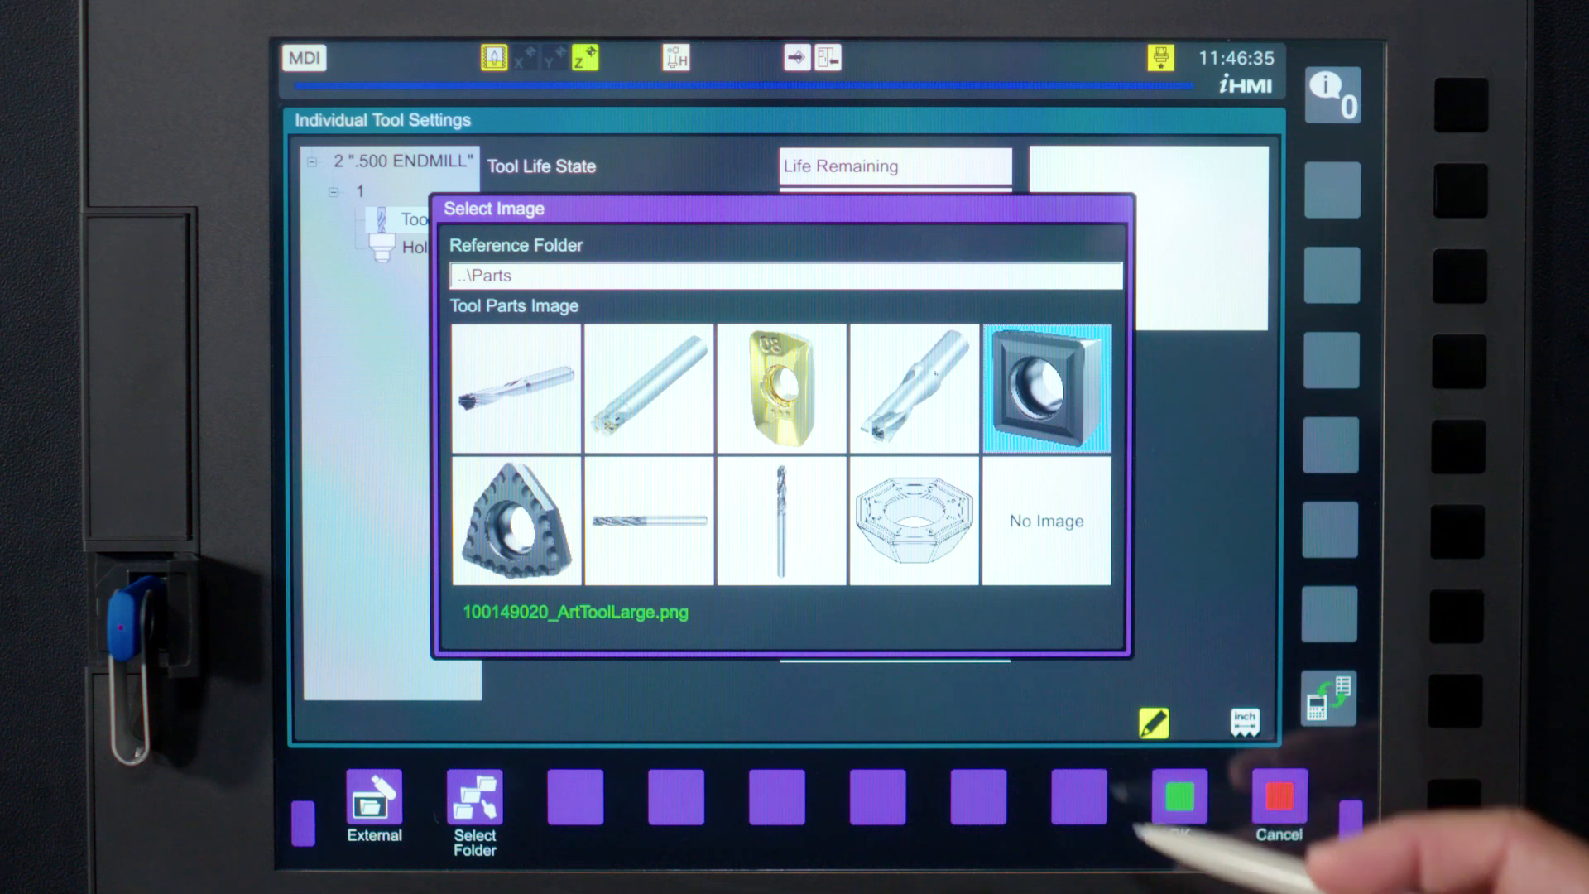
pyautogui.click(1178, 795)
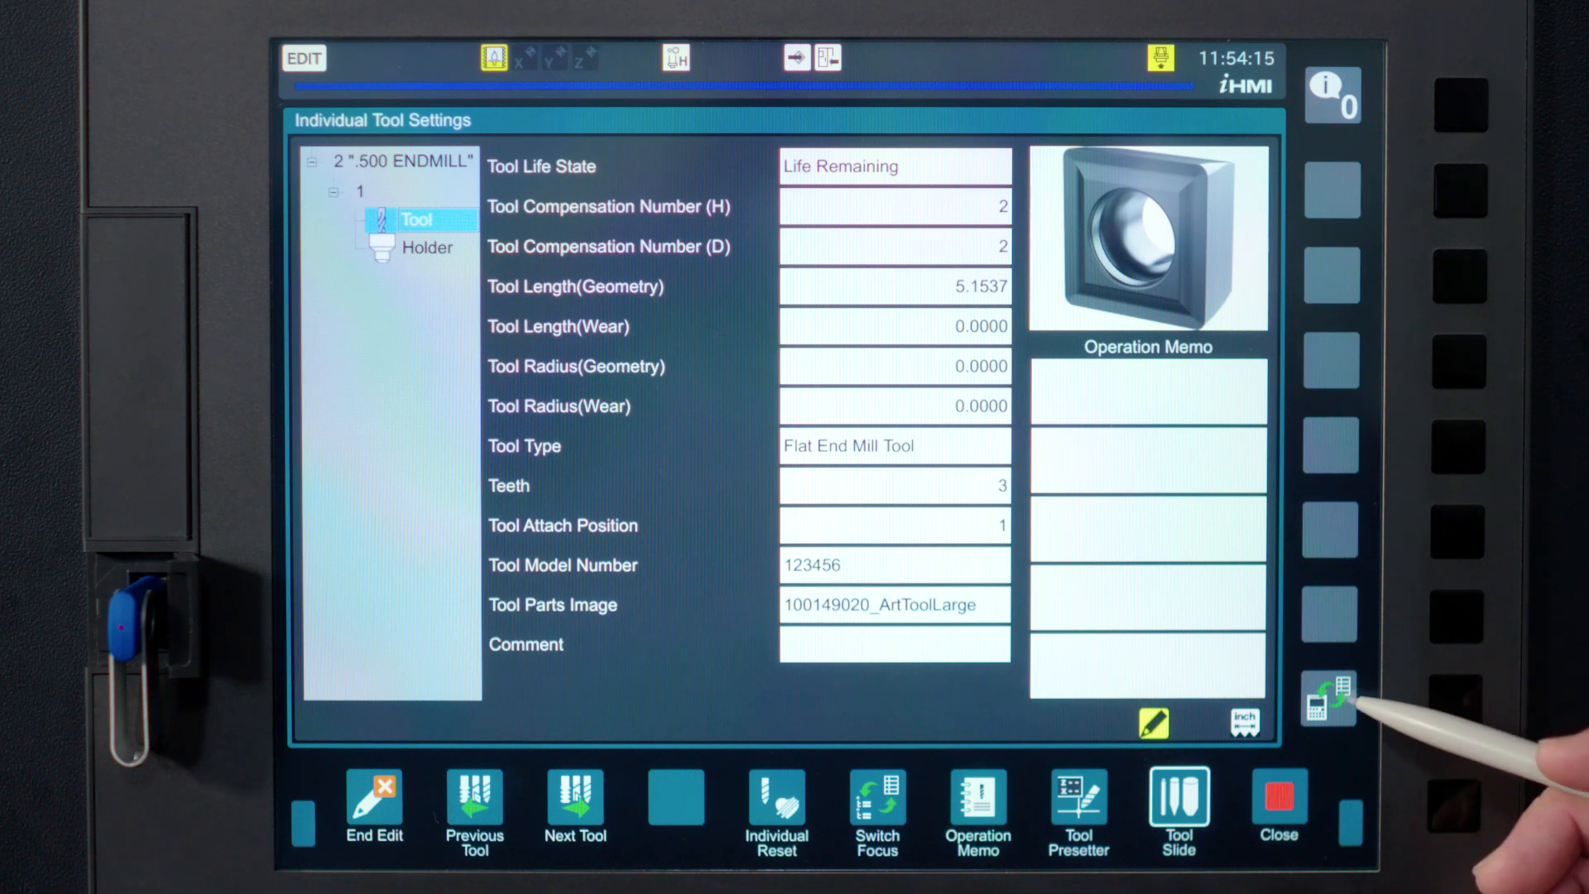
# Select and export all four tool data items to the hard disk, then leave the export screen
pyautogui.click(1327, 699)
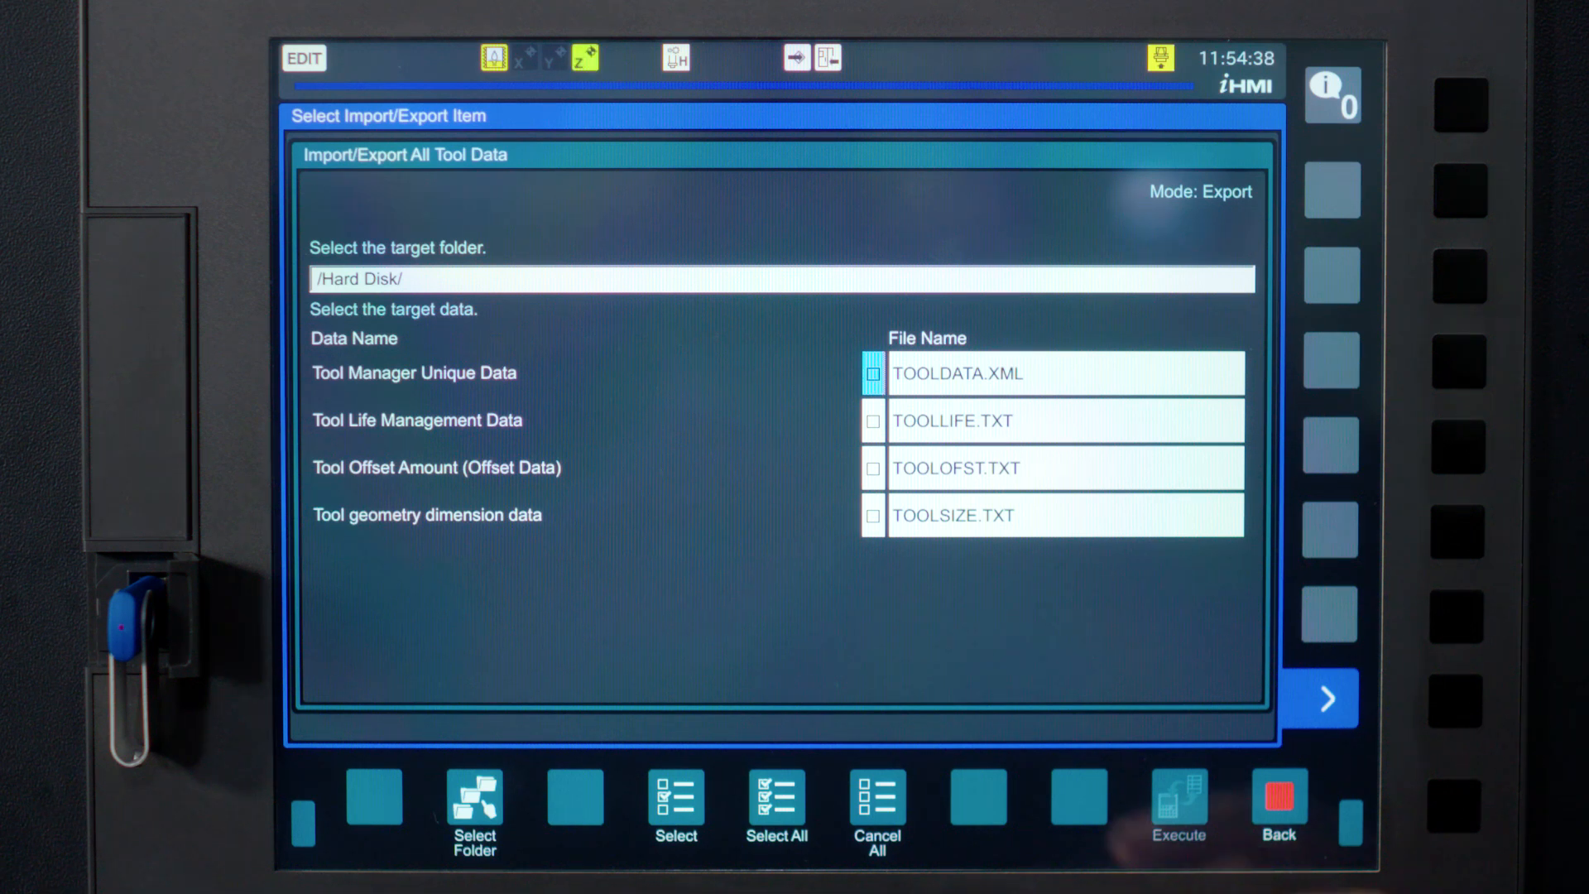
pyautogui.click(776, 808)
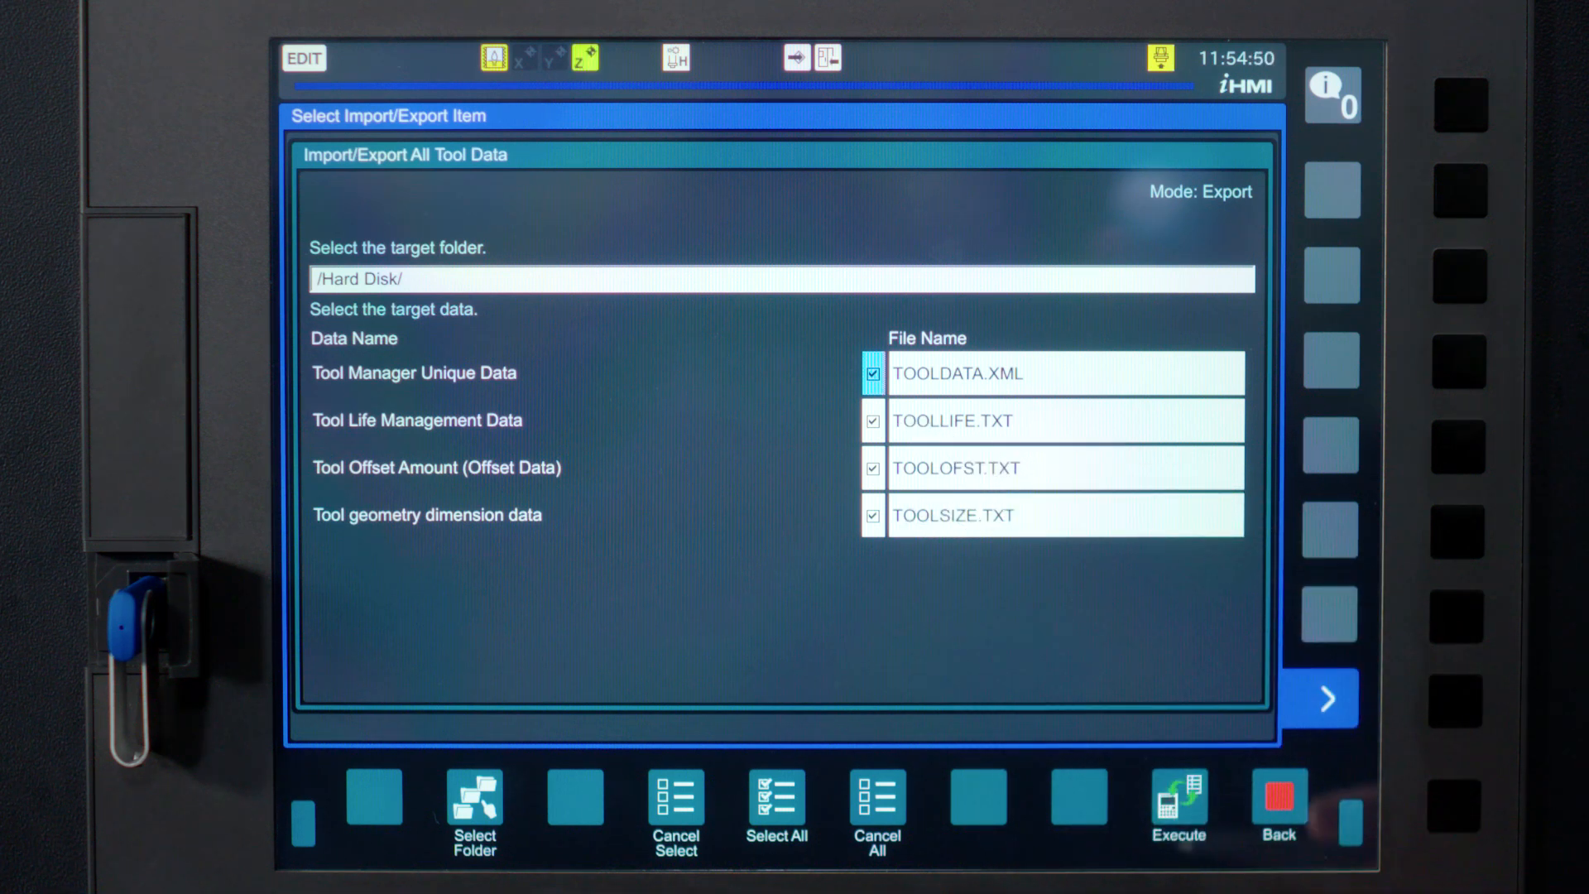
pyautogui.click(1177, 795)
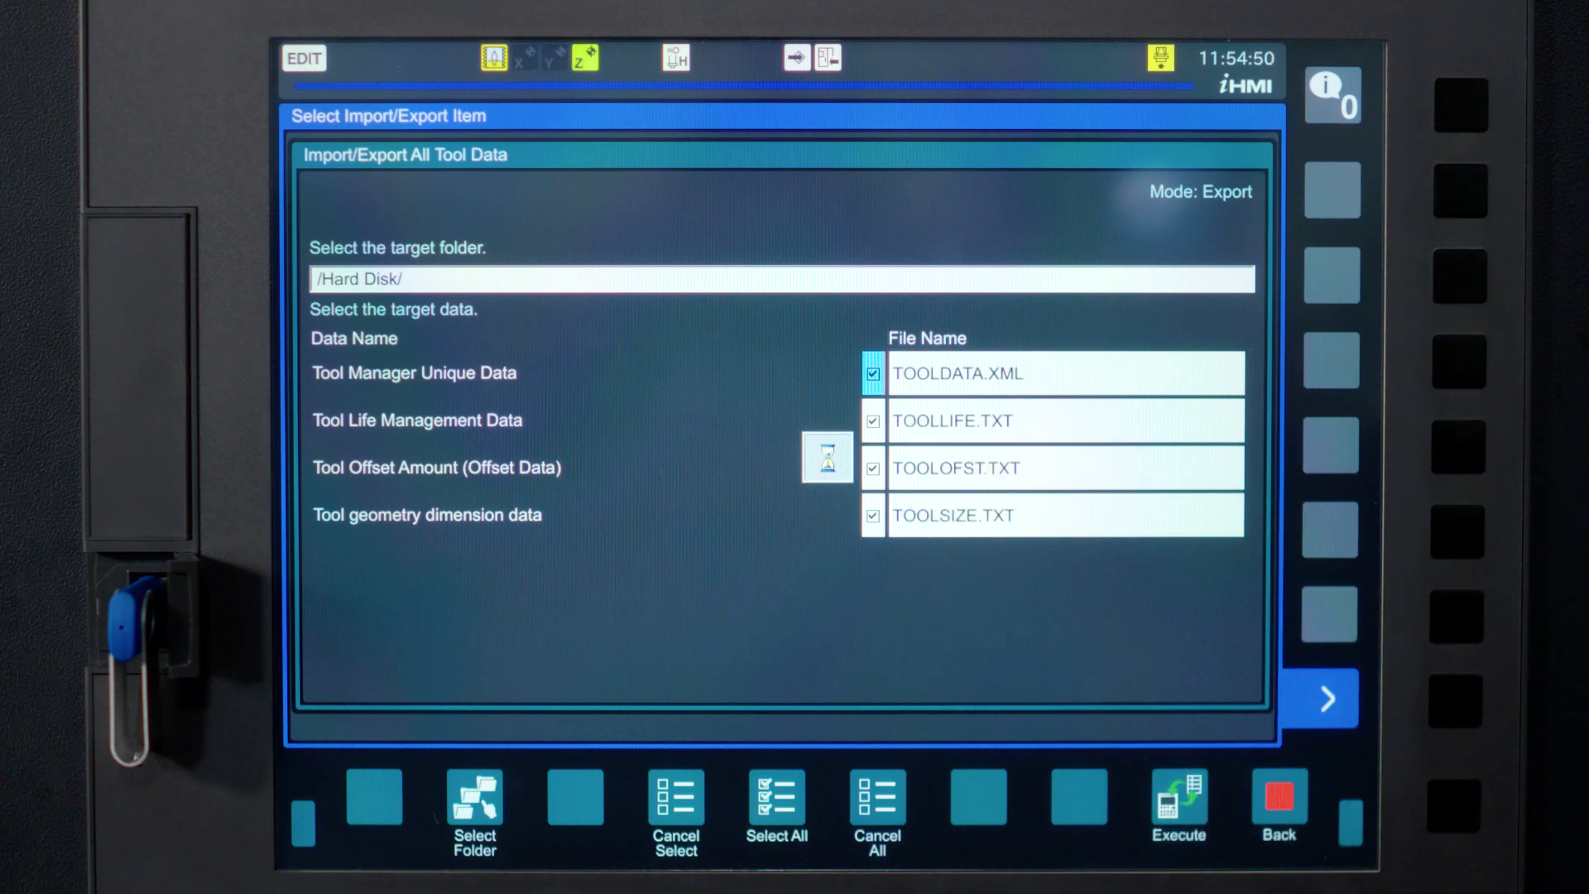
pyautogui.click(1177, 800)
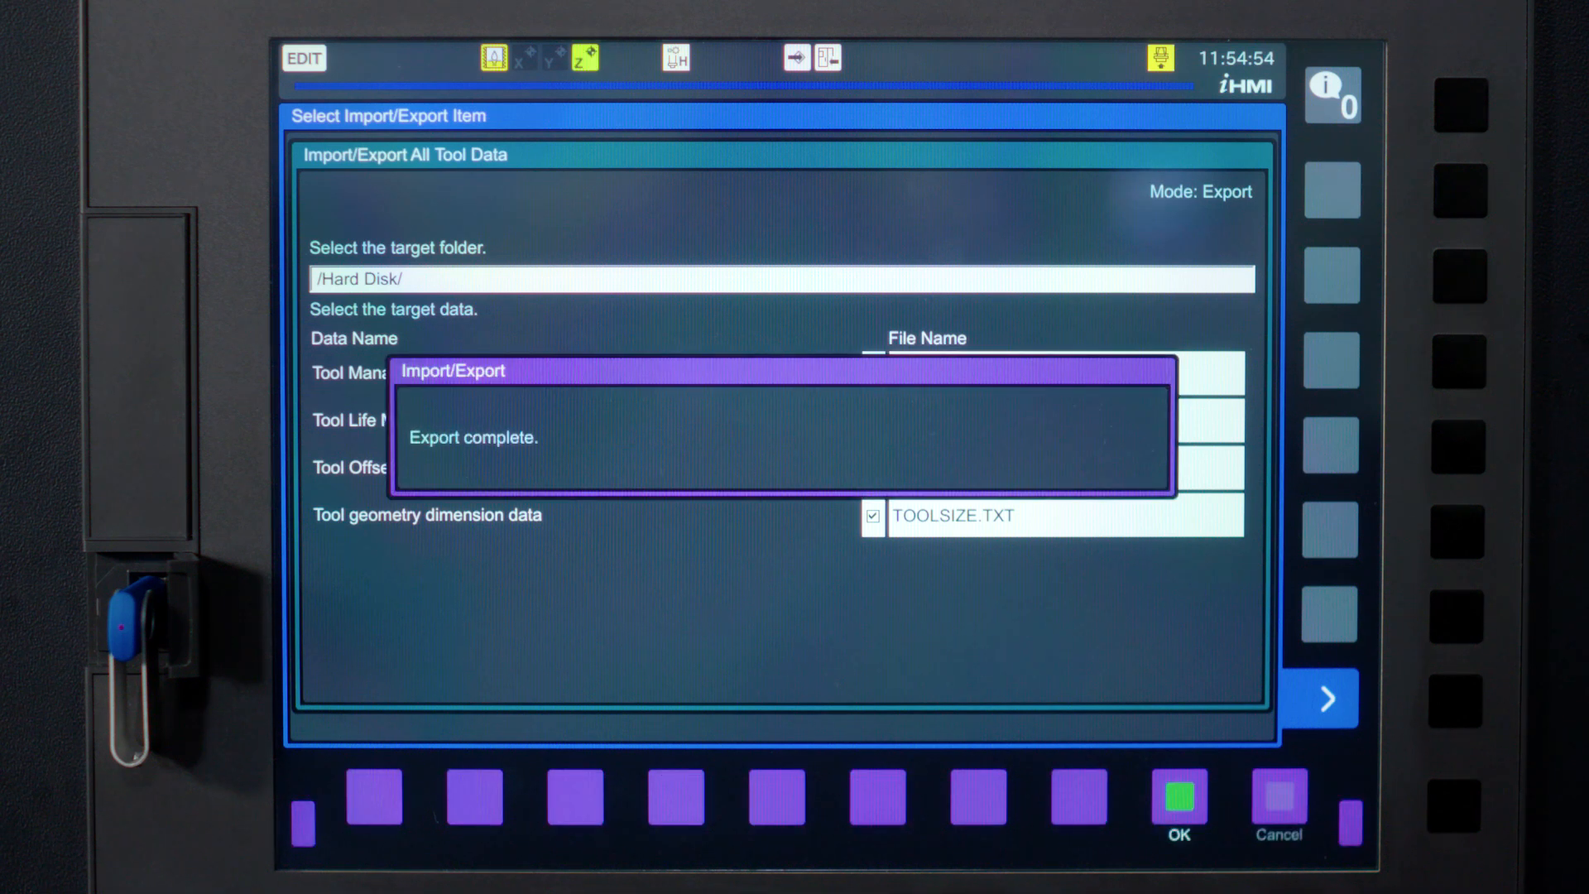
pyautogui.click(1178, 800)
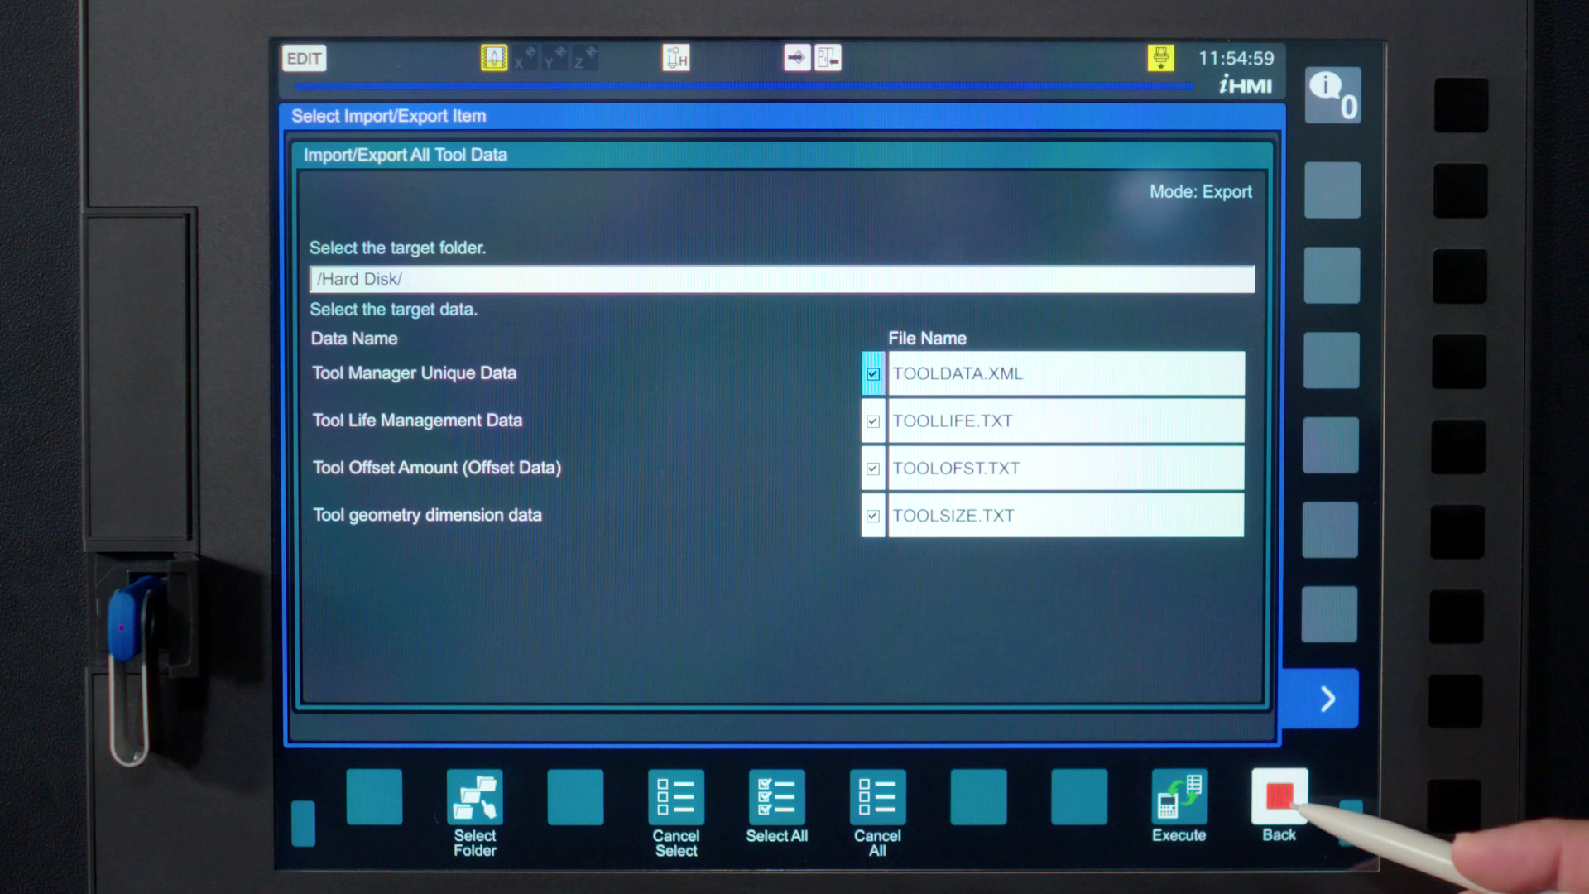
pyautogui.click(1277, 805)
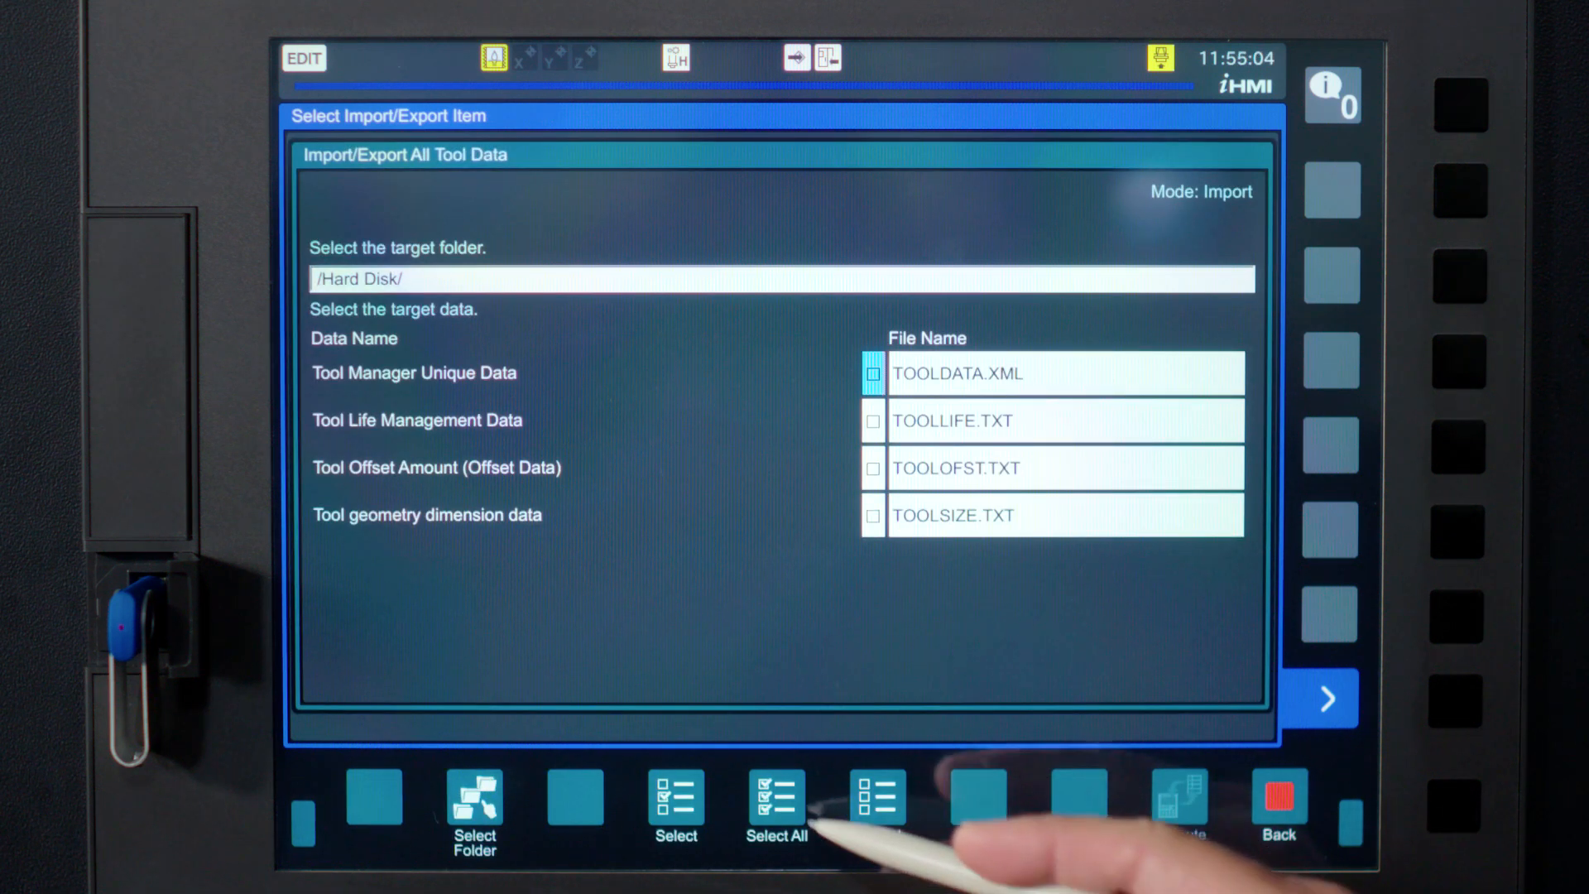
# Select and import all four tool data items from the hard disk, then return to the tool table
pyautogui.click(777, 808)
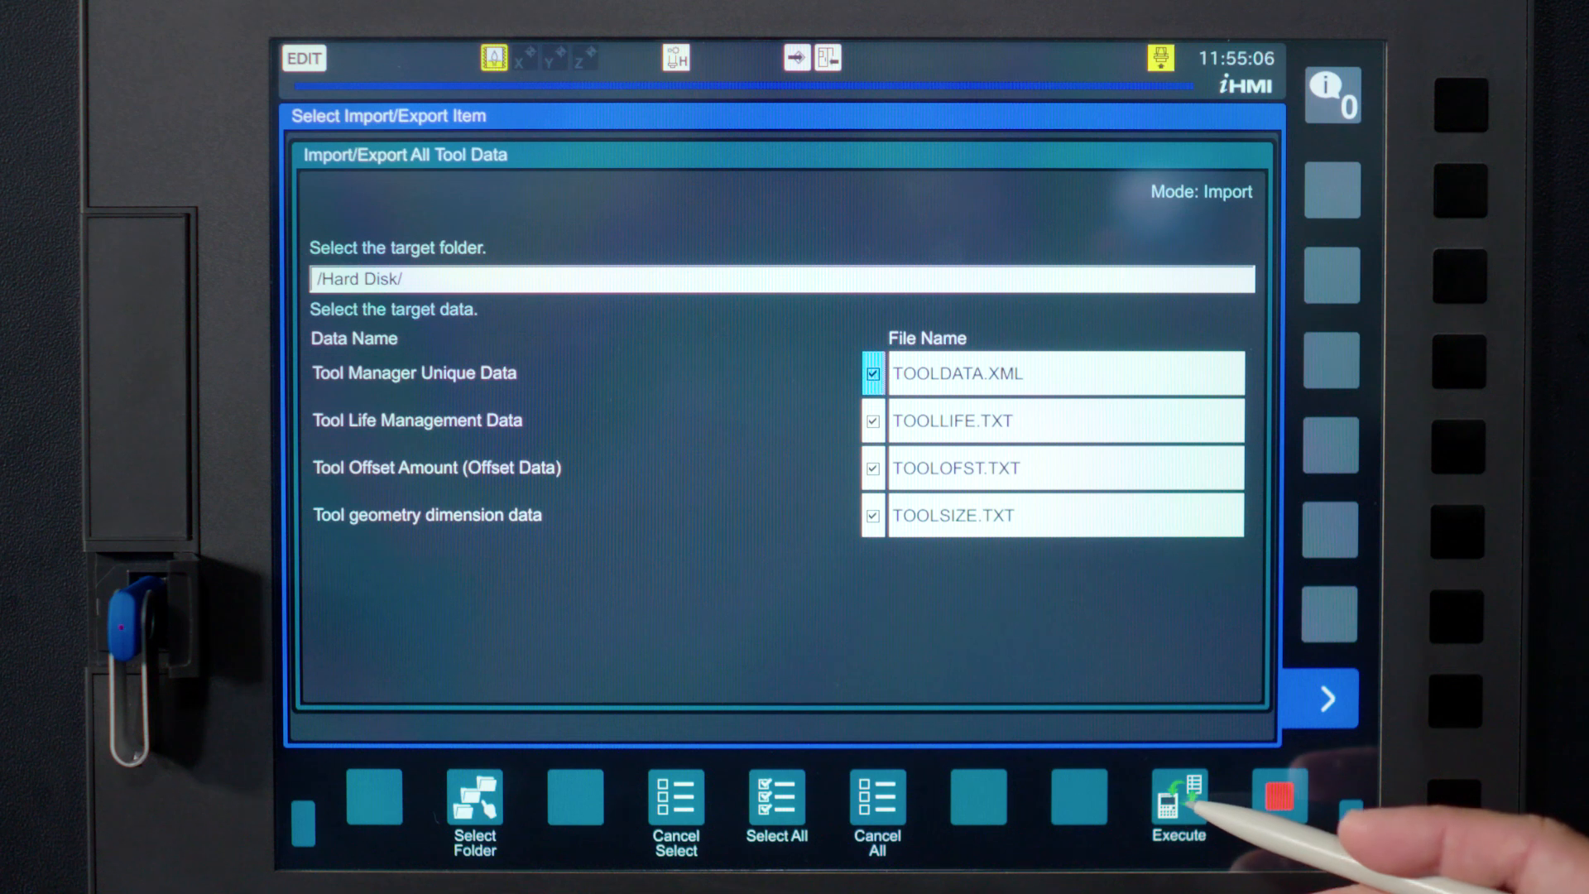
pyautogui.click(1177, 800)
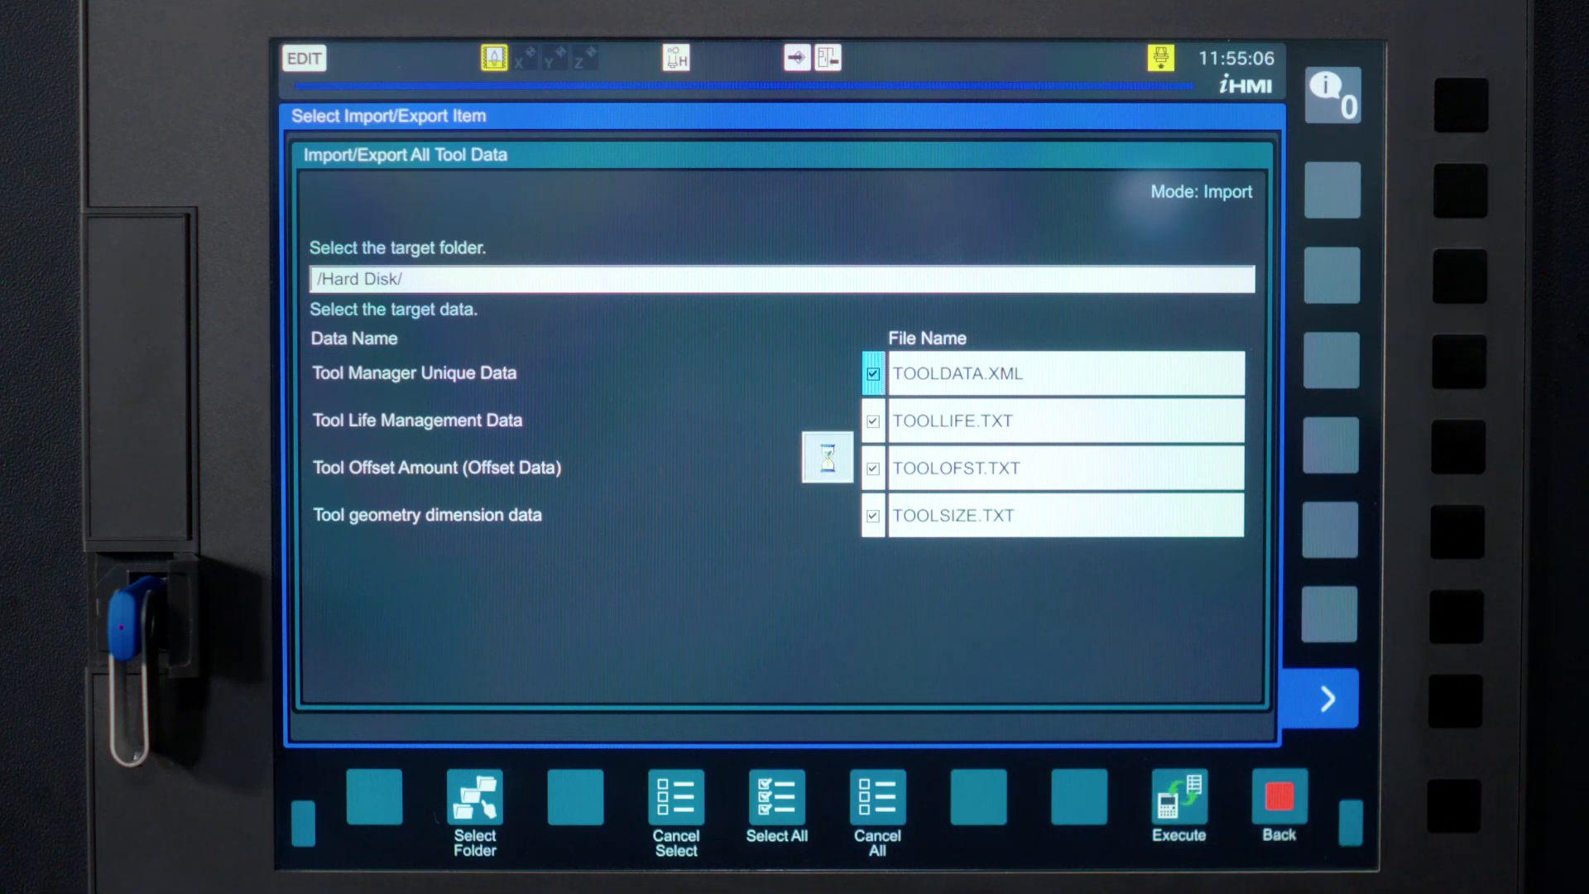
pyautogui.click(1178, 800)
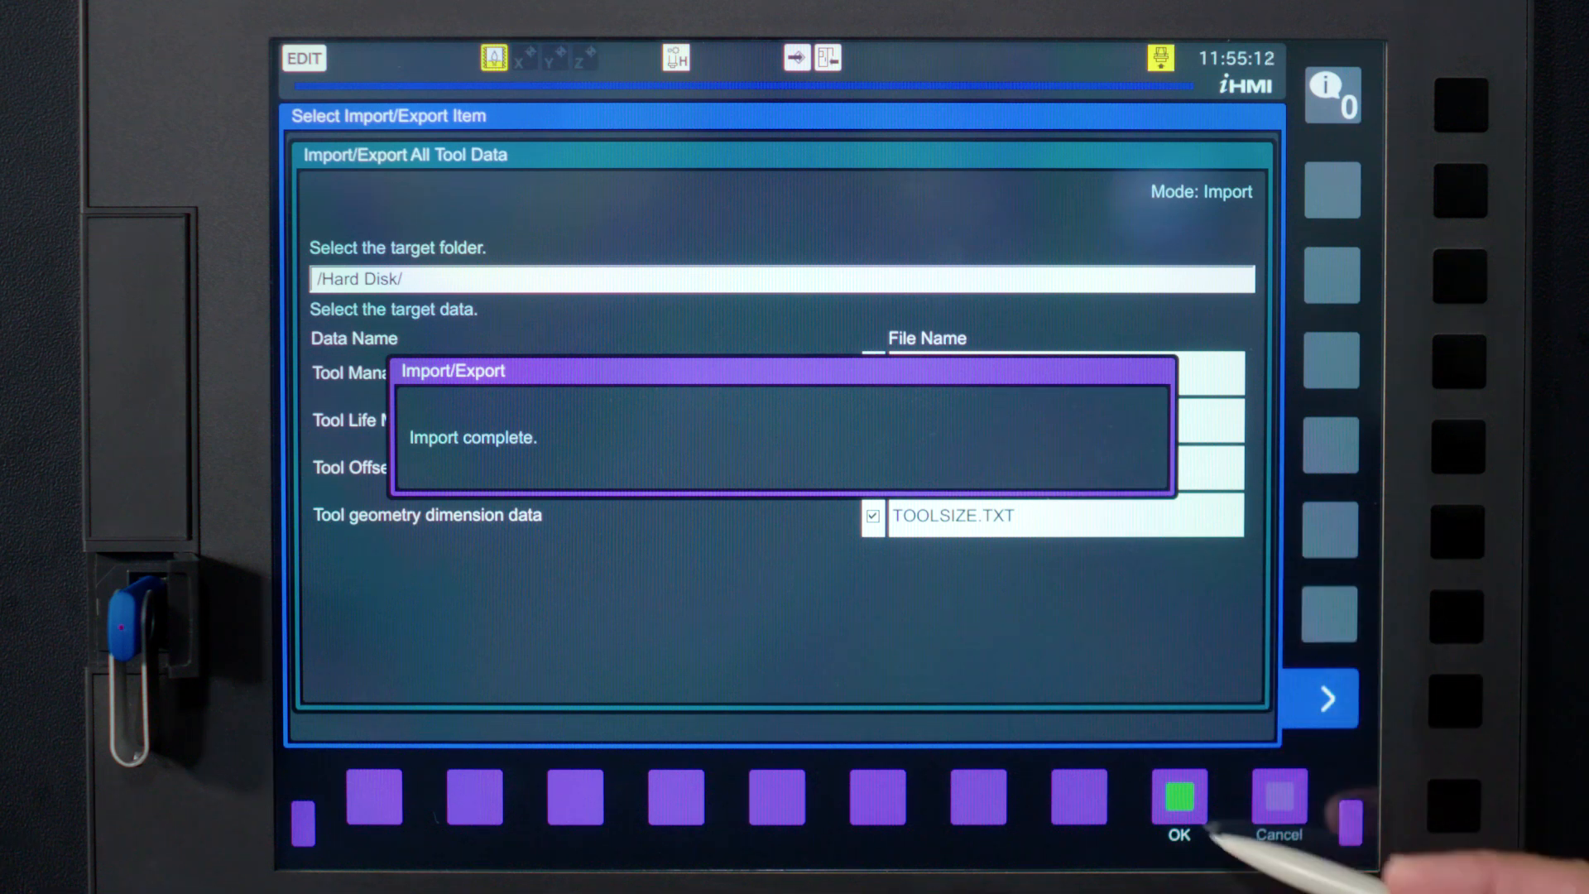
pyautogui.click(1177, 801)
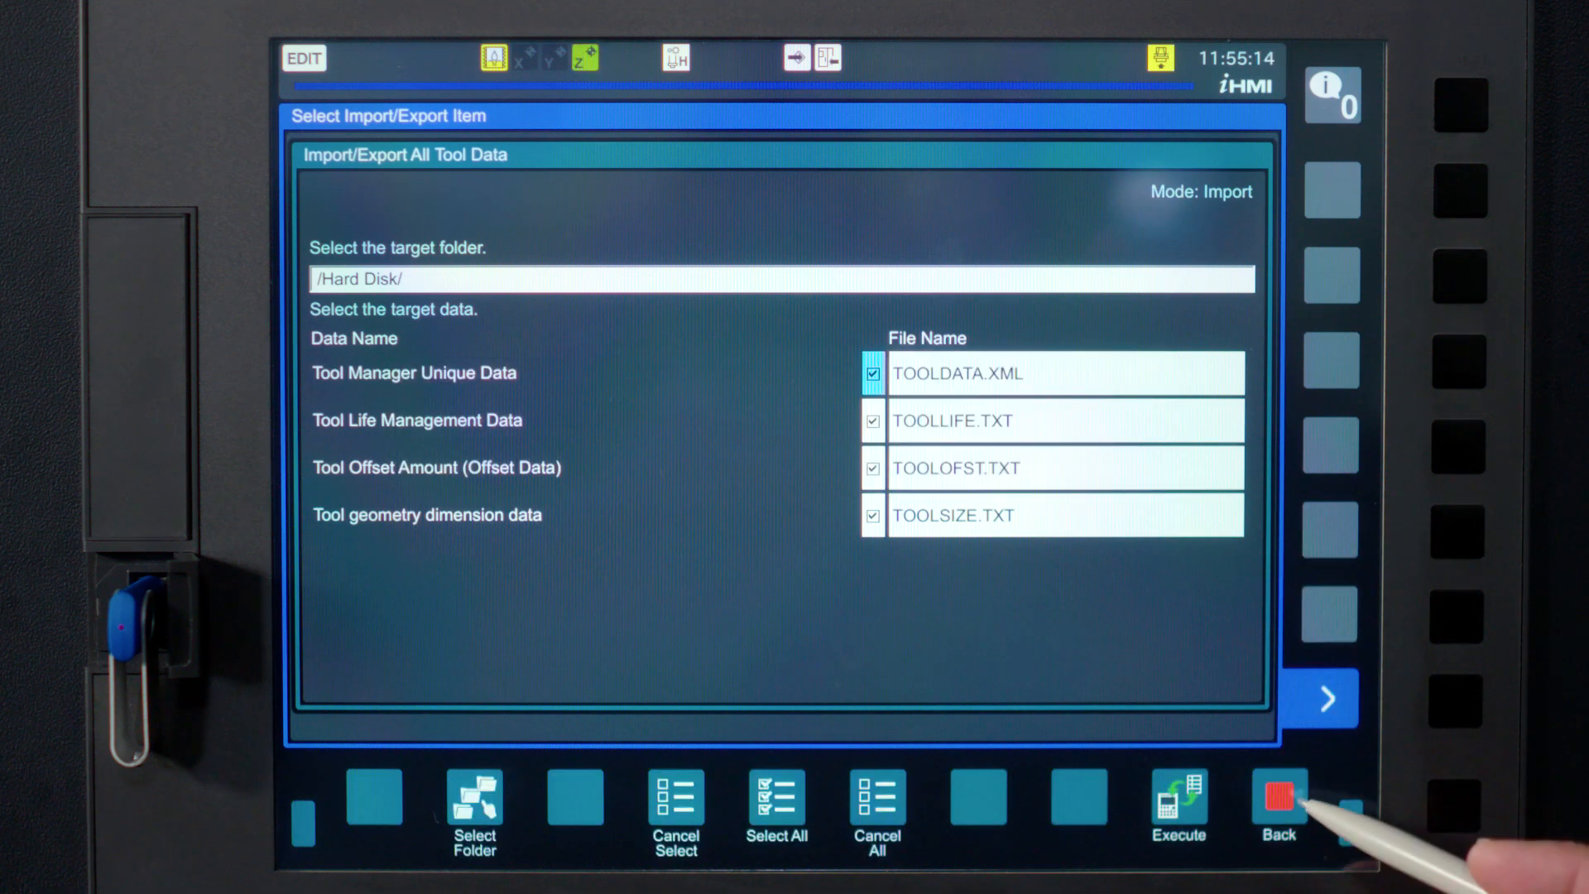
pyautogui.click(1276, 800)
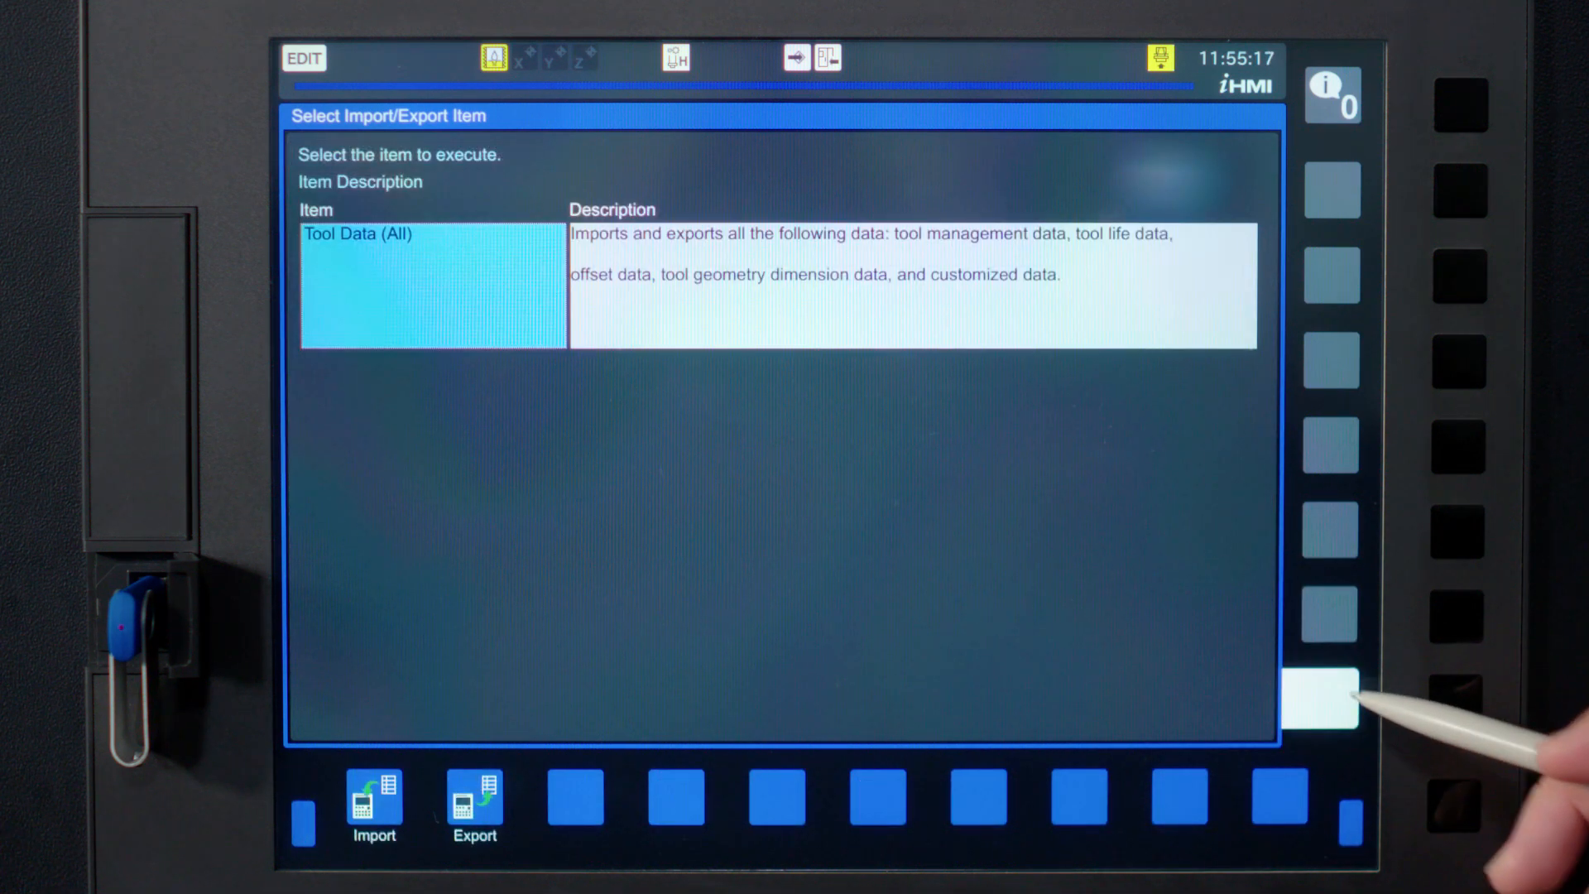
pyautogui.click(1327, 700)
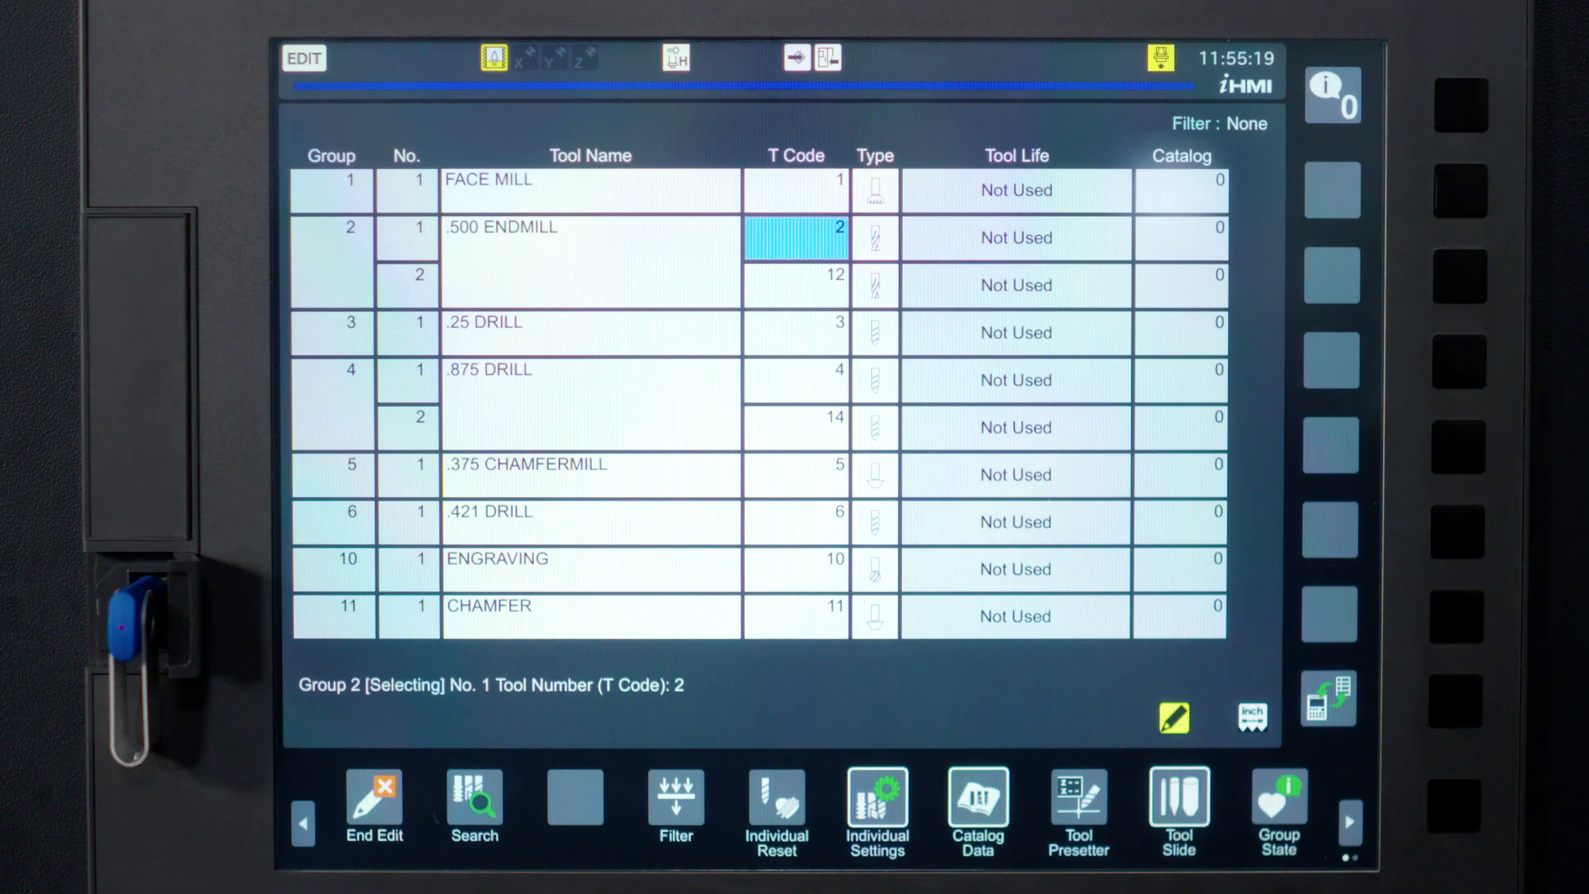